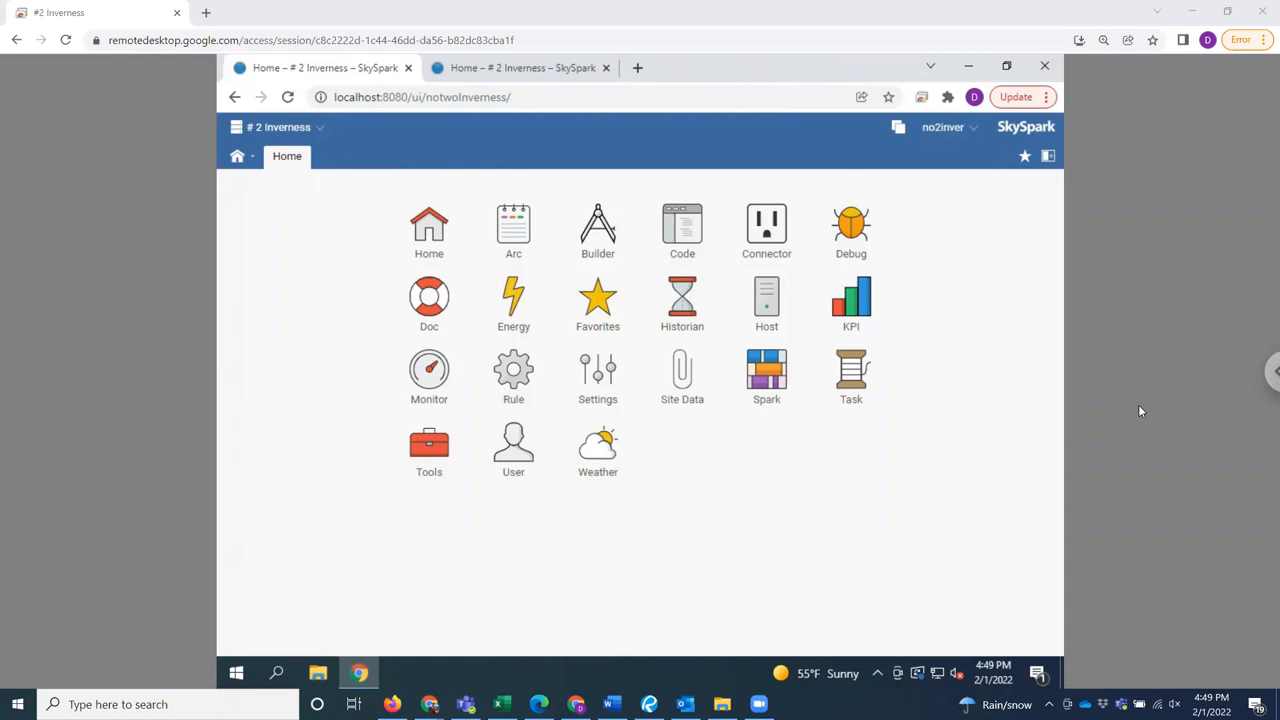
mouse_move(1070, 372)
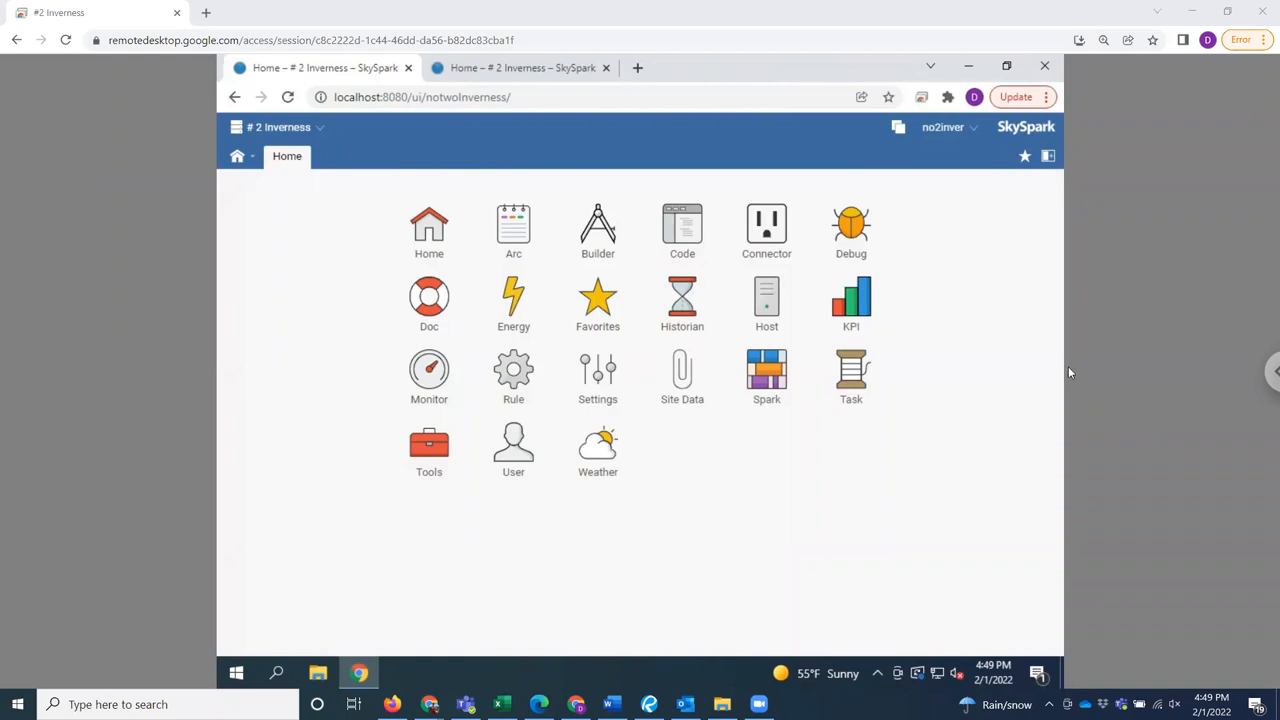
mouse_move(656, 388)
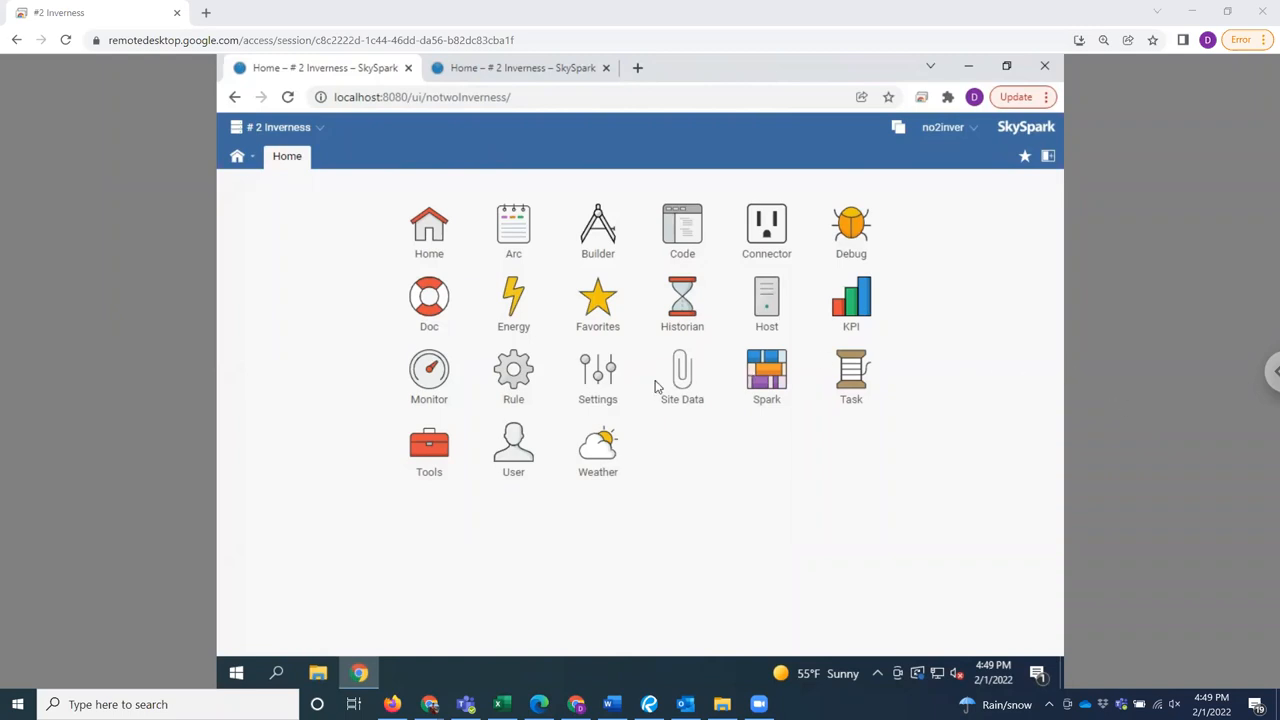
mouse_move(608, 368)
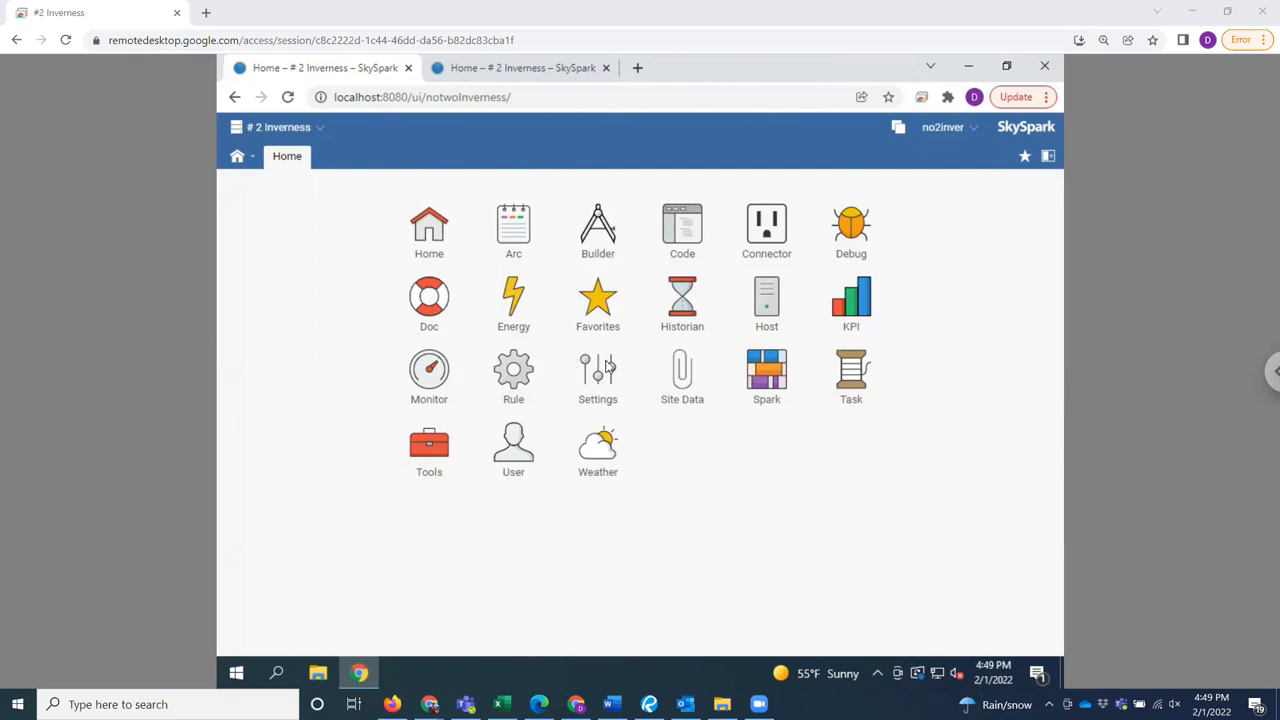
mouse_move(836, 268)
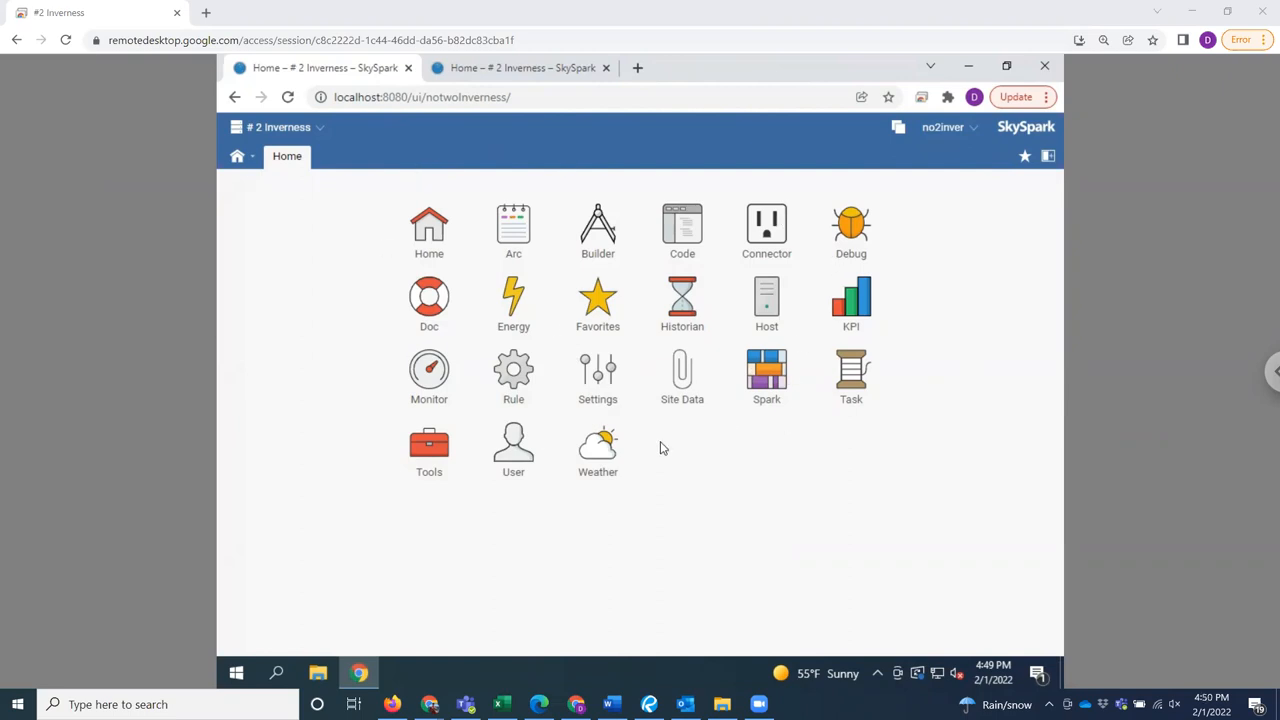
mouse_move(744, 492)
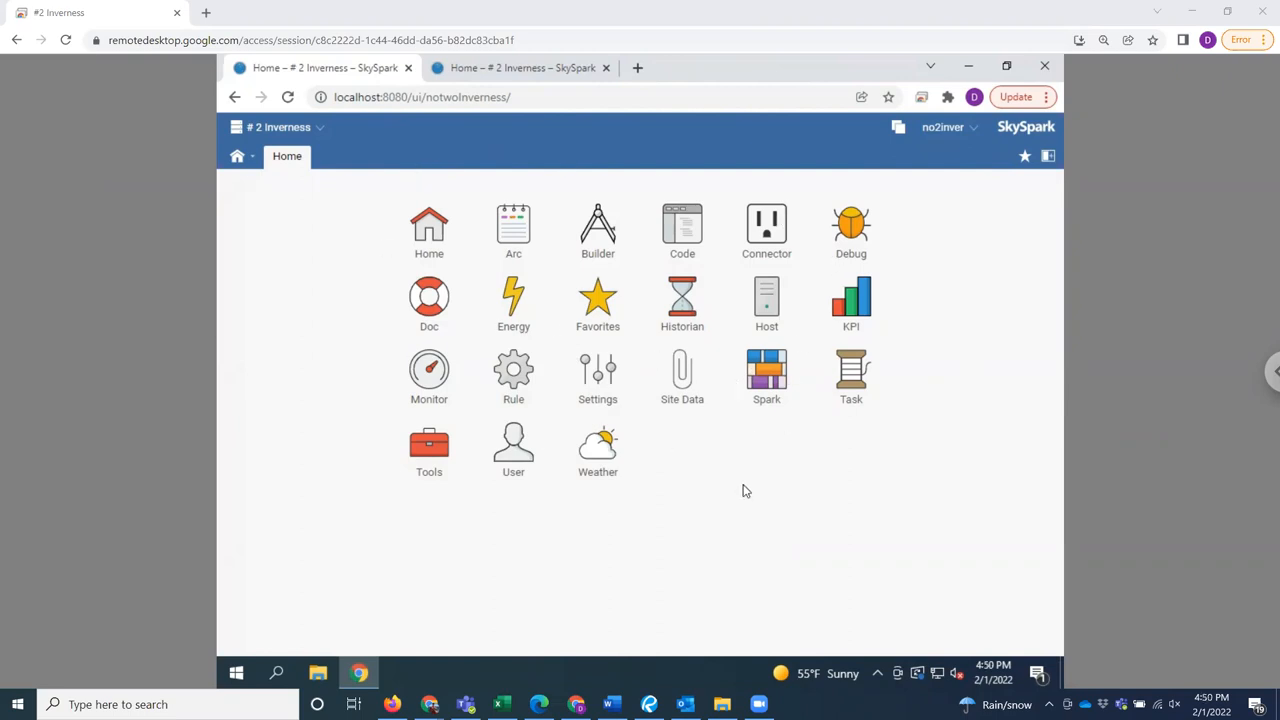
mouse_move(684, 452)
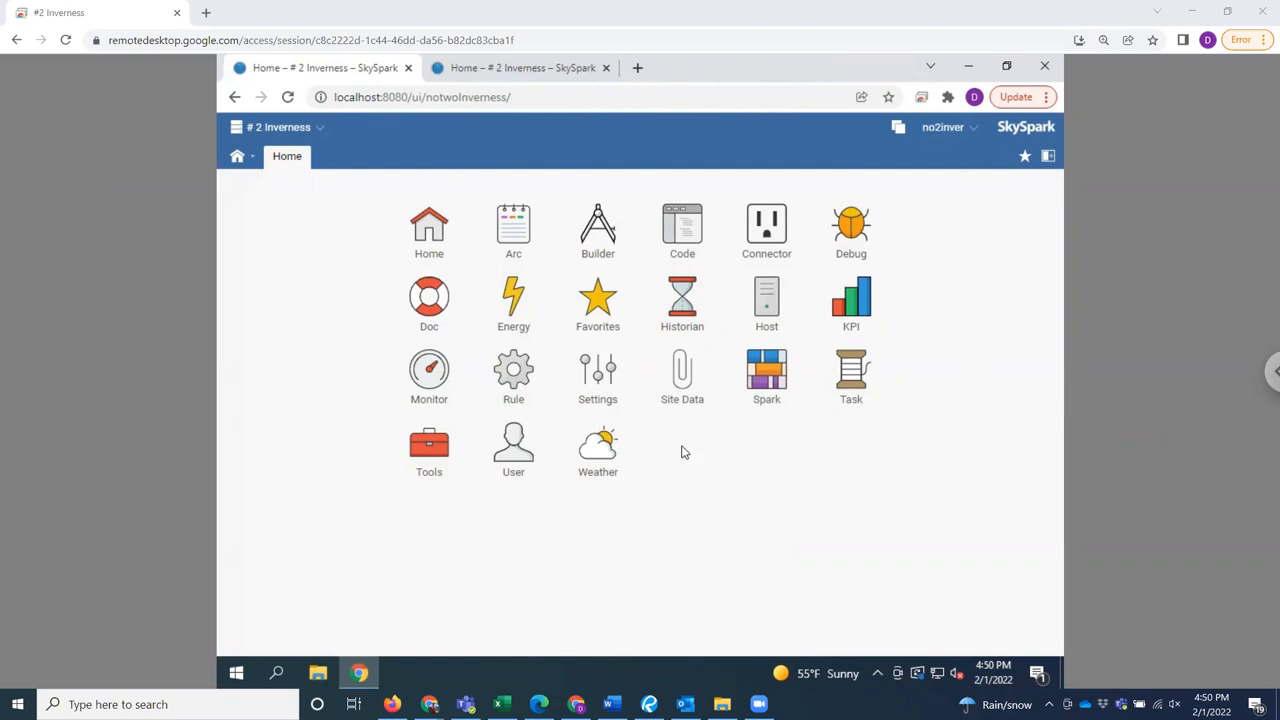
mouse_move(570, 336)
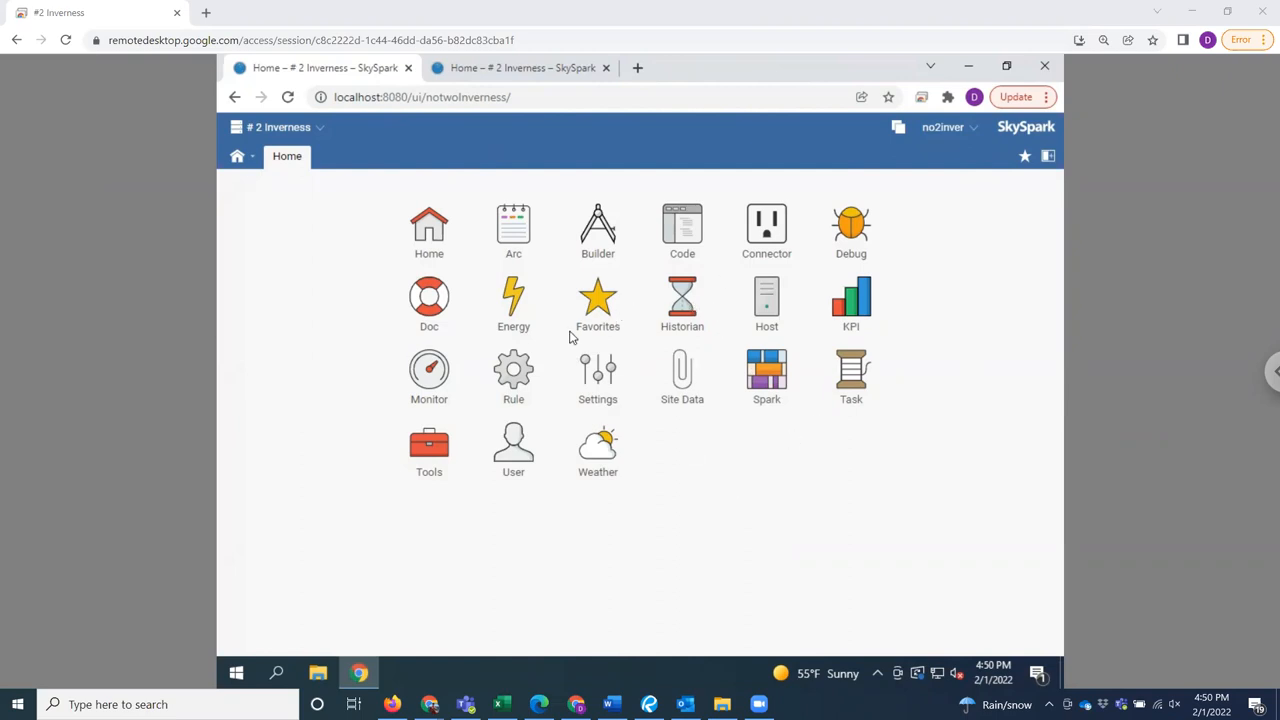
mouse_move(770, 300)
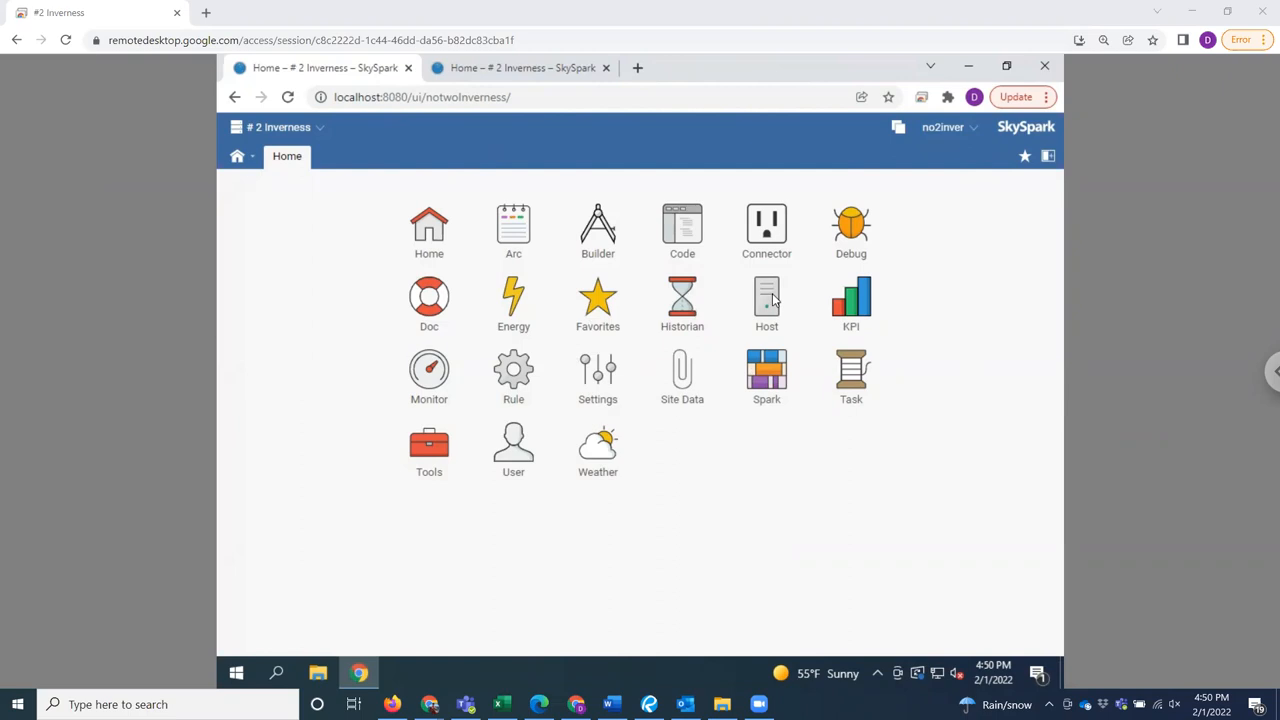
mouse_move(852, 404)
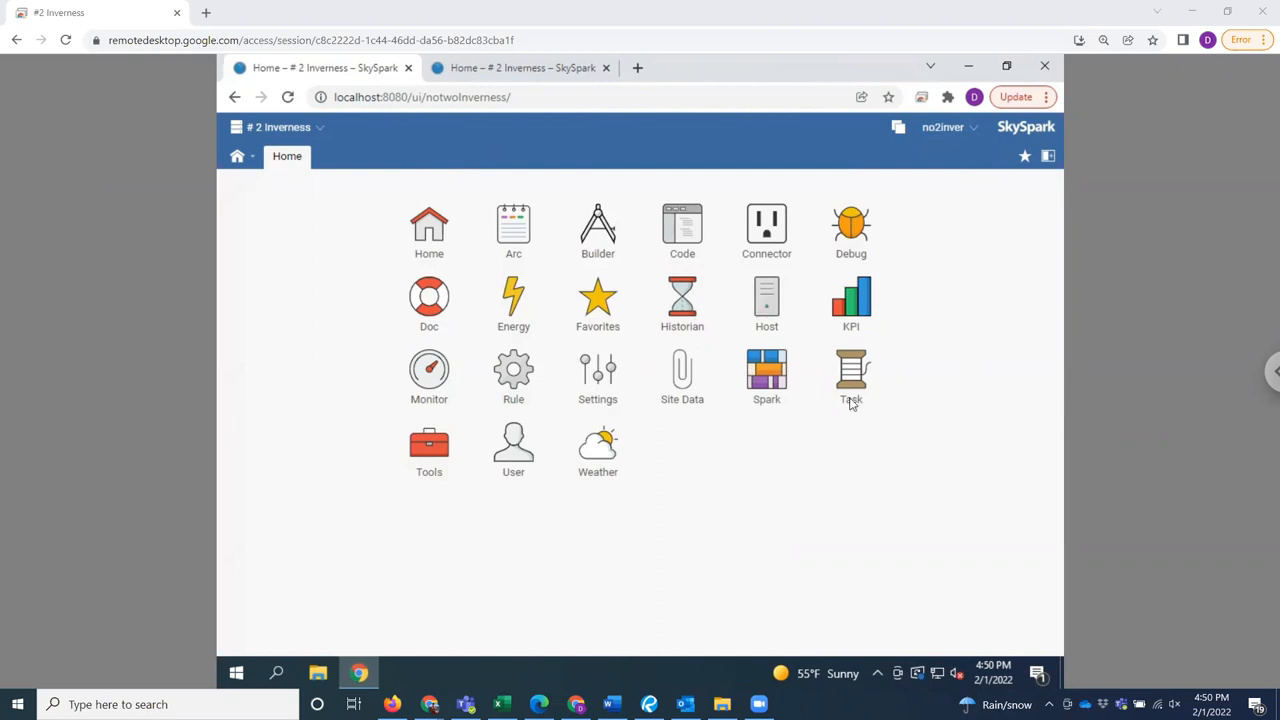
mouse_move(716, 486)
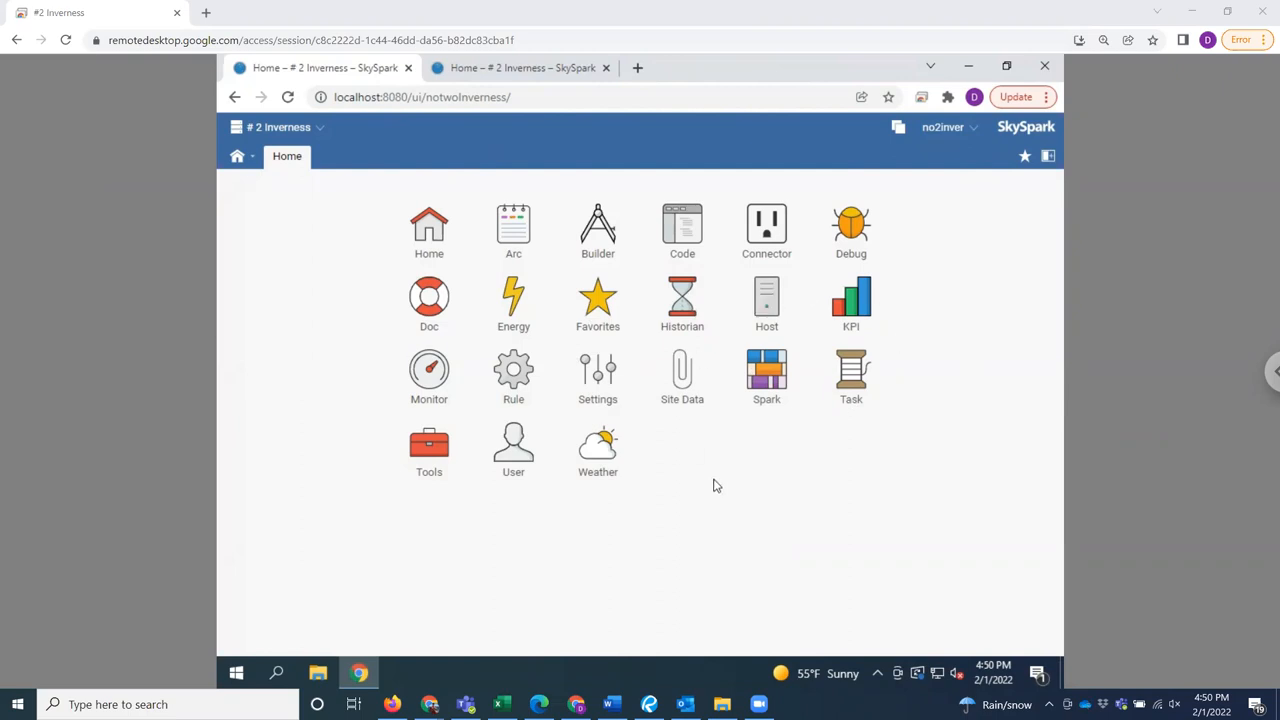
mouse_move(652, 324)
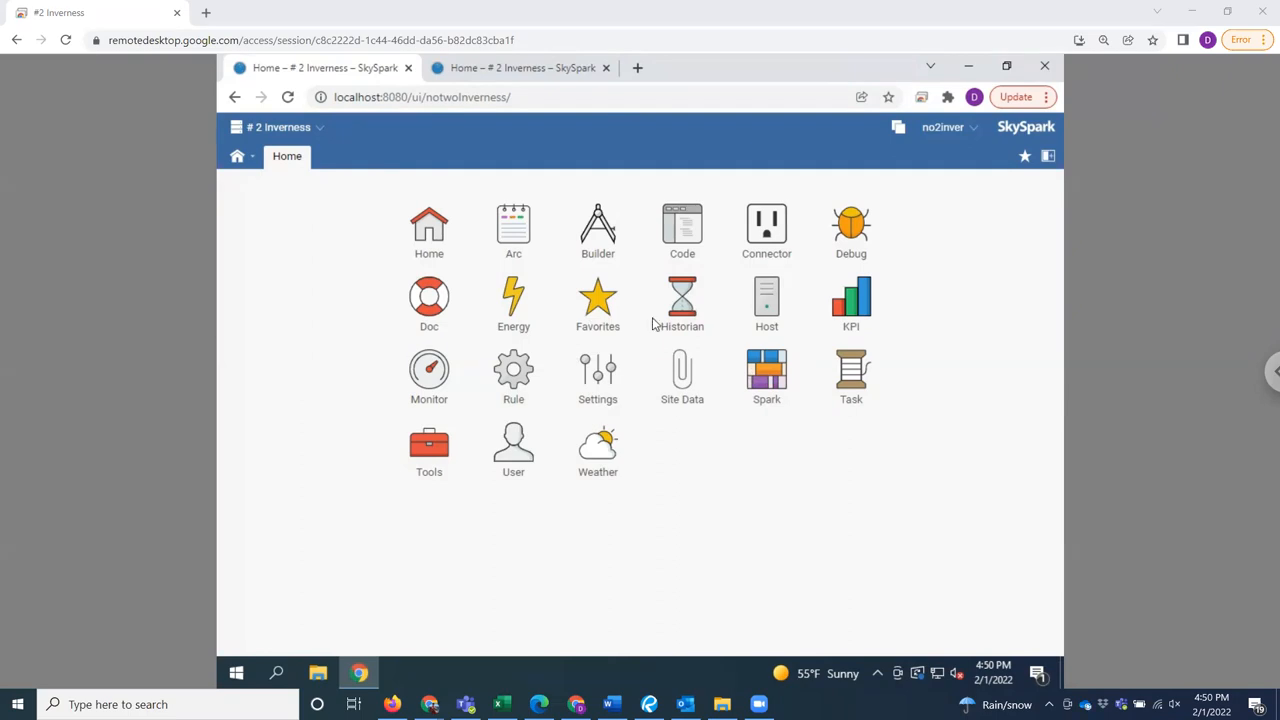
mouse_move(704, 436)
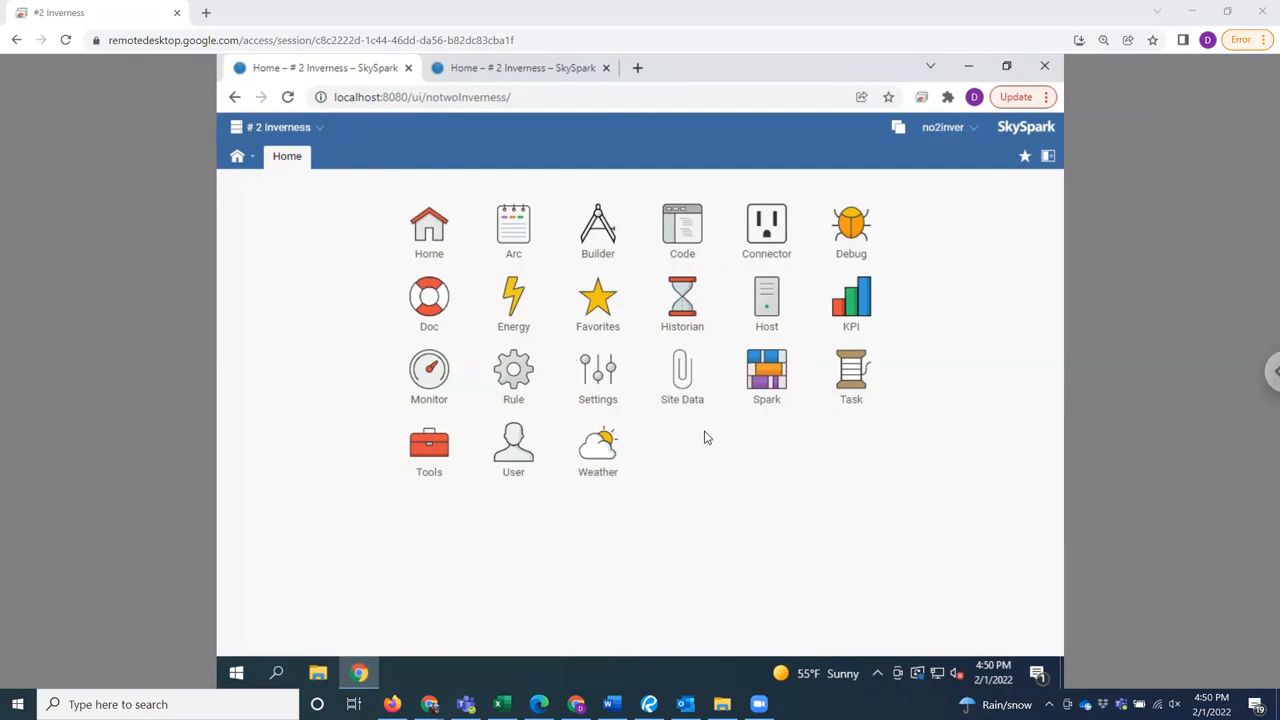
mouse_move(598, 318)
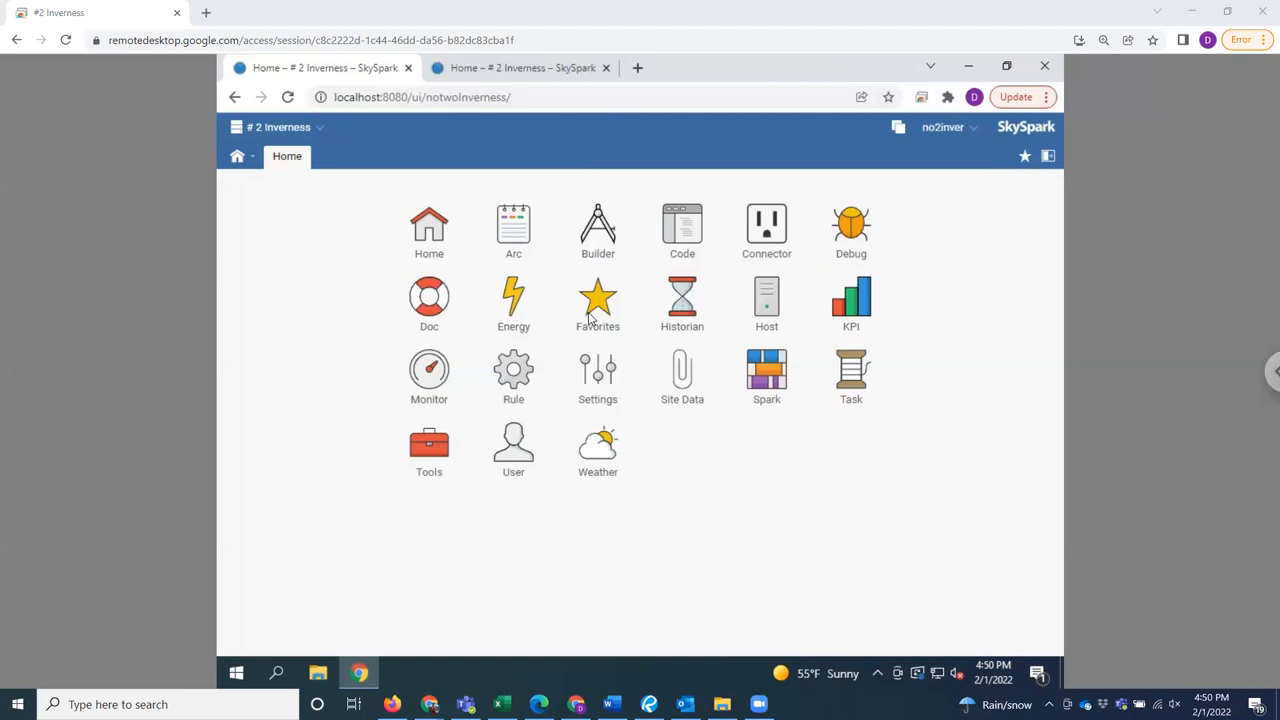
mouse_move(658, 392)
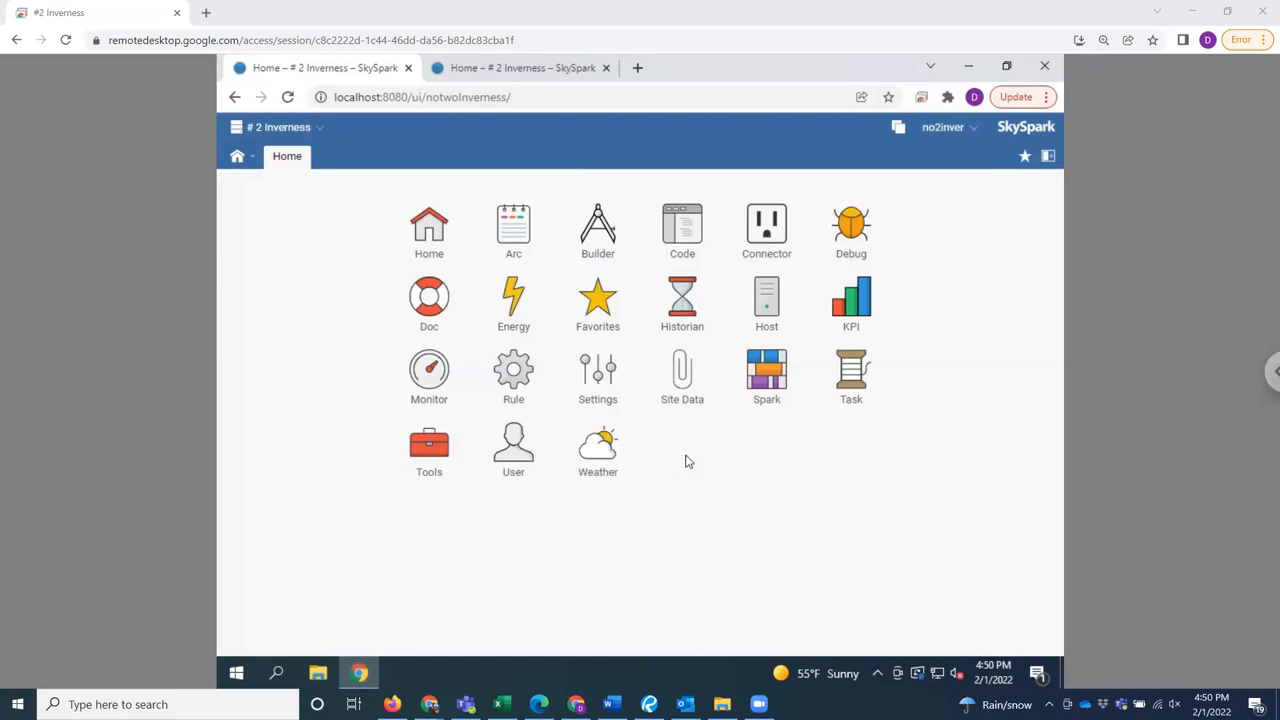
mouse_move(696, 448)
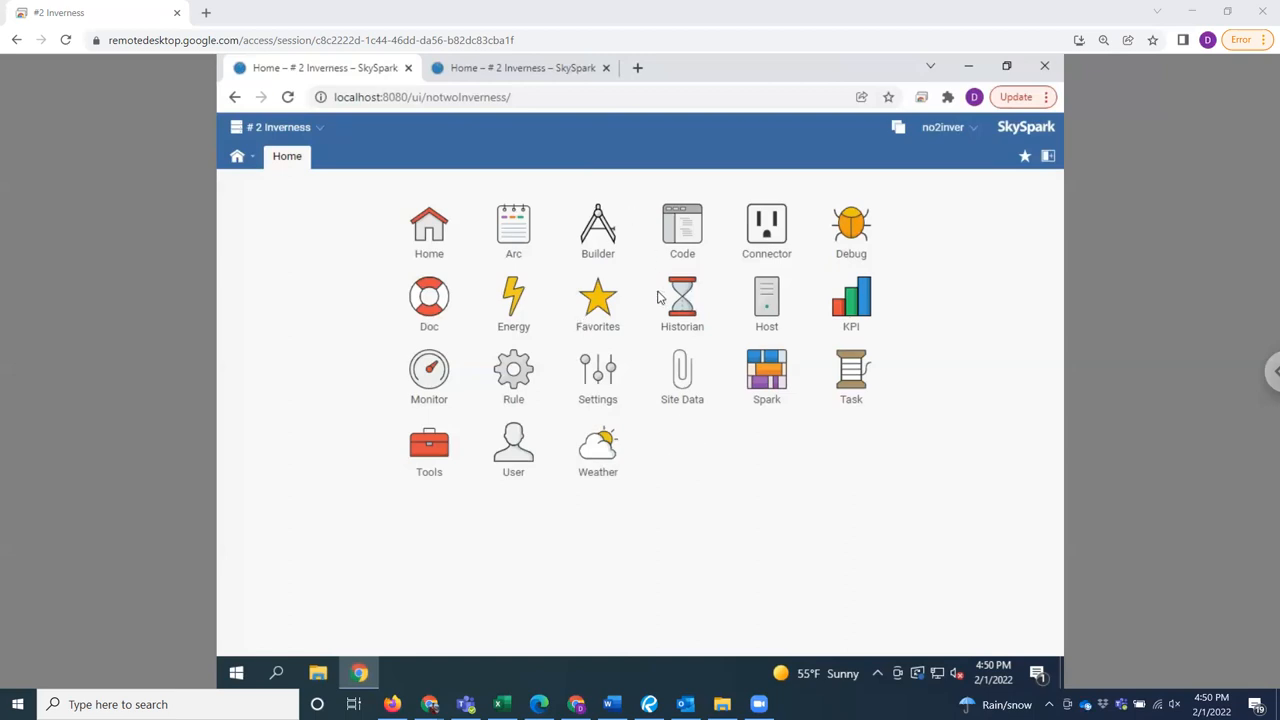
mouse_move(528, 390)
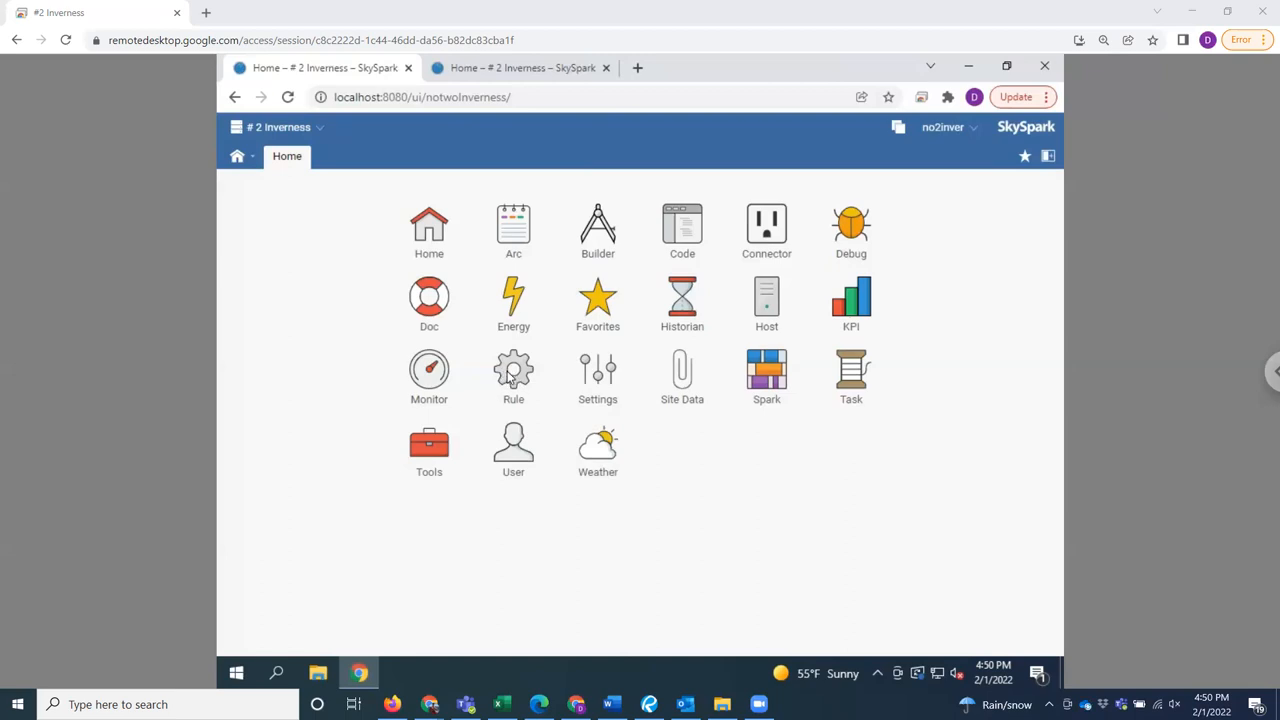
mouse_move(584, 384)
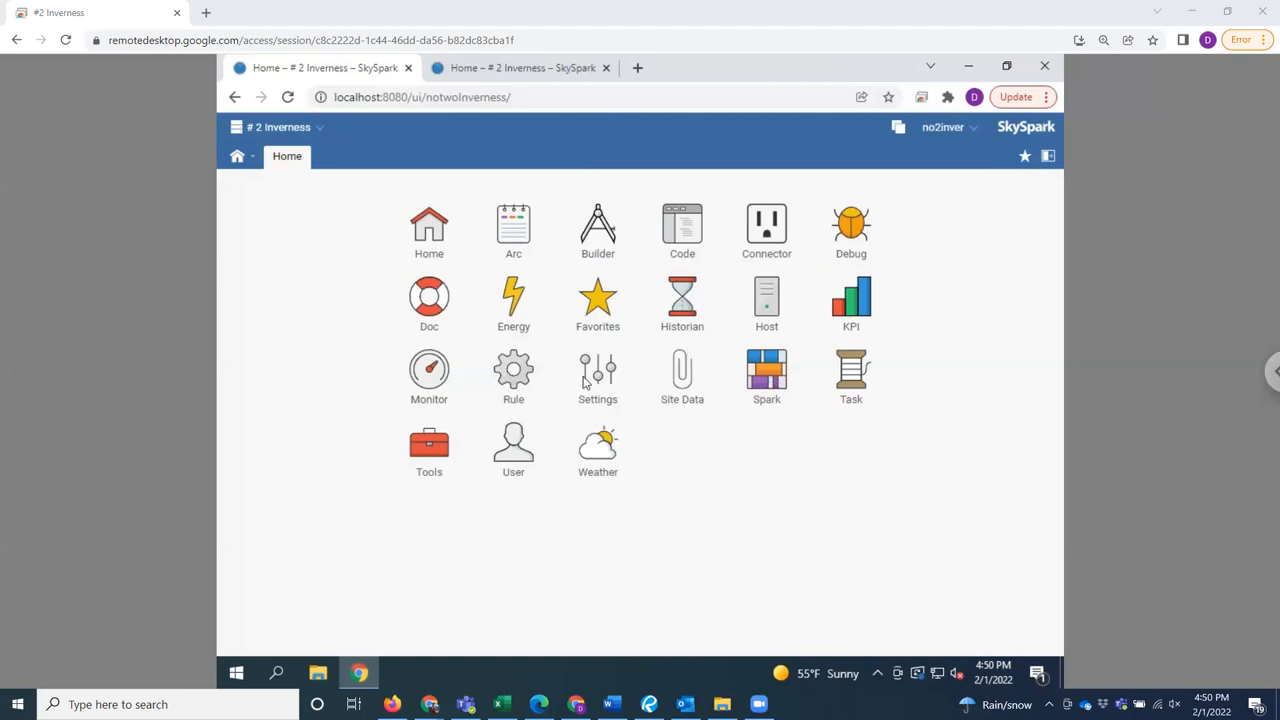
Step: Launch the Rule app to list the project's Local boiler-supply and space-temperature rules
click(512, 368)
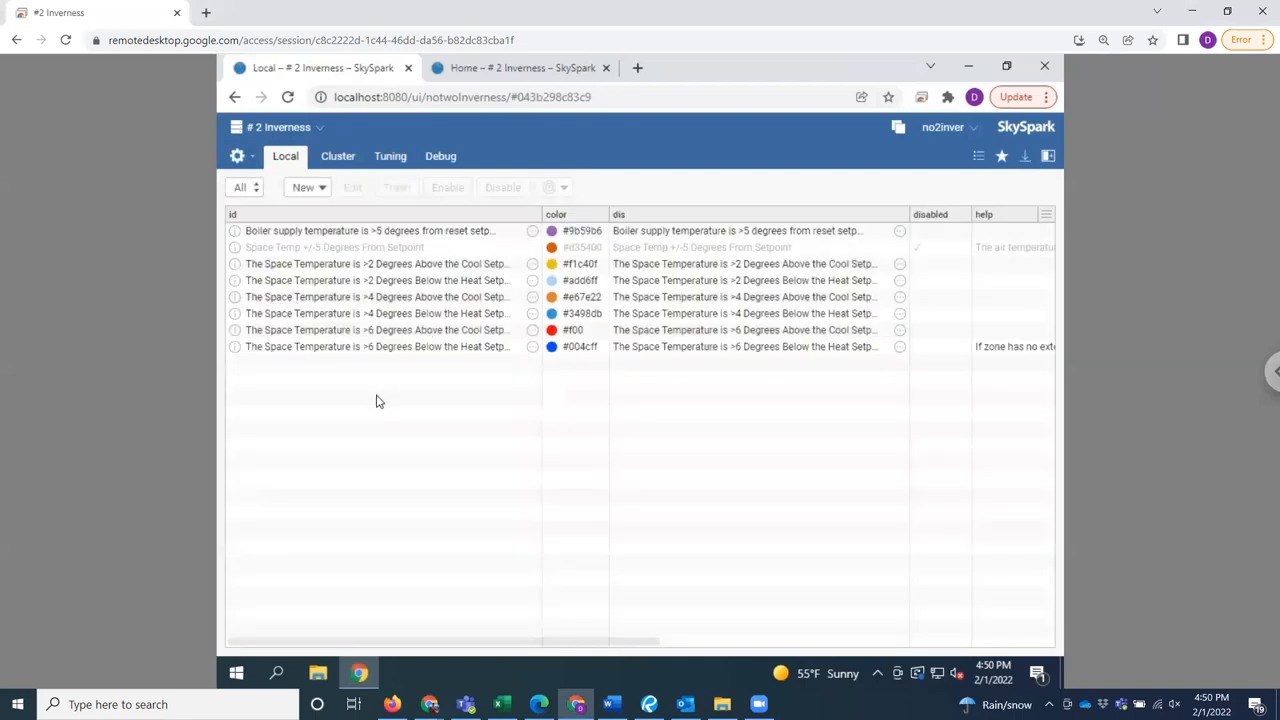
mouse_move(358, 414)
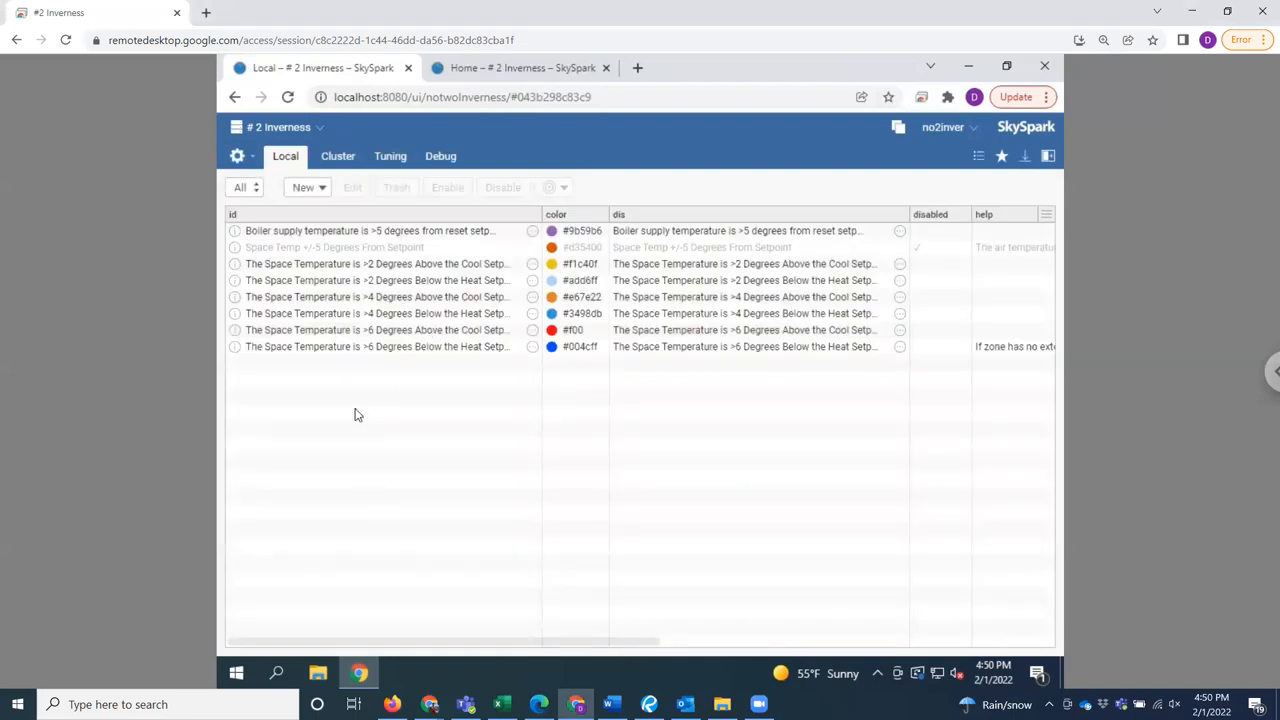
mouse_move(360, 432)
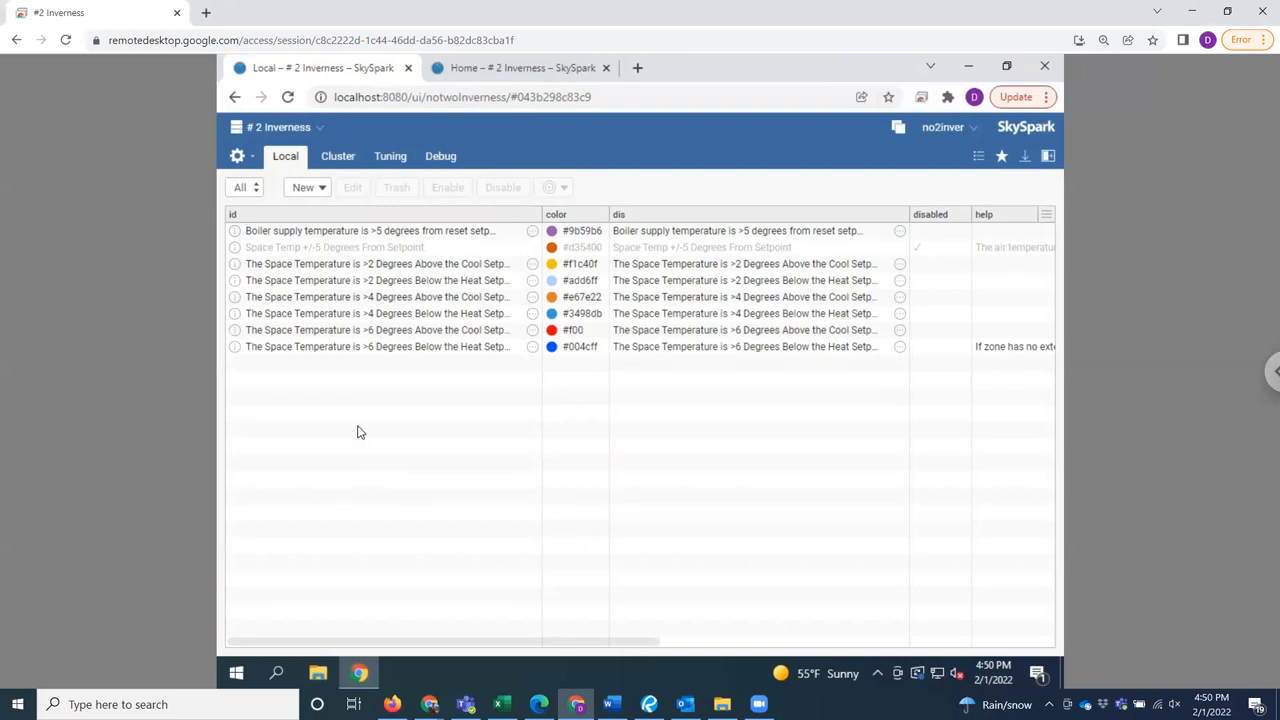
mouse_move(358, 444)
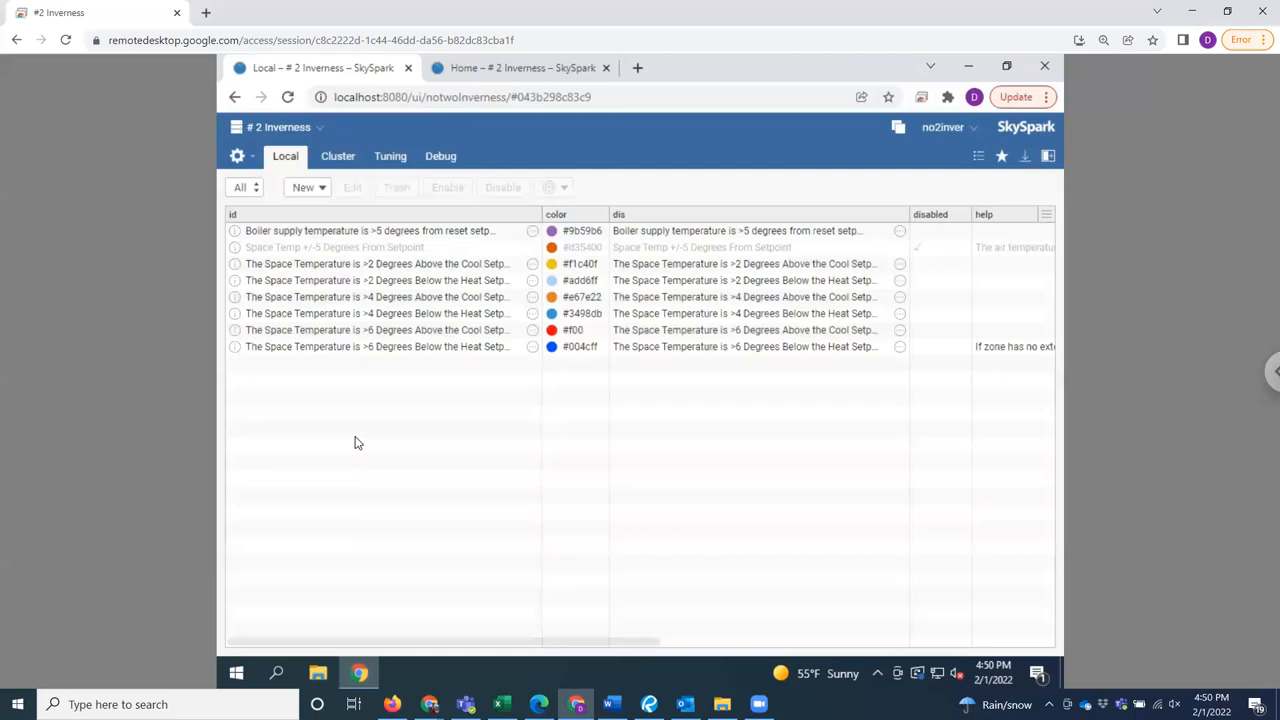
mouse_move(378, 416)
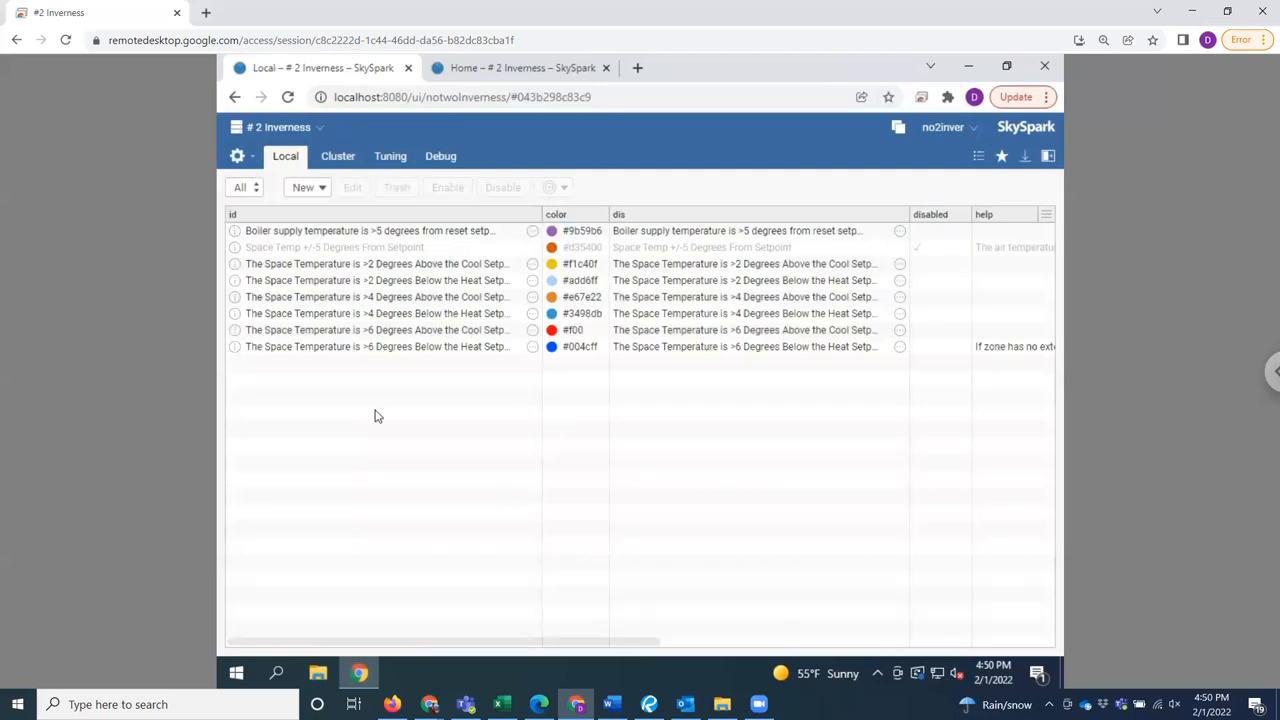
mouse_move(432, 490)
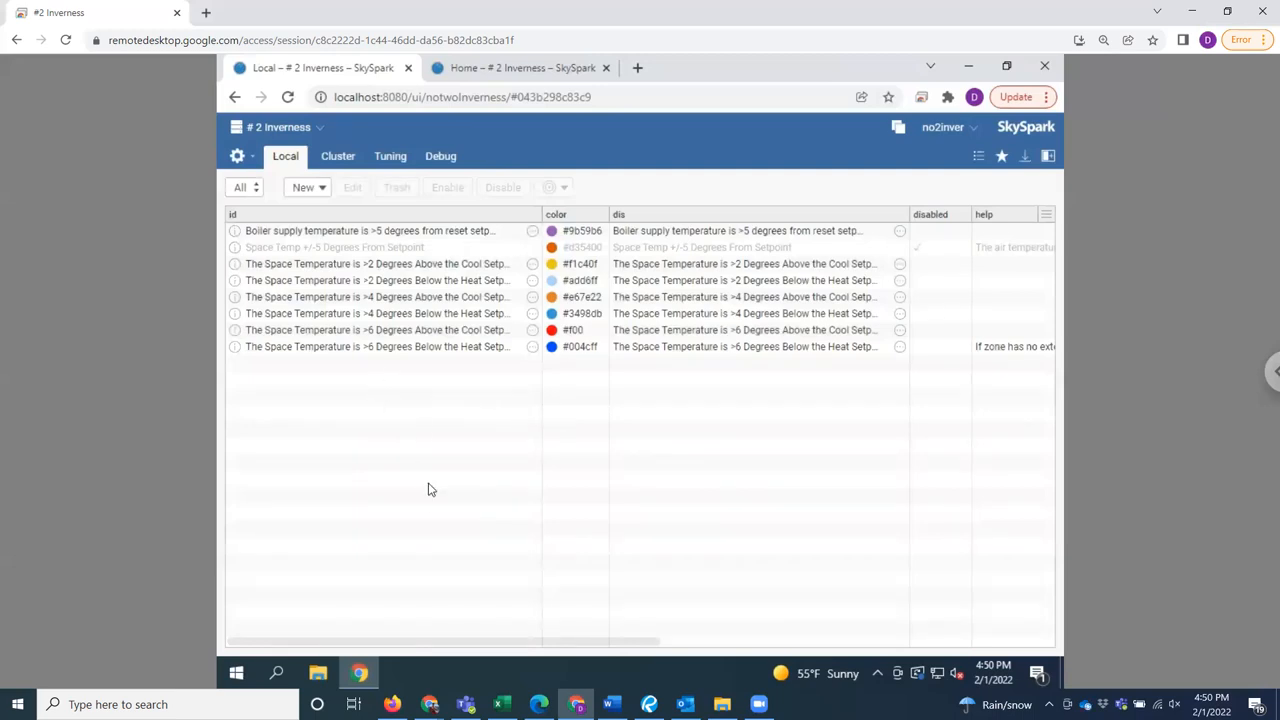
mouse_move(430, 500)
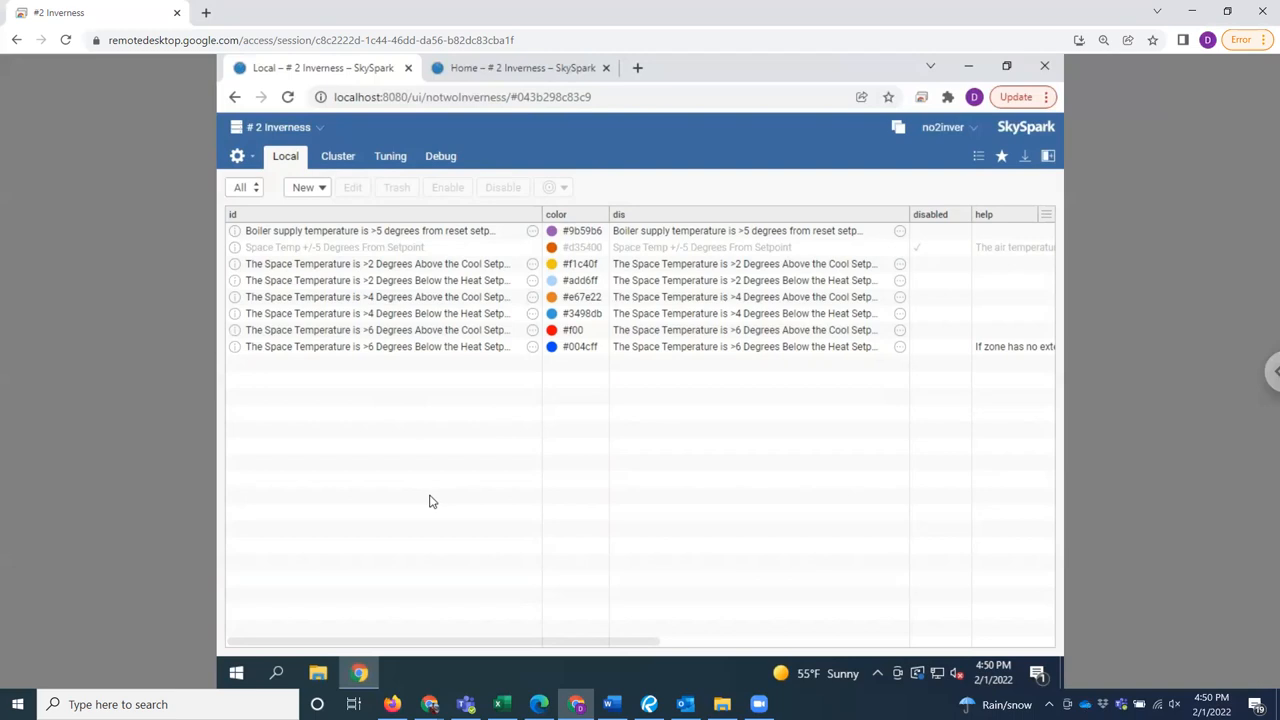
mouse_move(472, 468)
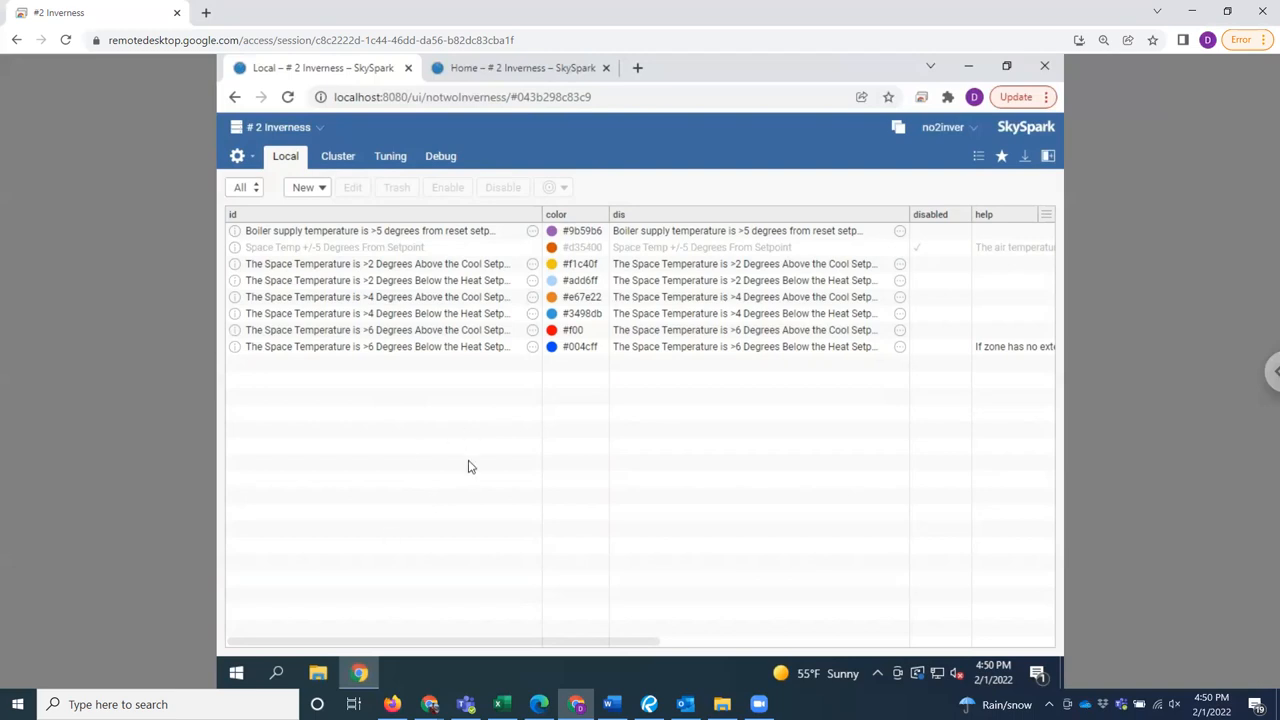
mouse_move(252, 168)
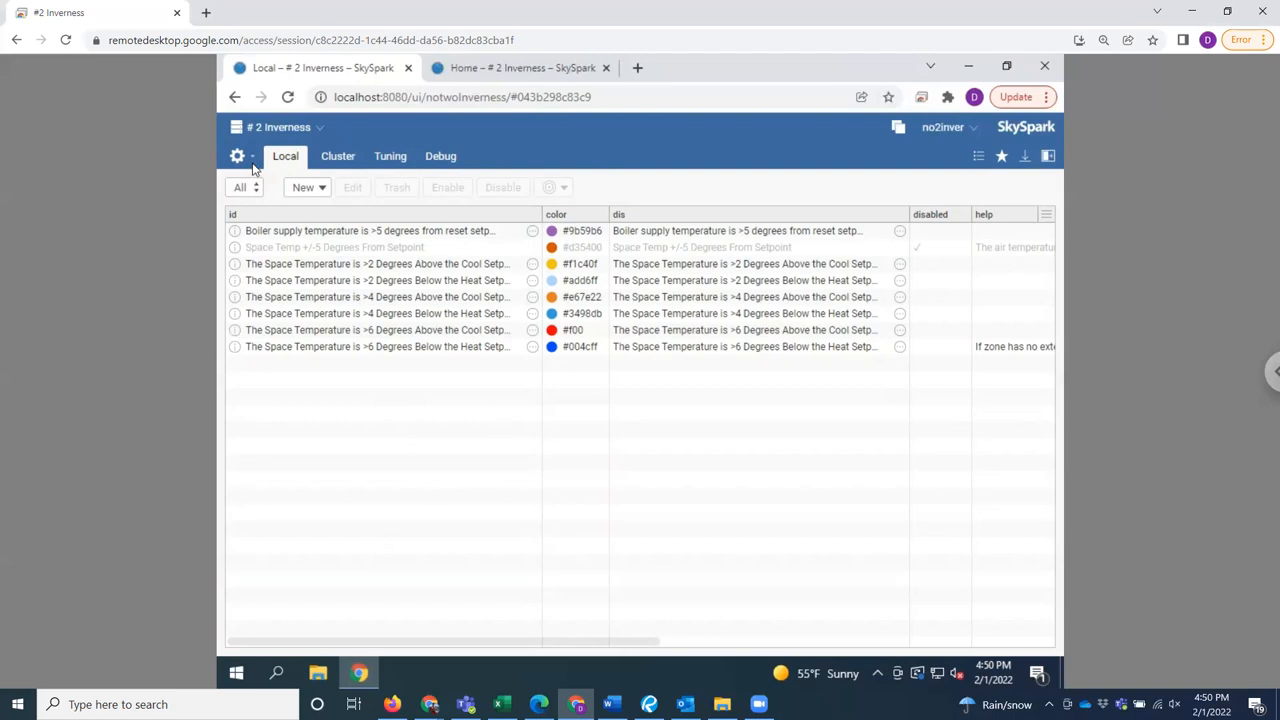
Step: Return from the VAV N 207 Swivel sparks to the SkySpark app launcher
click(236, 156)
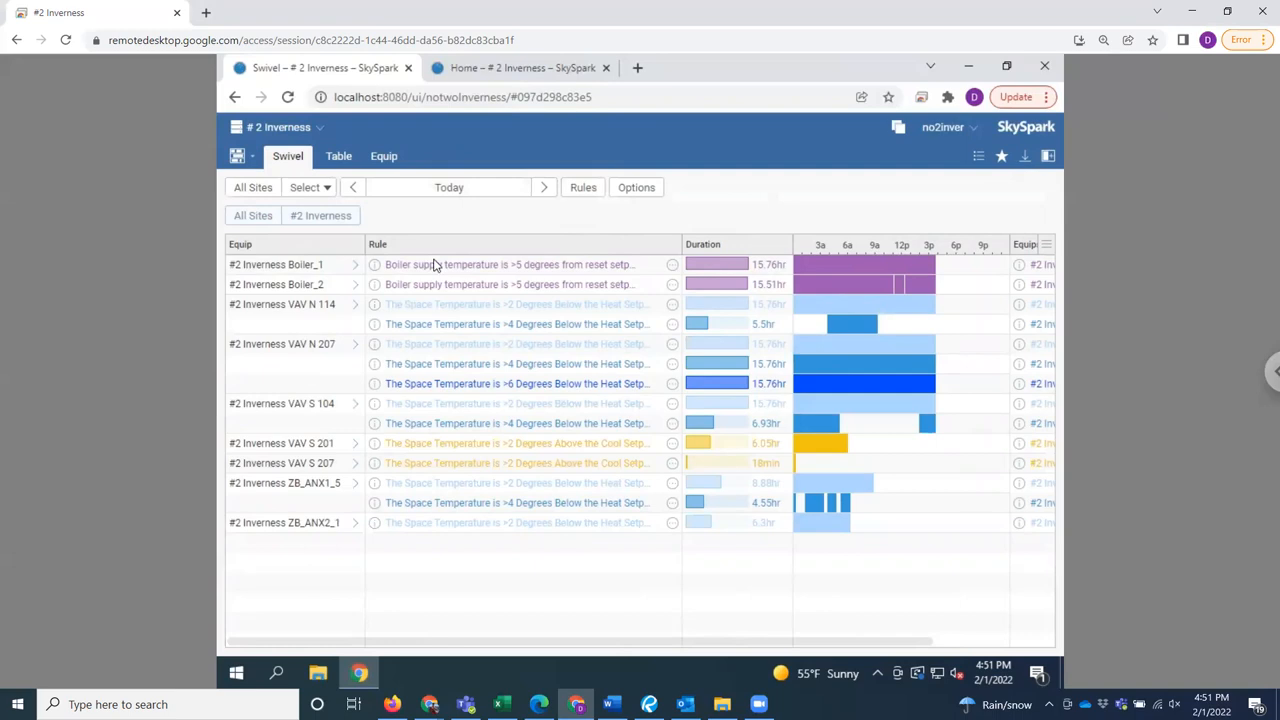
mouse_move(320, 290)
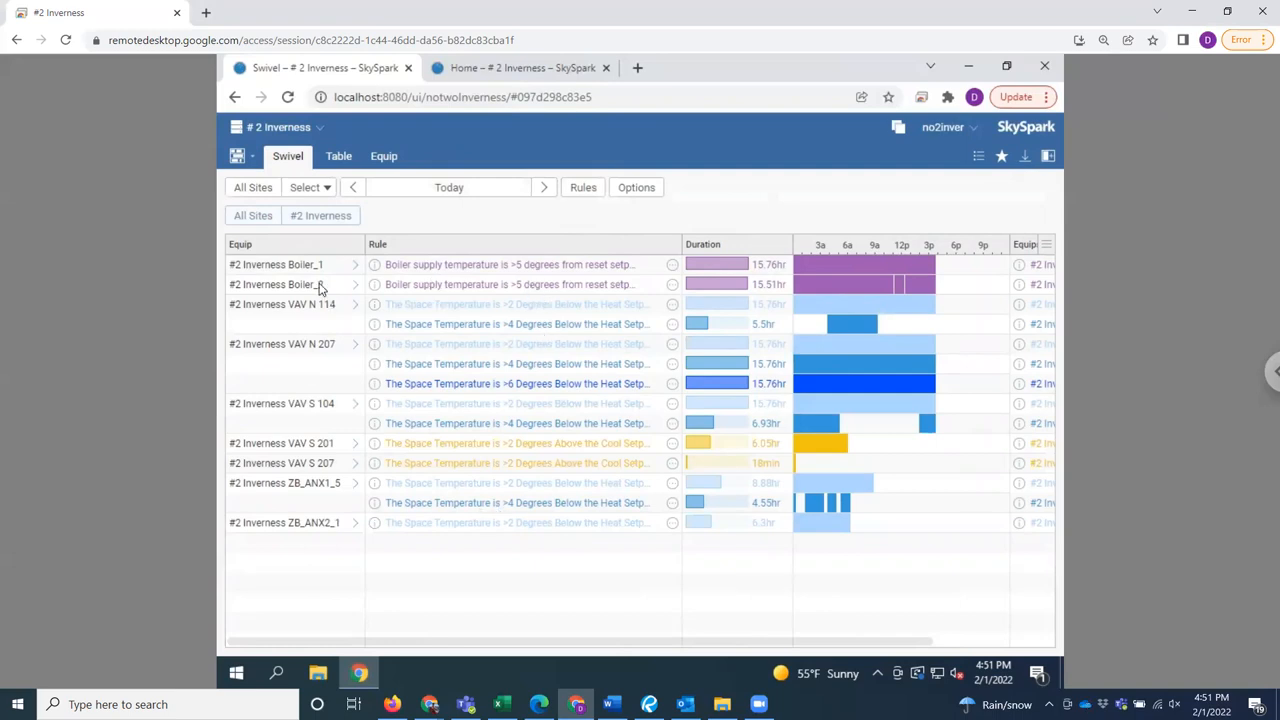
mouse_move(296, 350)
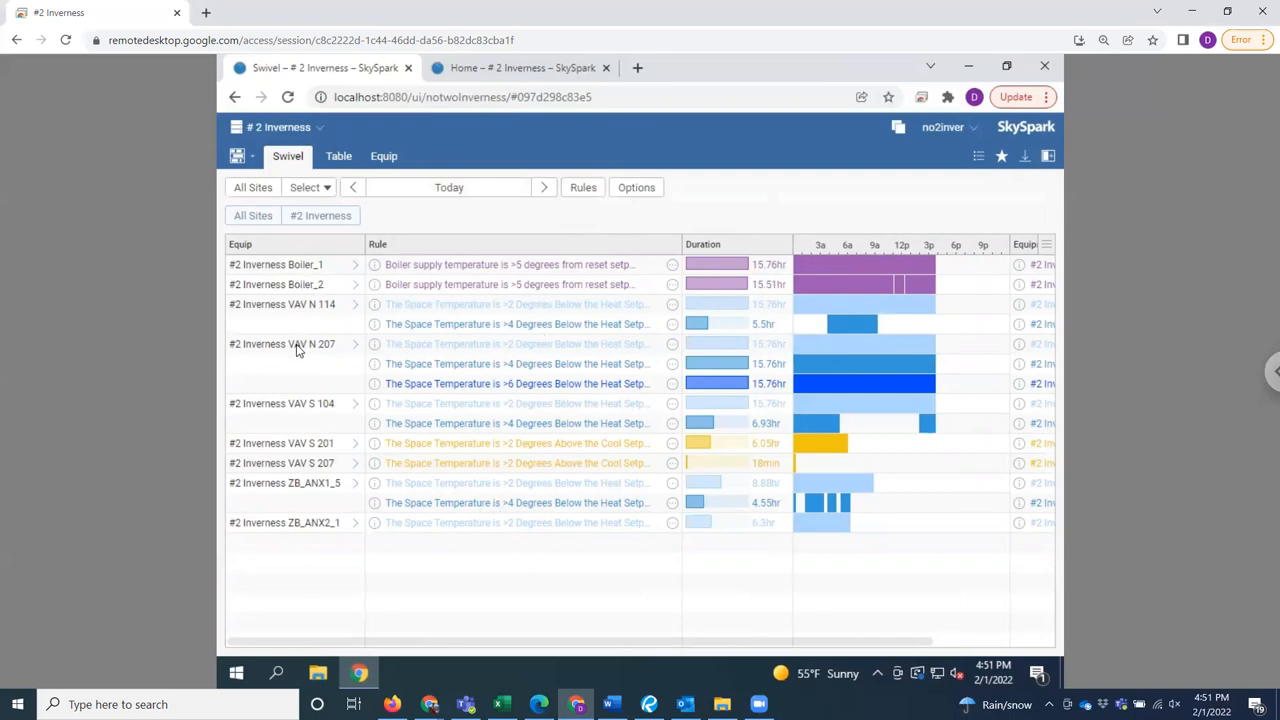
mouse_move(280, 296)
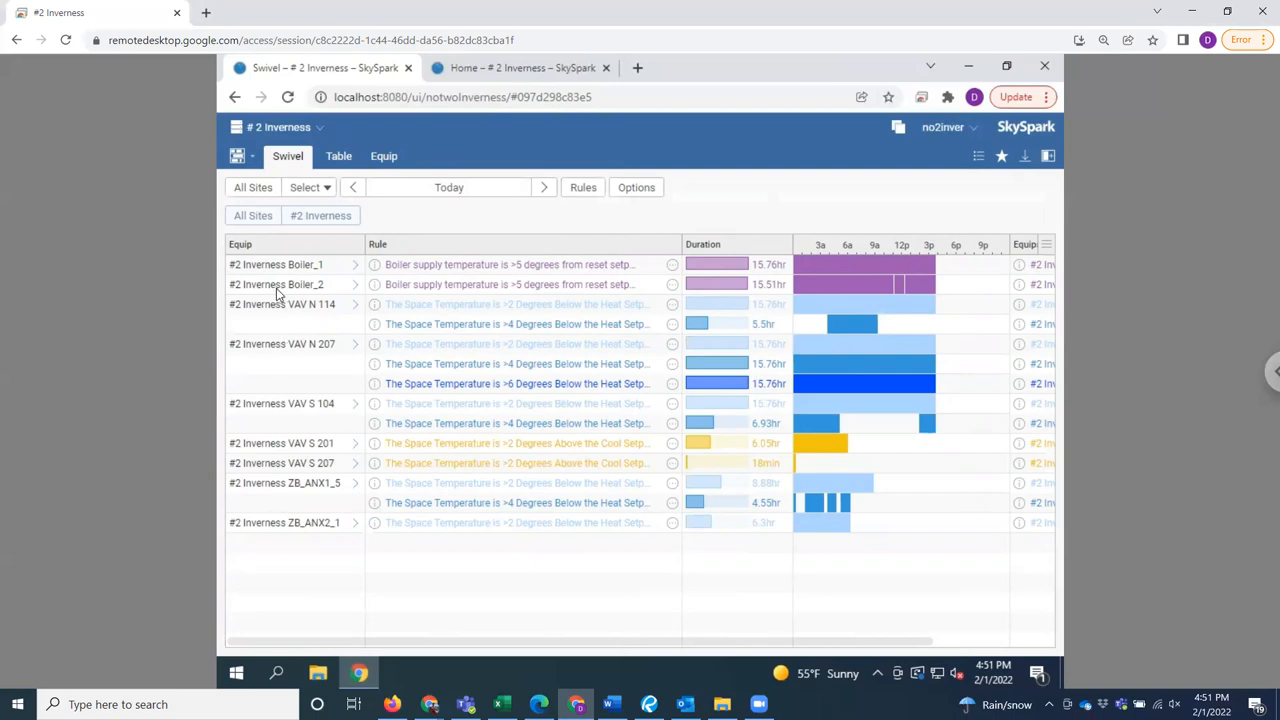
mouse_move(836, 330)
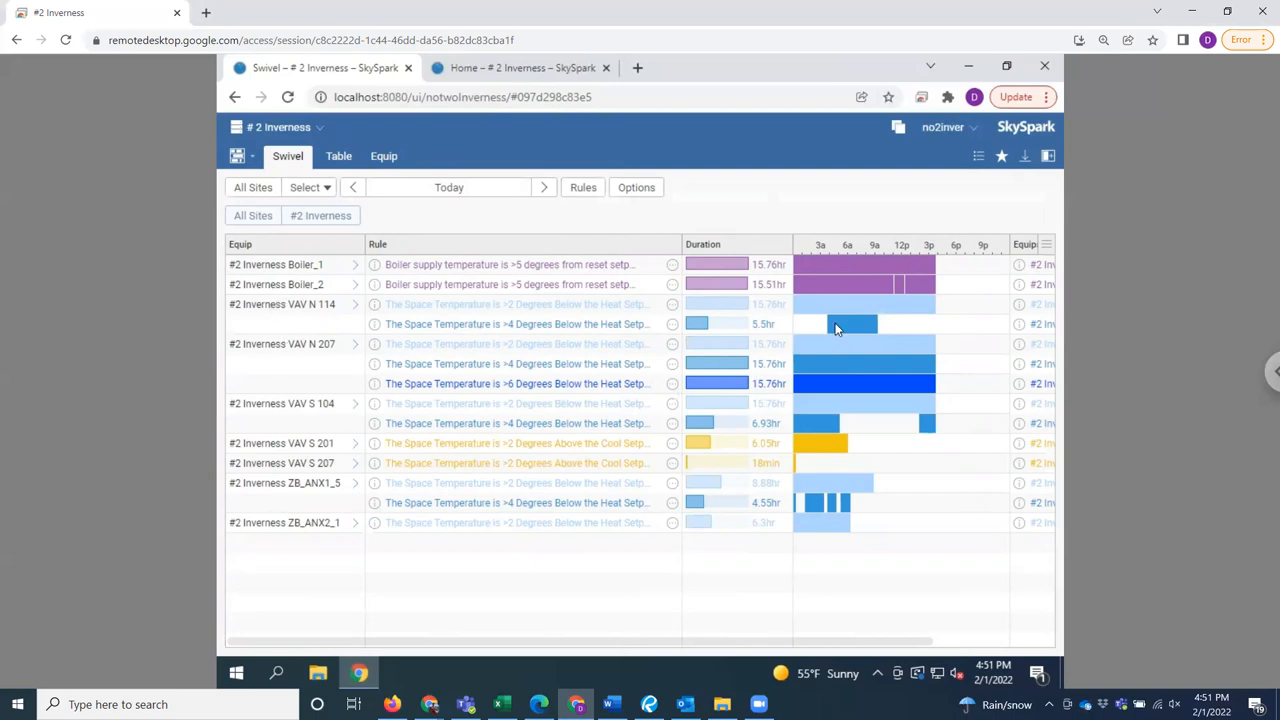
mouse_move(852, 364)
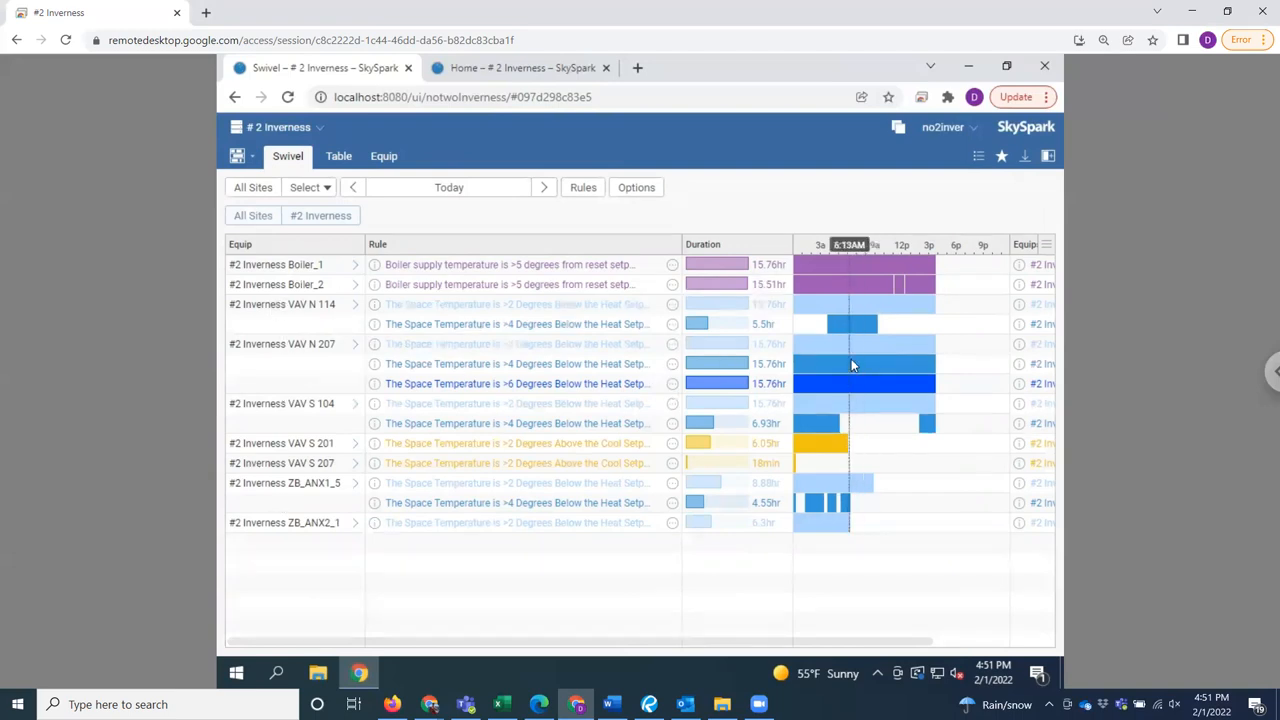
mouse_move(870, 336)
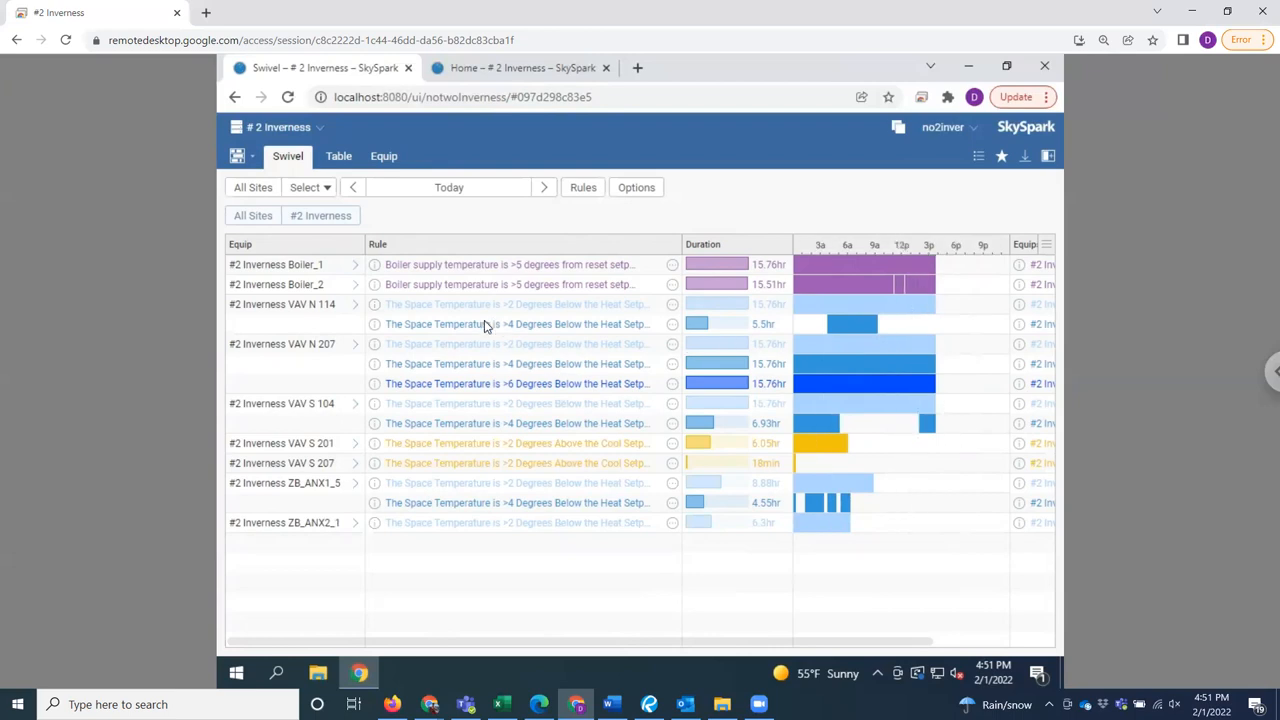
mouse_move(480, 280)
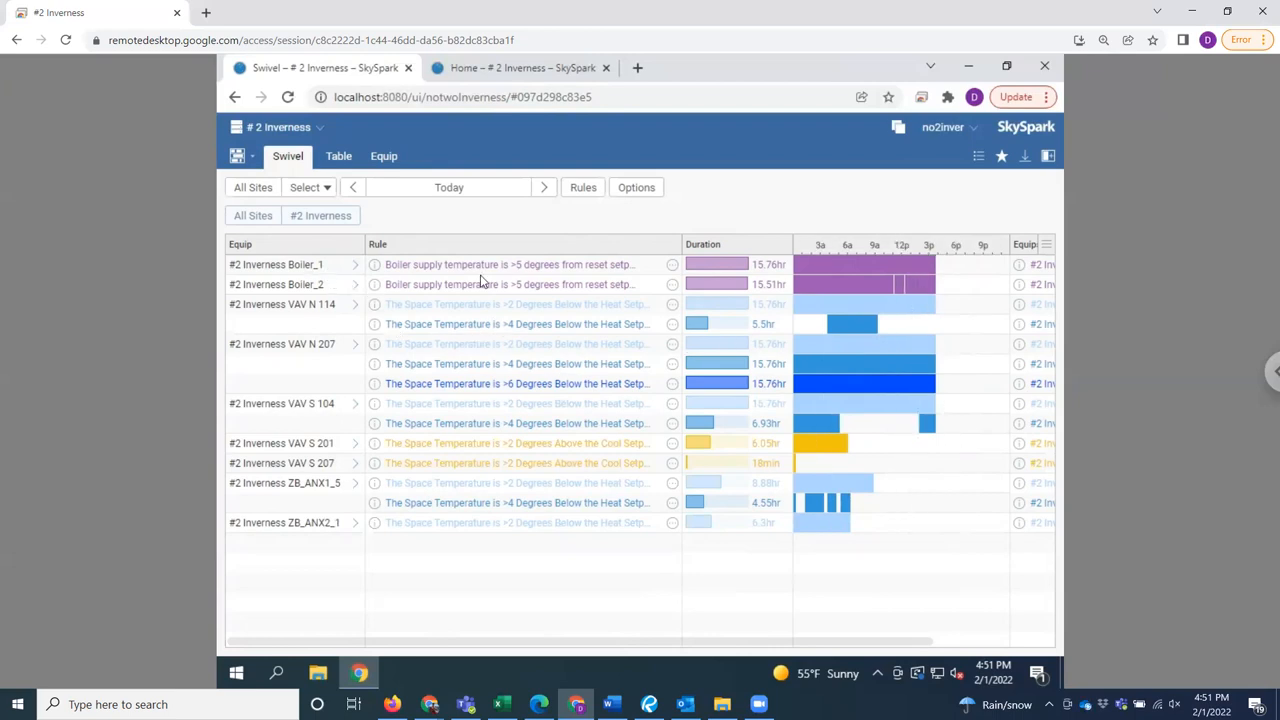
mouse_move(308, 344)
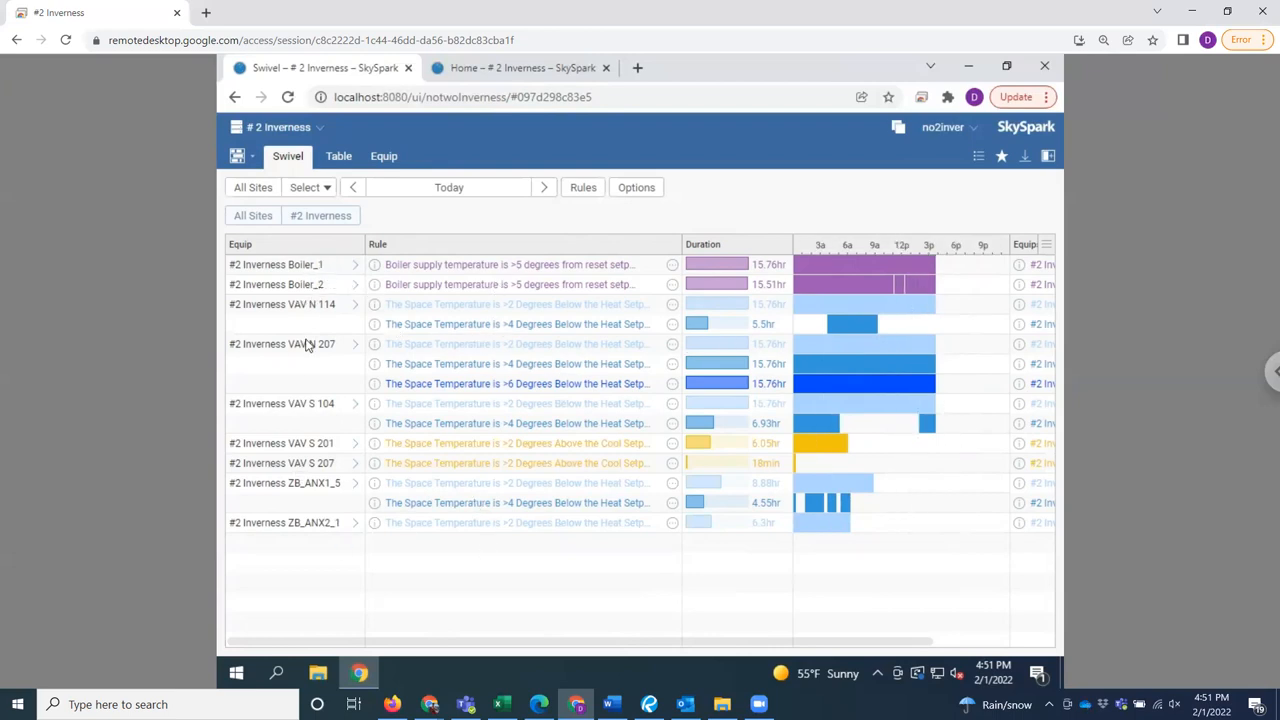
mouse_move(716, 370)
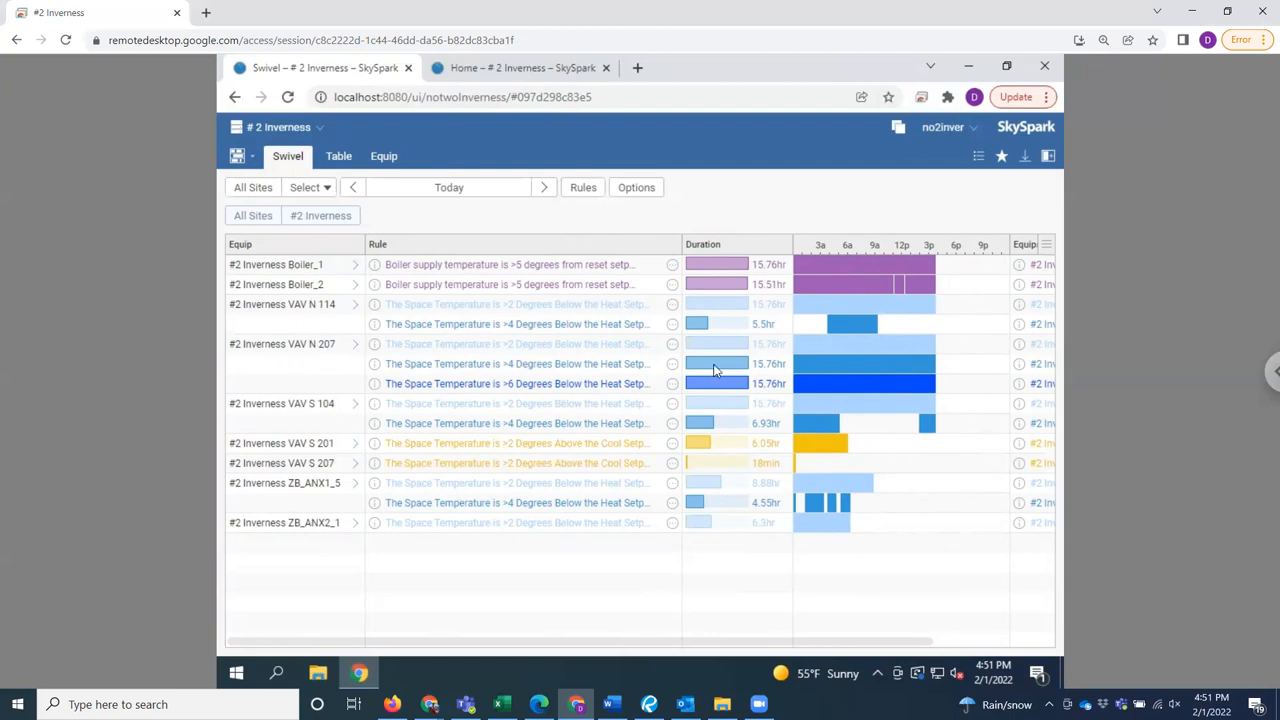
mouse_move(520, 390)
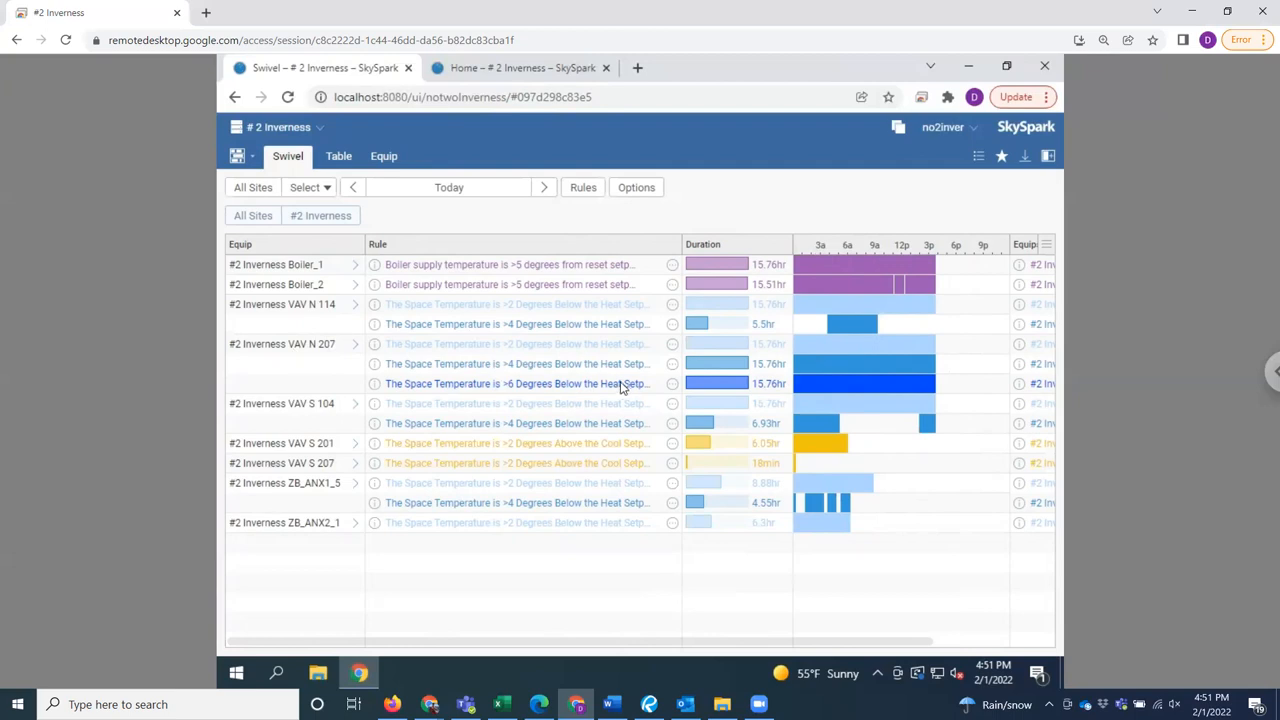
mouse_move(504, 388)
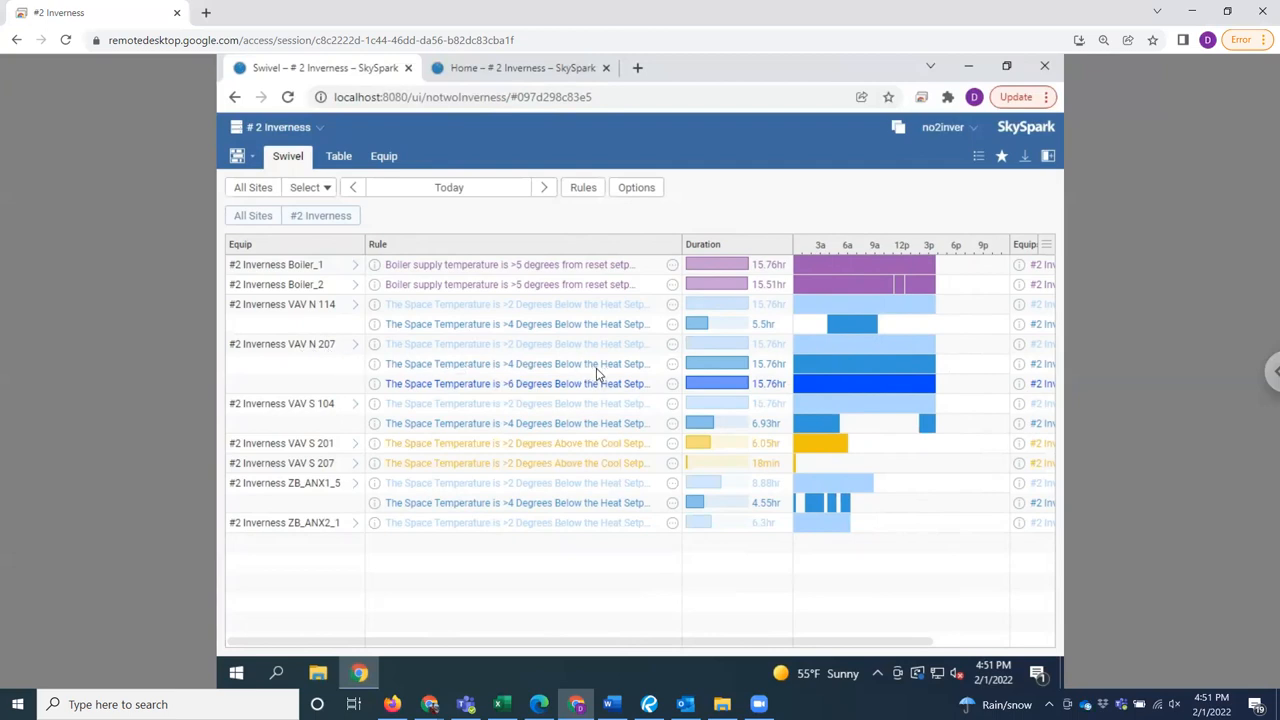
mouse_move(844, 384)
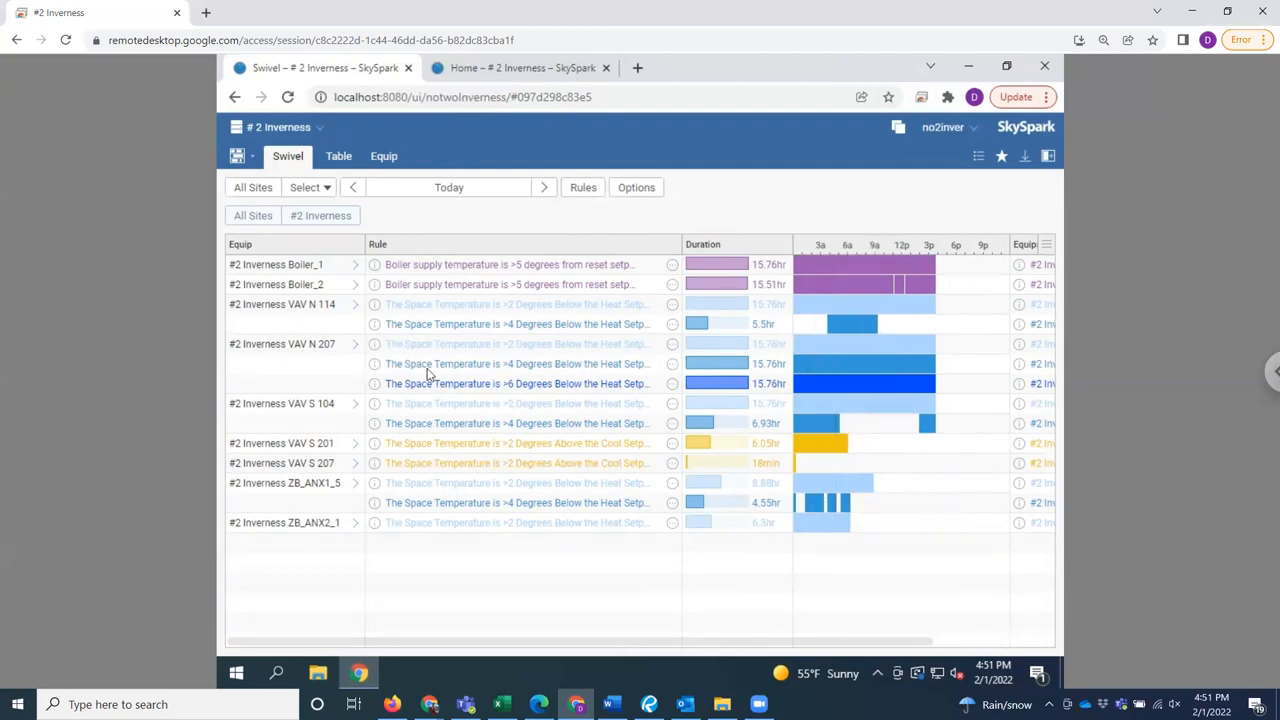
mouse_move(422, 200)
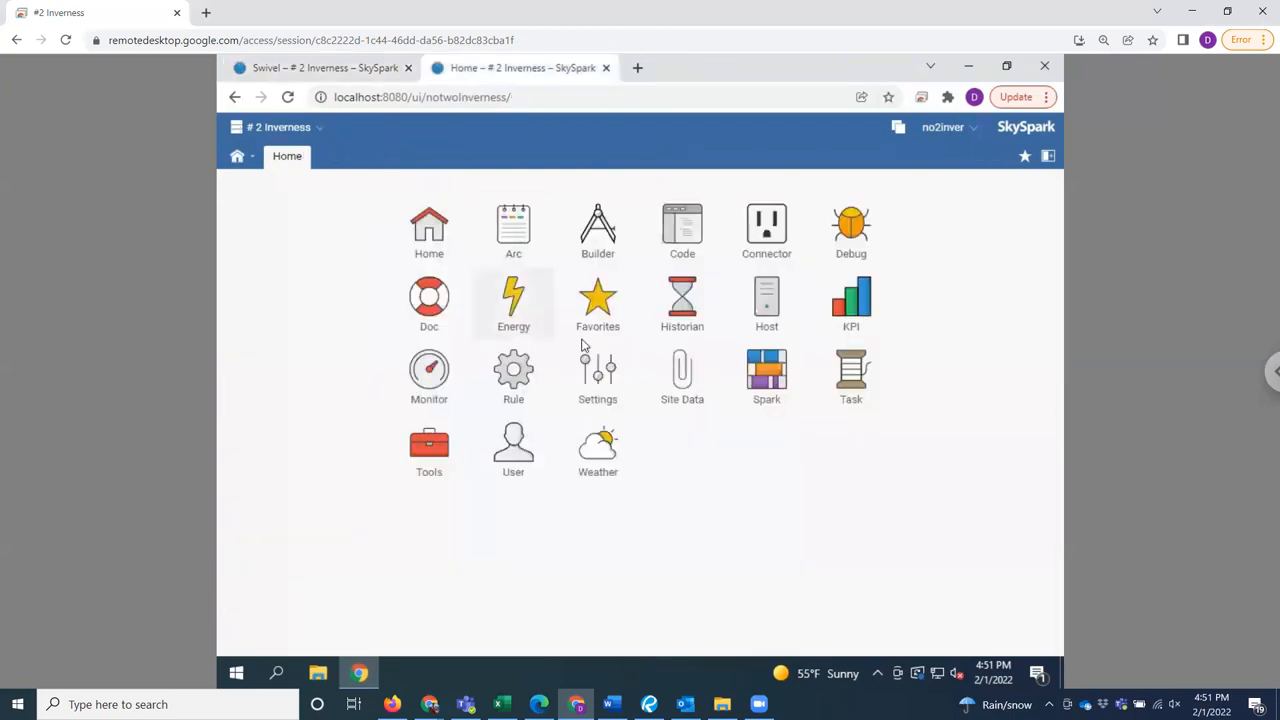
Step: Chart VAV N 207's SpaceTemp and OccHeatSP for today under #2 Inverness RTUs
click(512, 300)
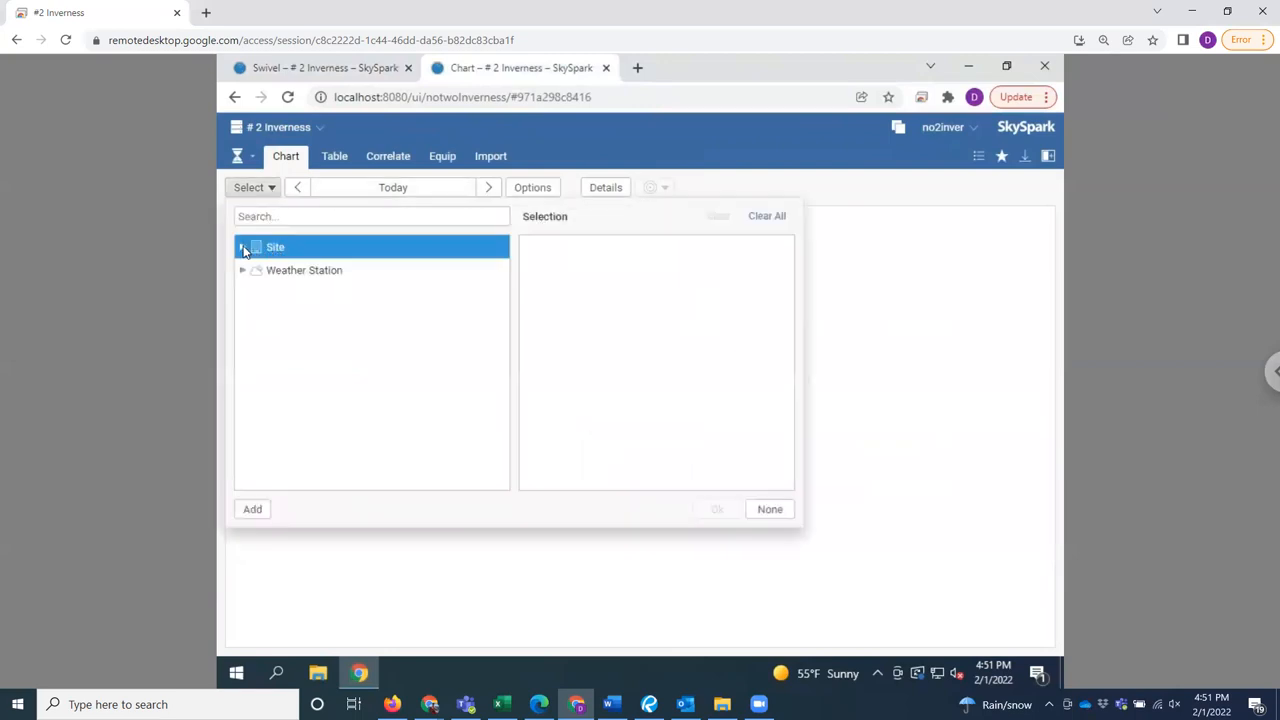
click(244, 248)
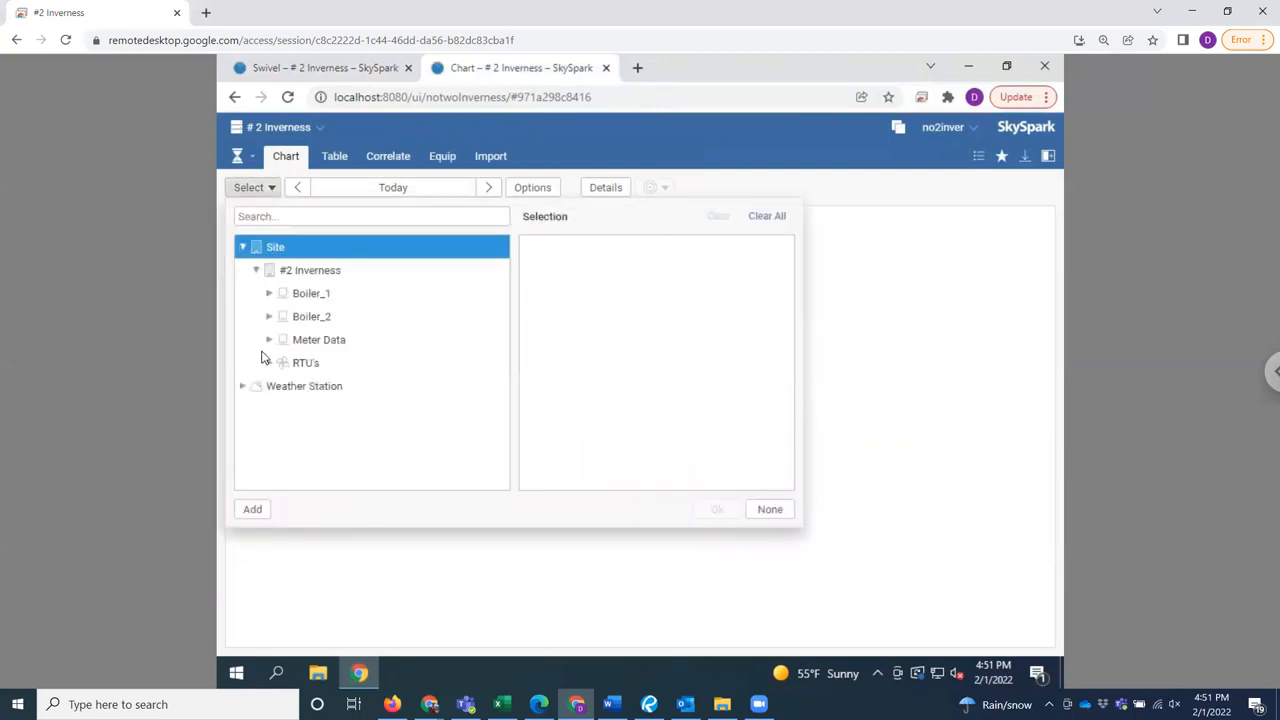
click(304, 362)
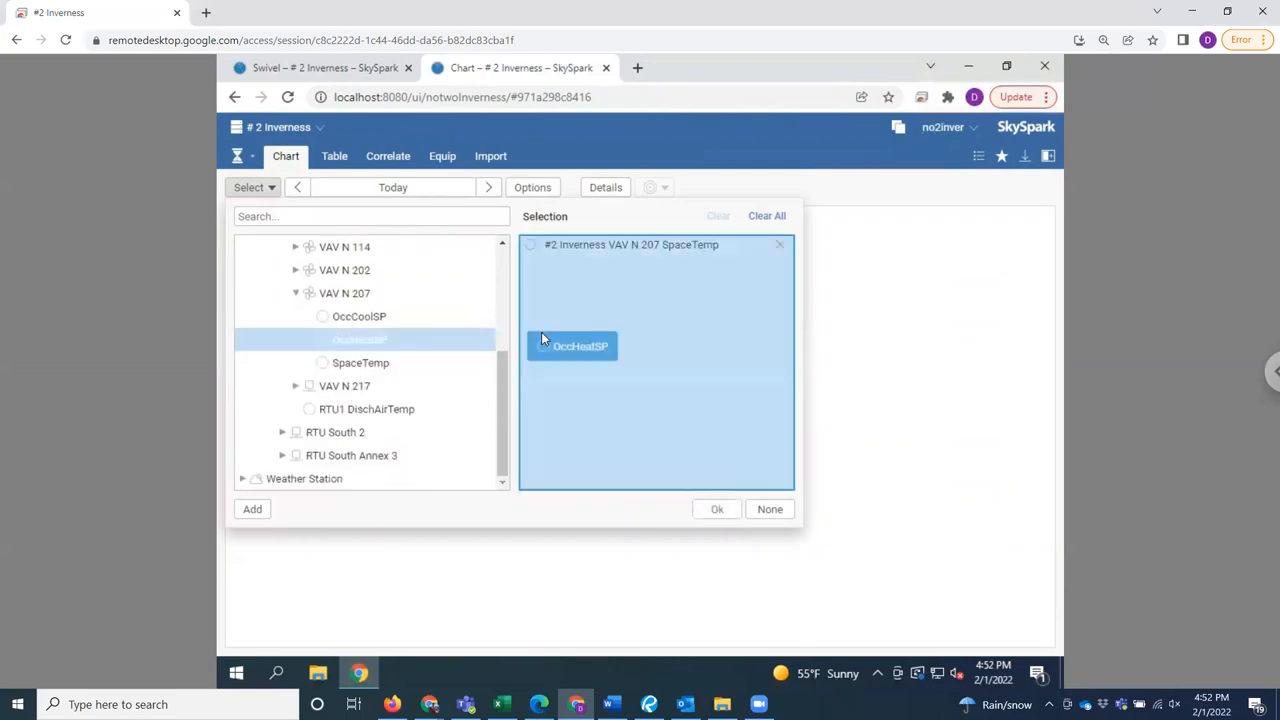
click(716, 510)
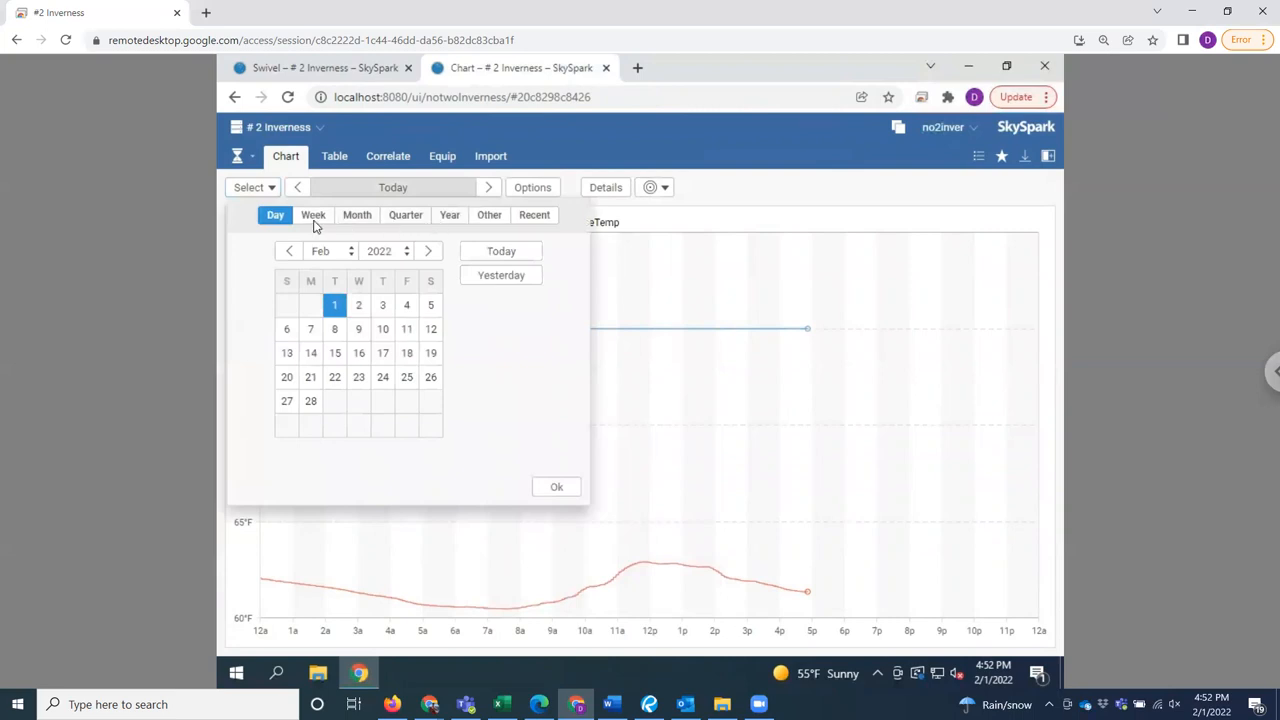
Step: Change the chart's date range to the month of Jan 2022
click(356, 214)
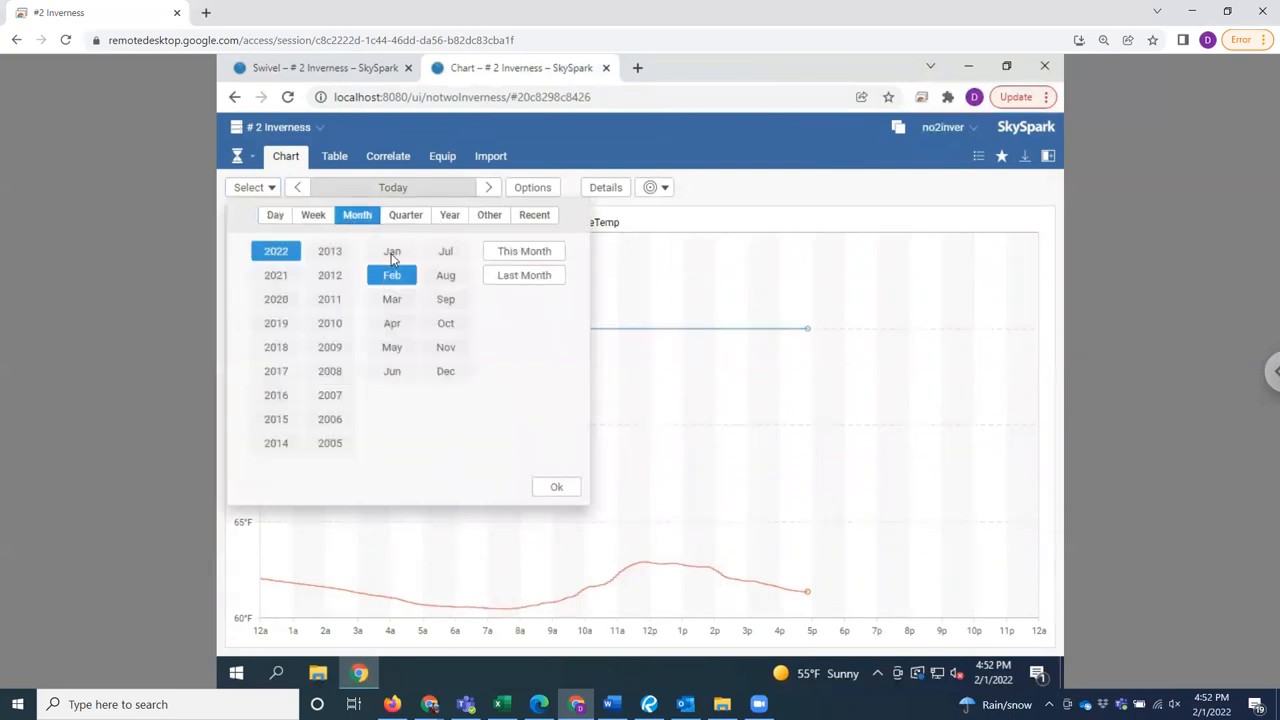
click(556, 486)
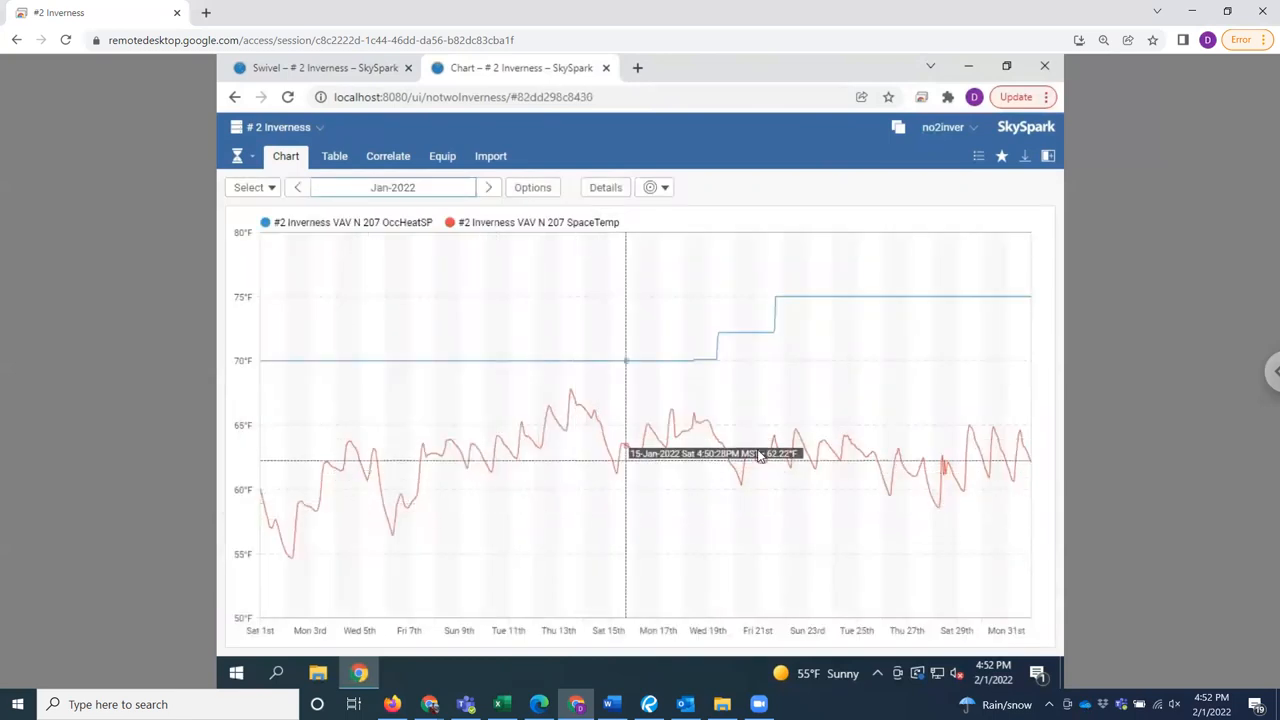
mouse_move(544, 360)
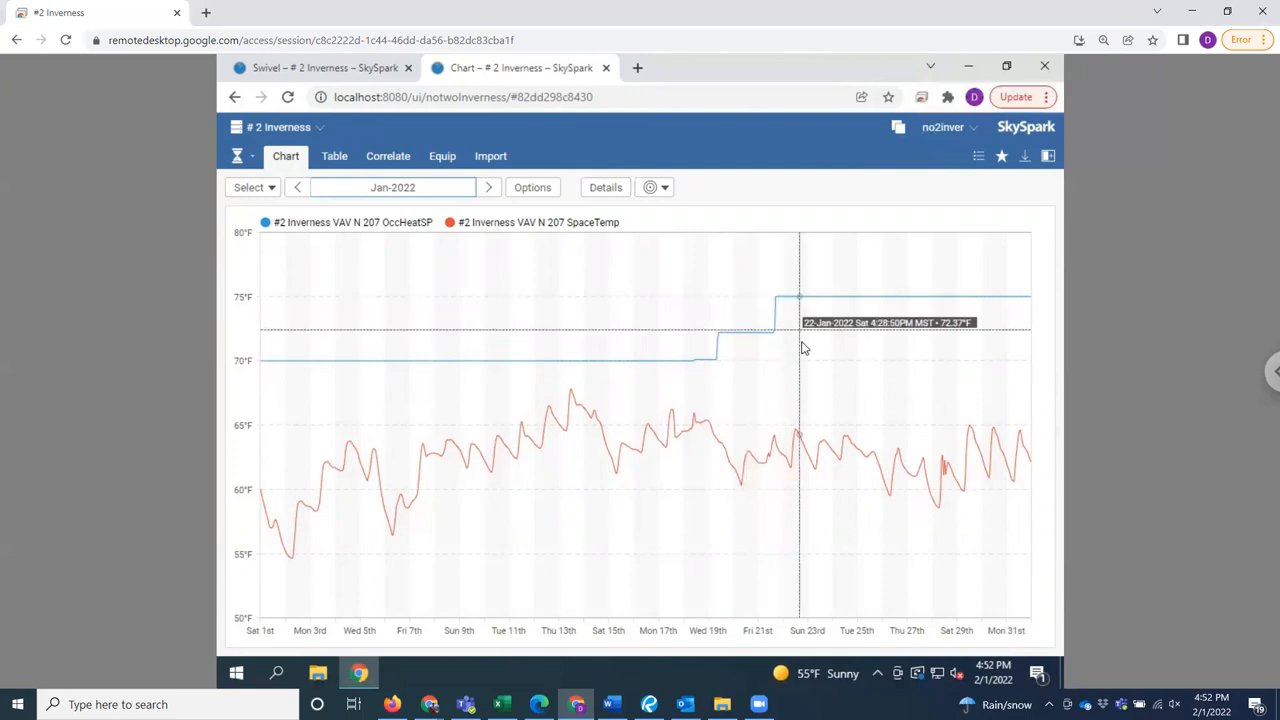
mouse_move(716, 364)
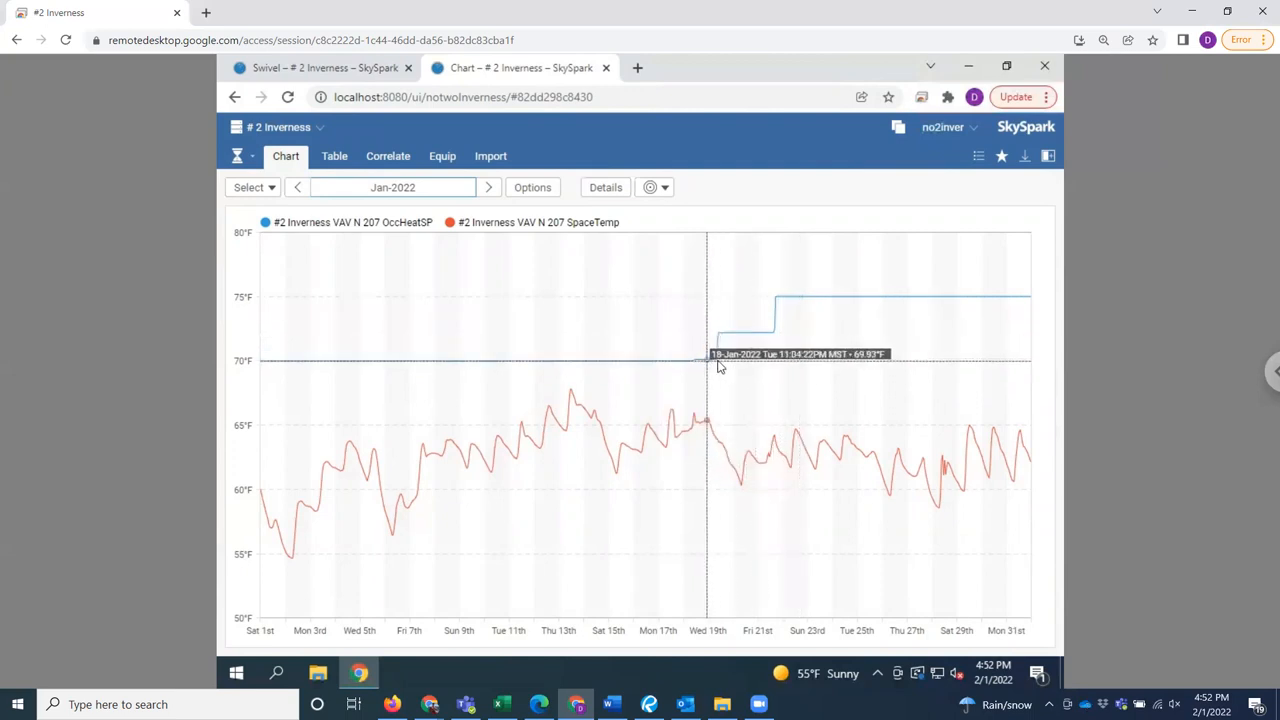
mouse_move(758, 358)
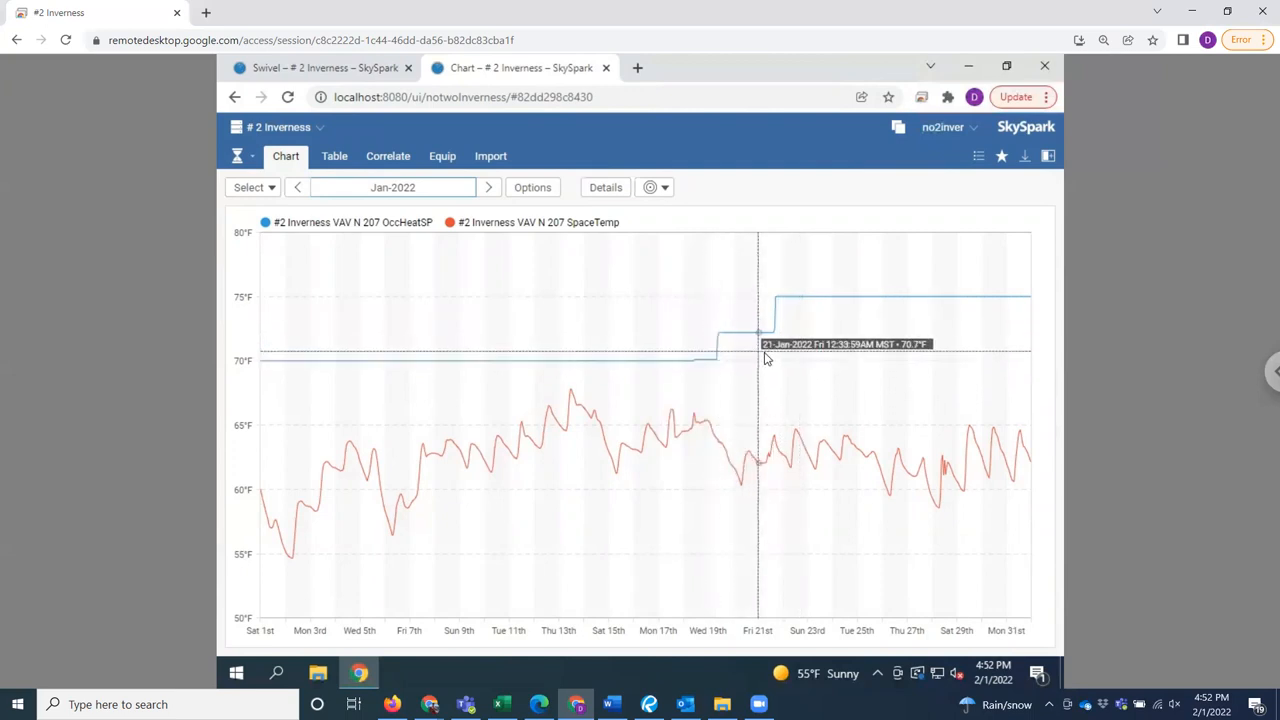
mouse_move(548, 348)
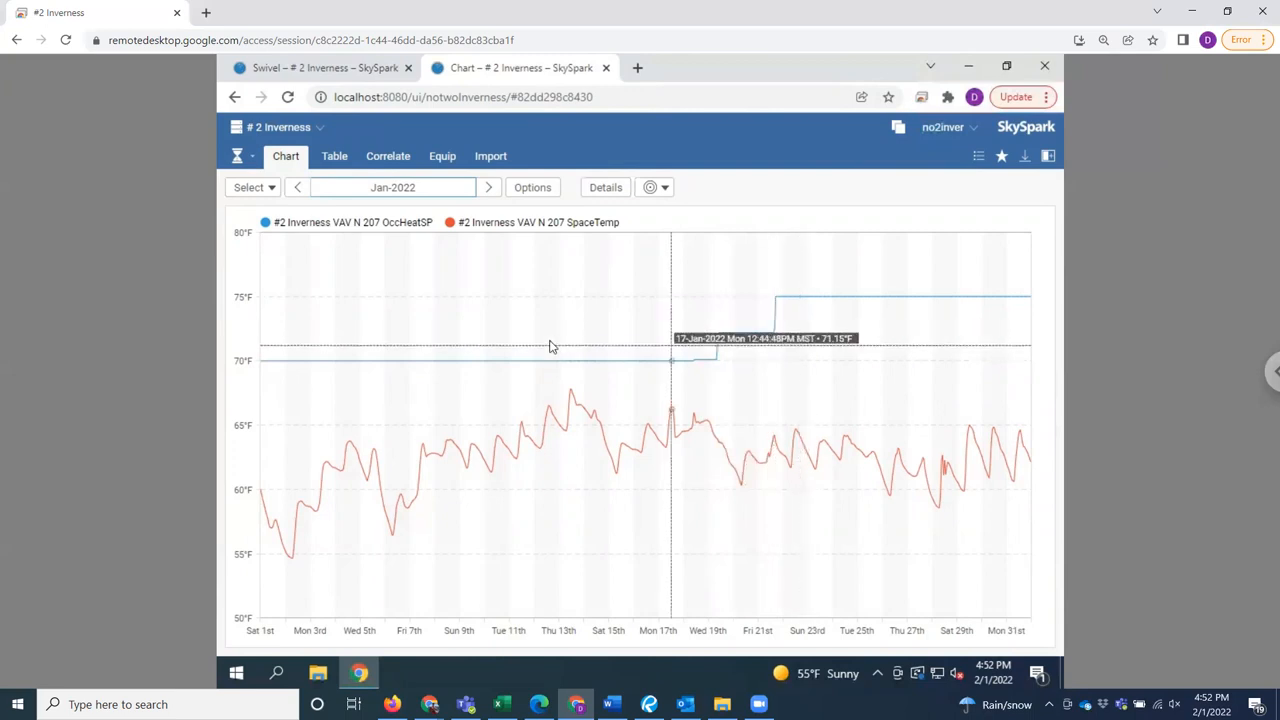
mouse_move(852, 336)
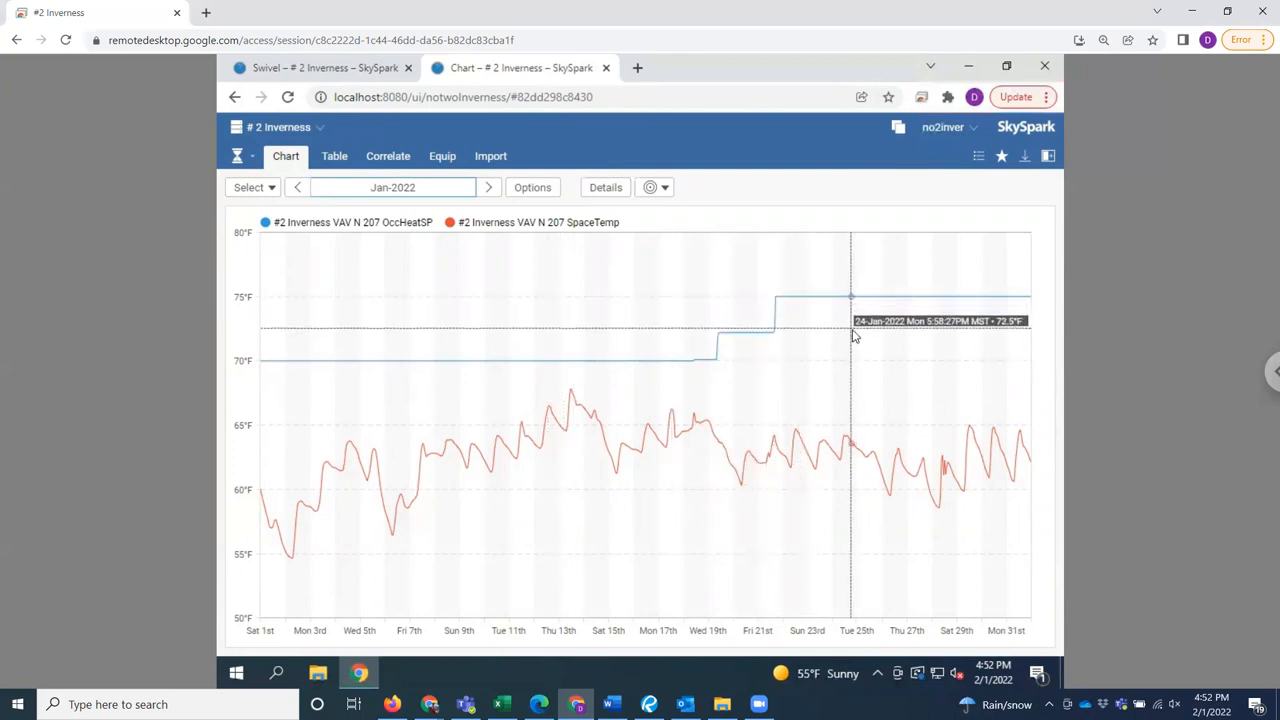
mouse_move(844, 384)
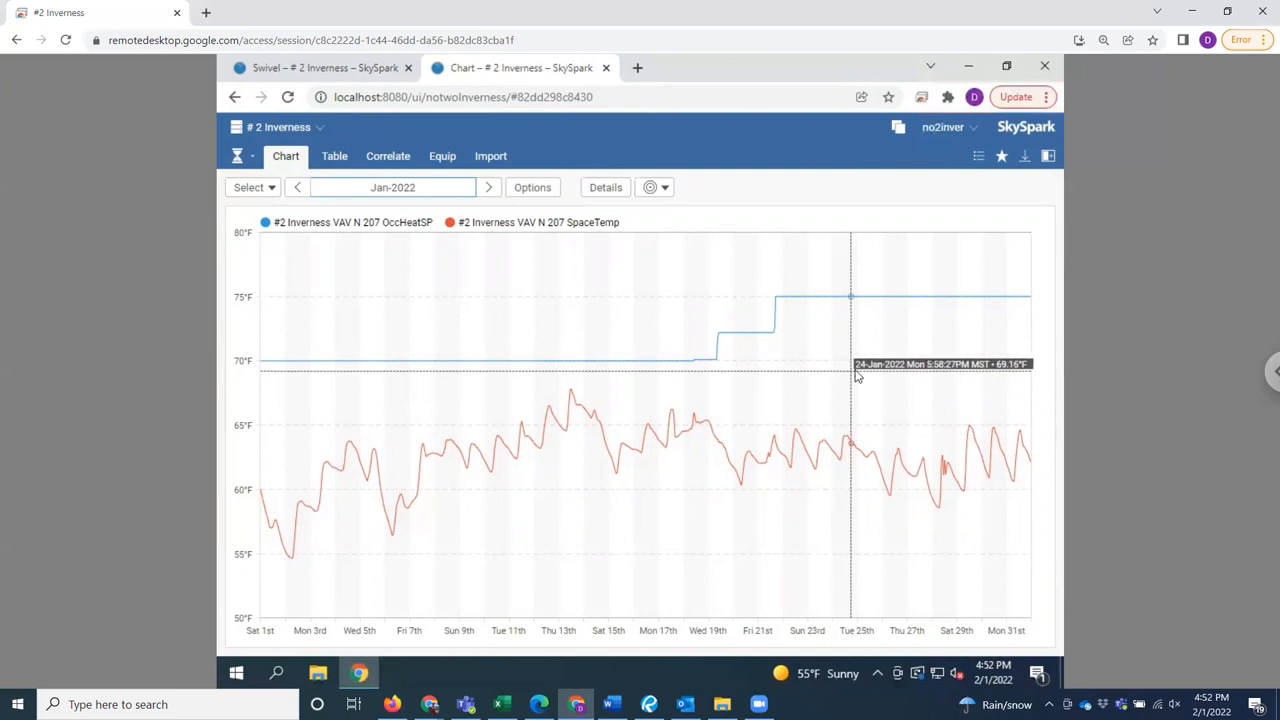
mouse_move(852, 388)
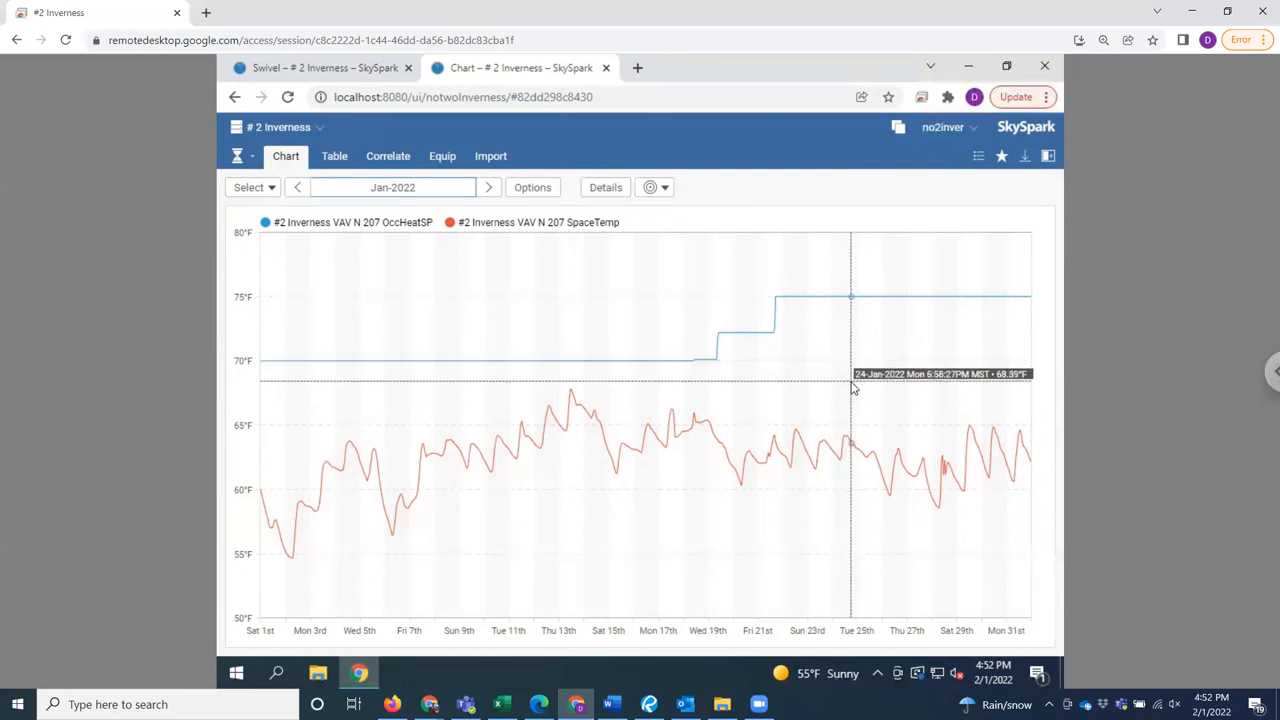
mouse_move(852, 384)
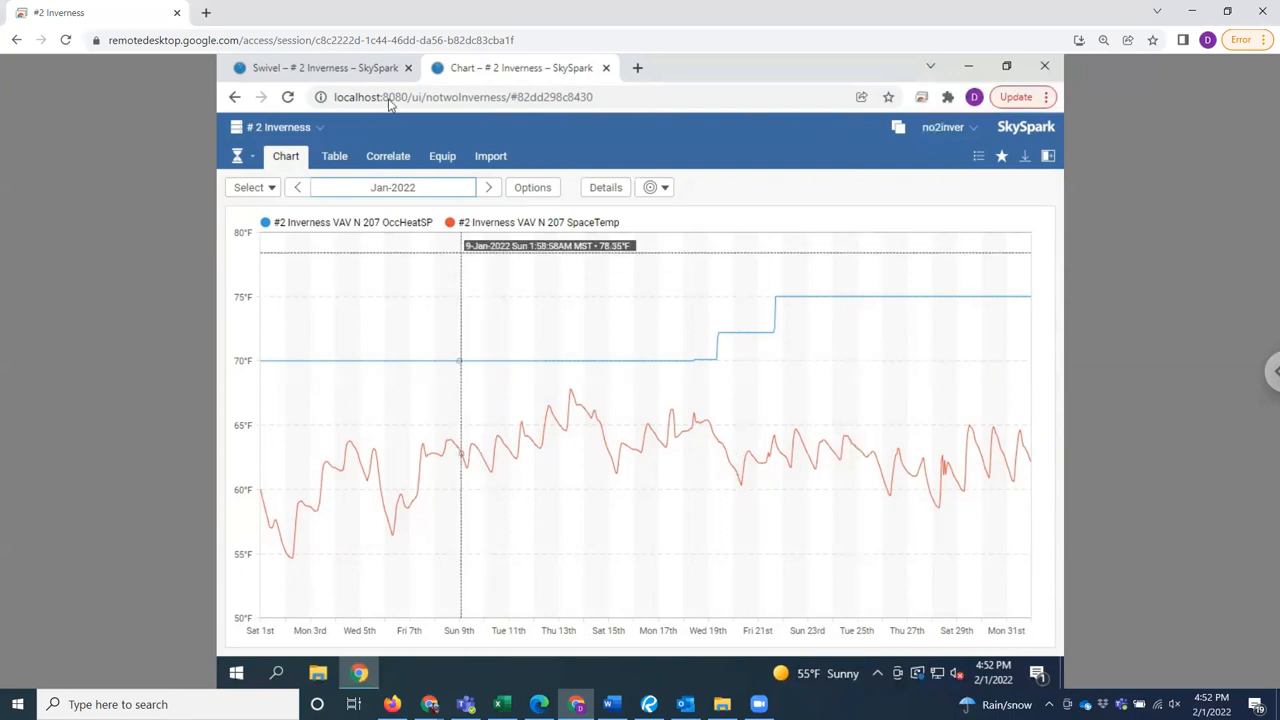
click(320, 68)
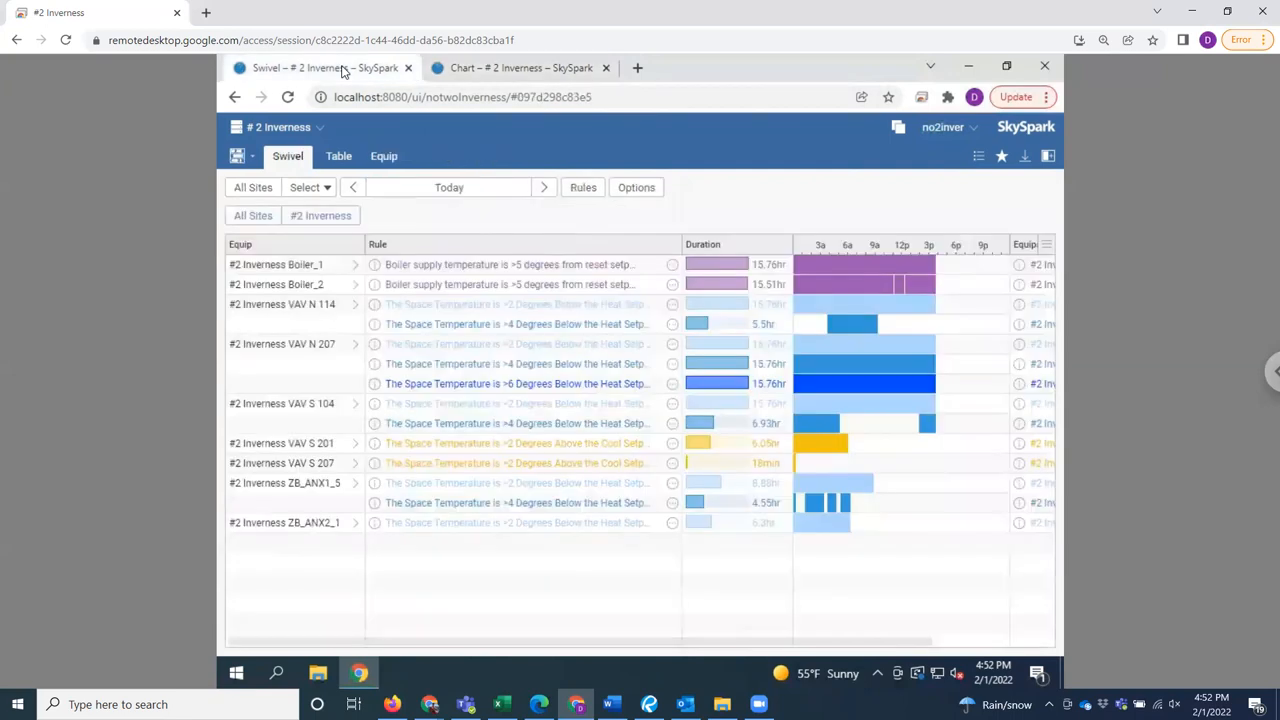
mouse_move(570, 356)
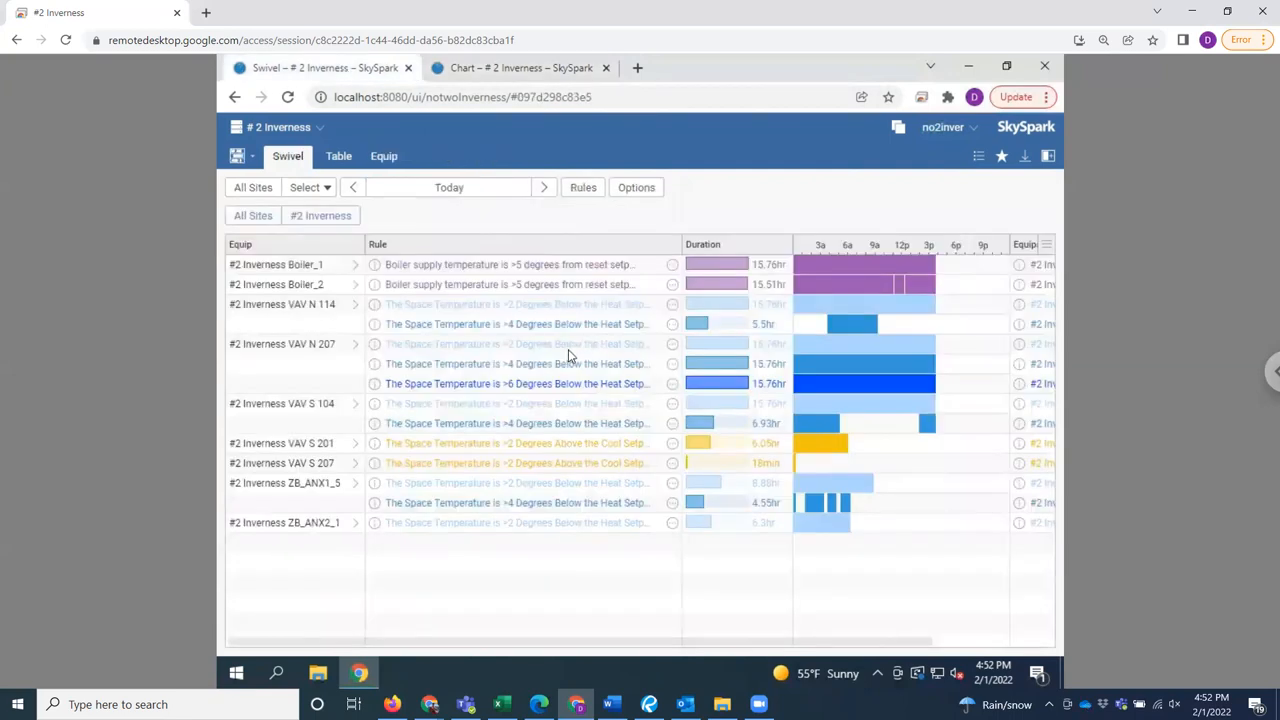
mouse_move(508, 360)
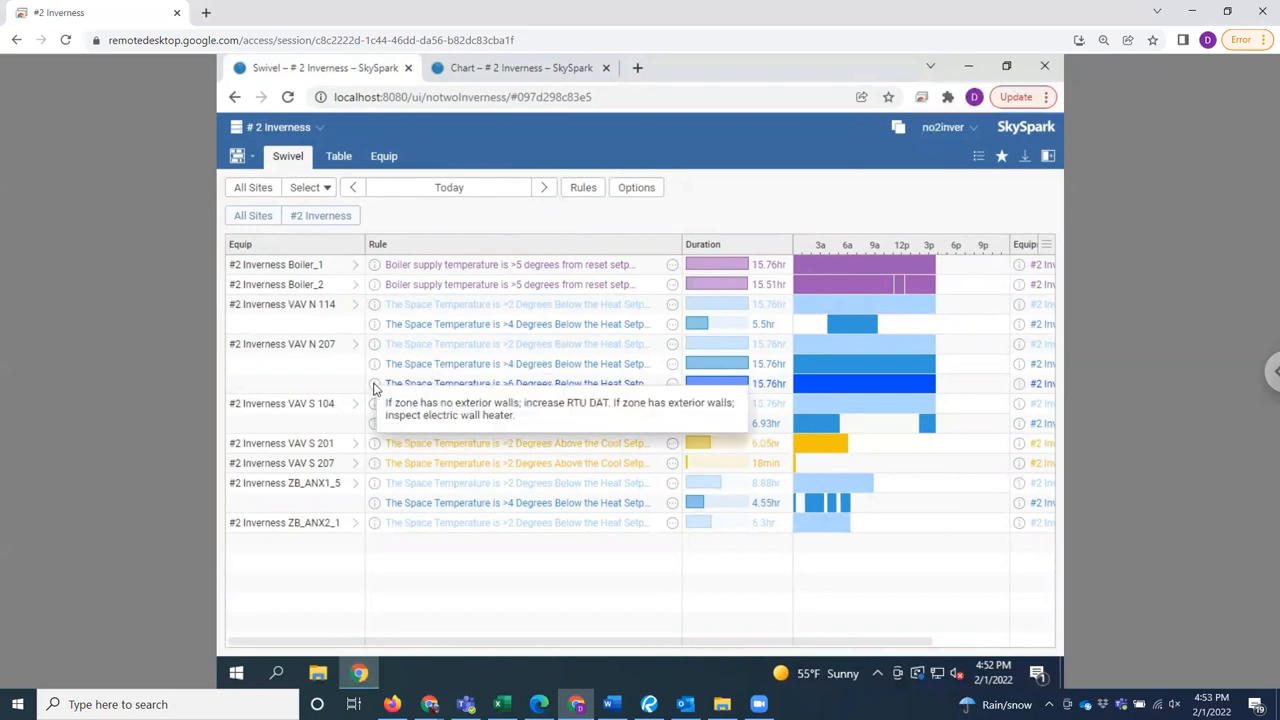
mouse_move(532, 420)
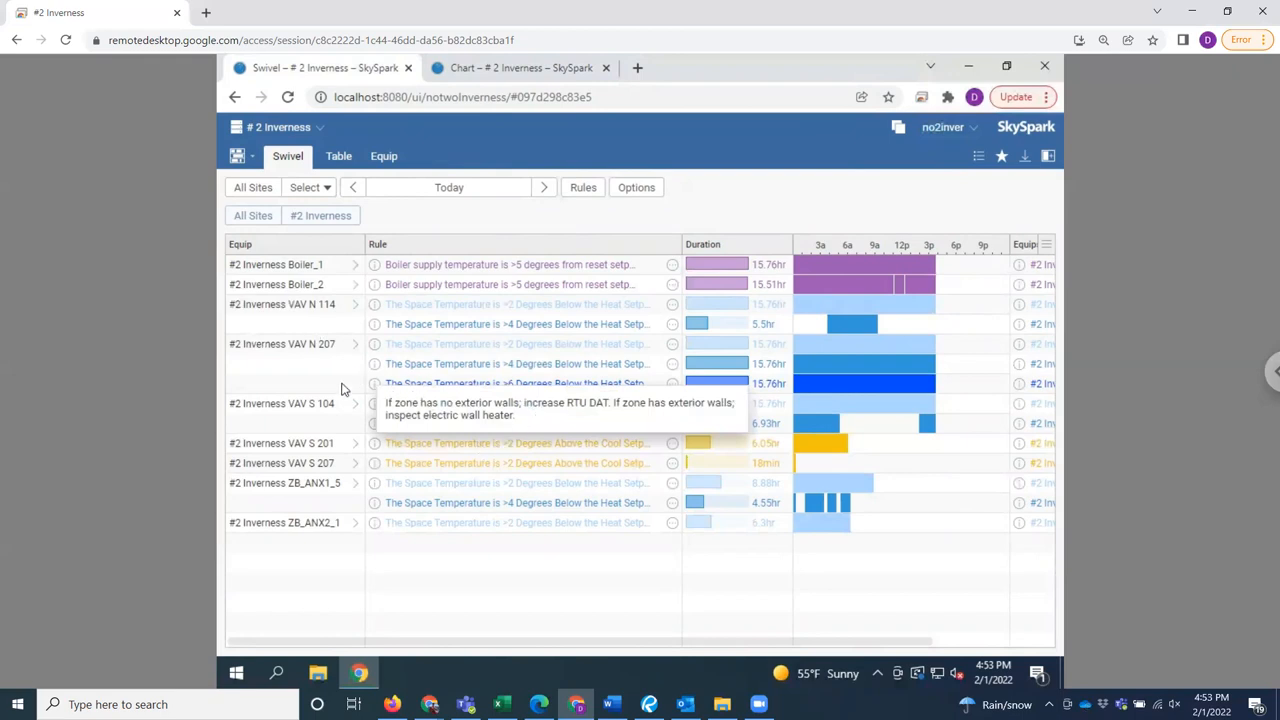
mouse_move(312, 350)
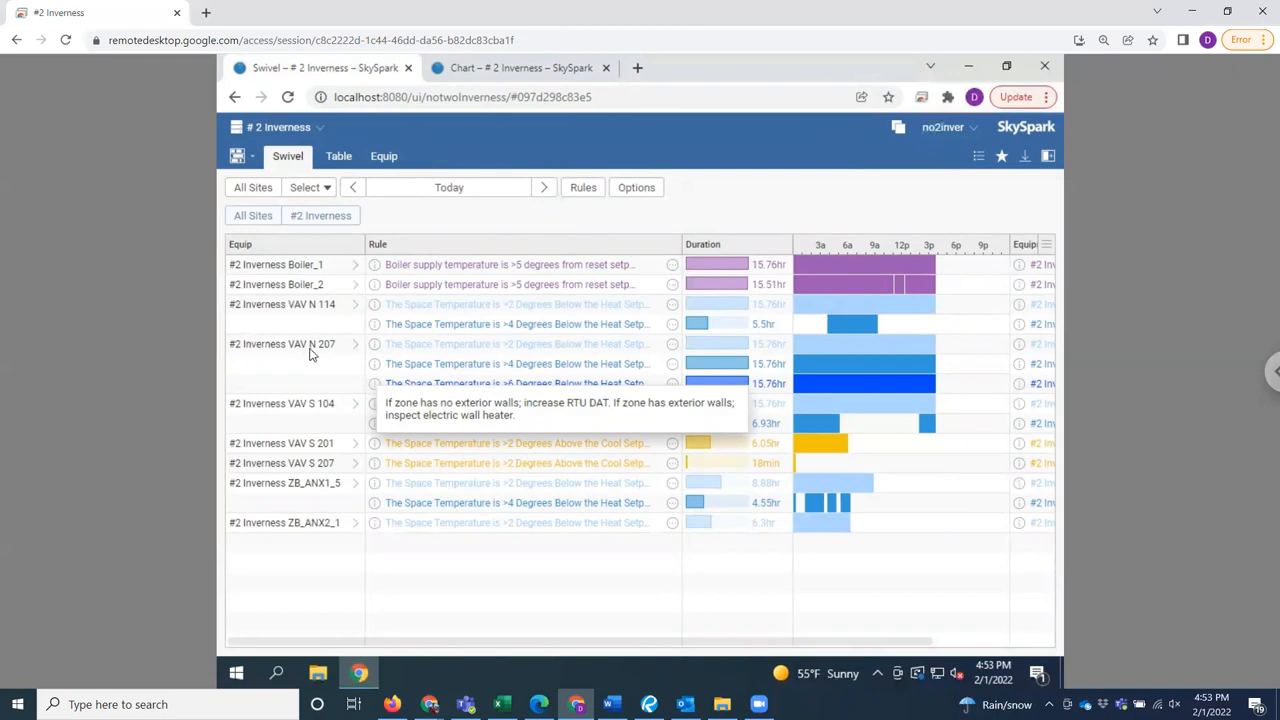
mouse_move(408, 412)
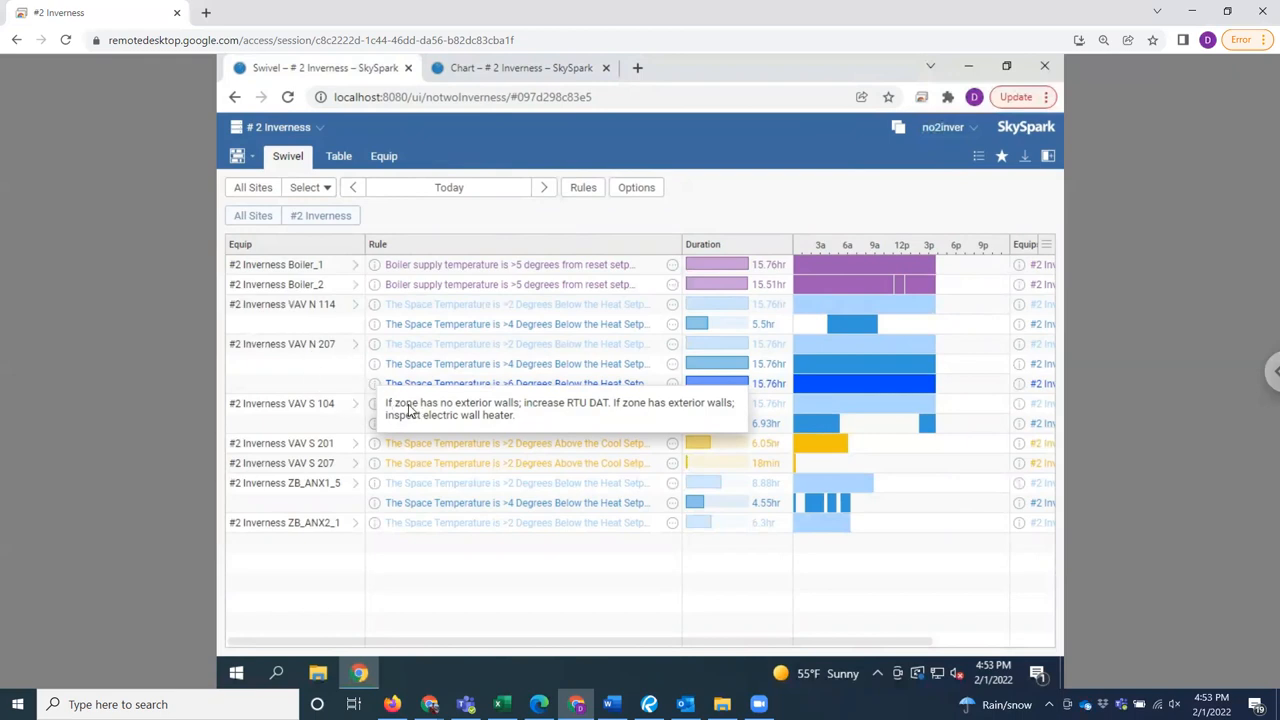
mouse_move(572, 412)
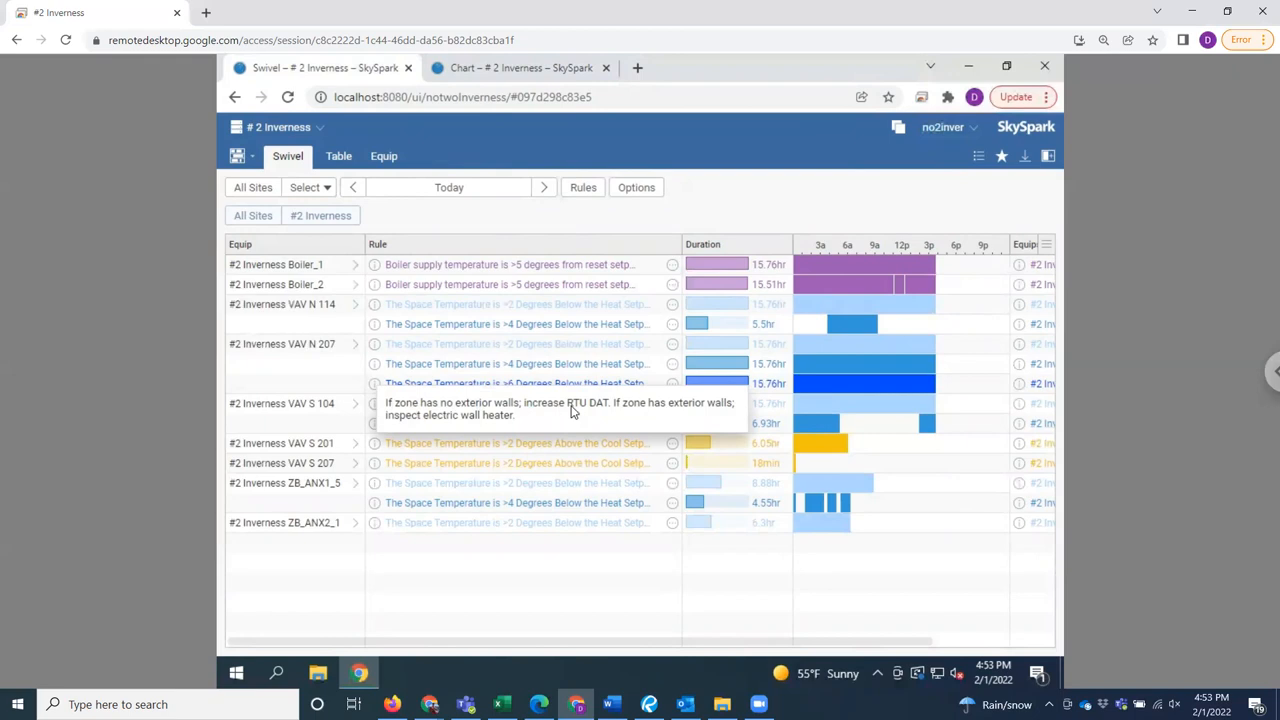
mouse_move(560, 412)
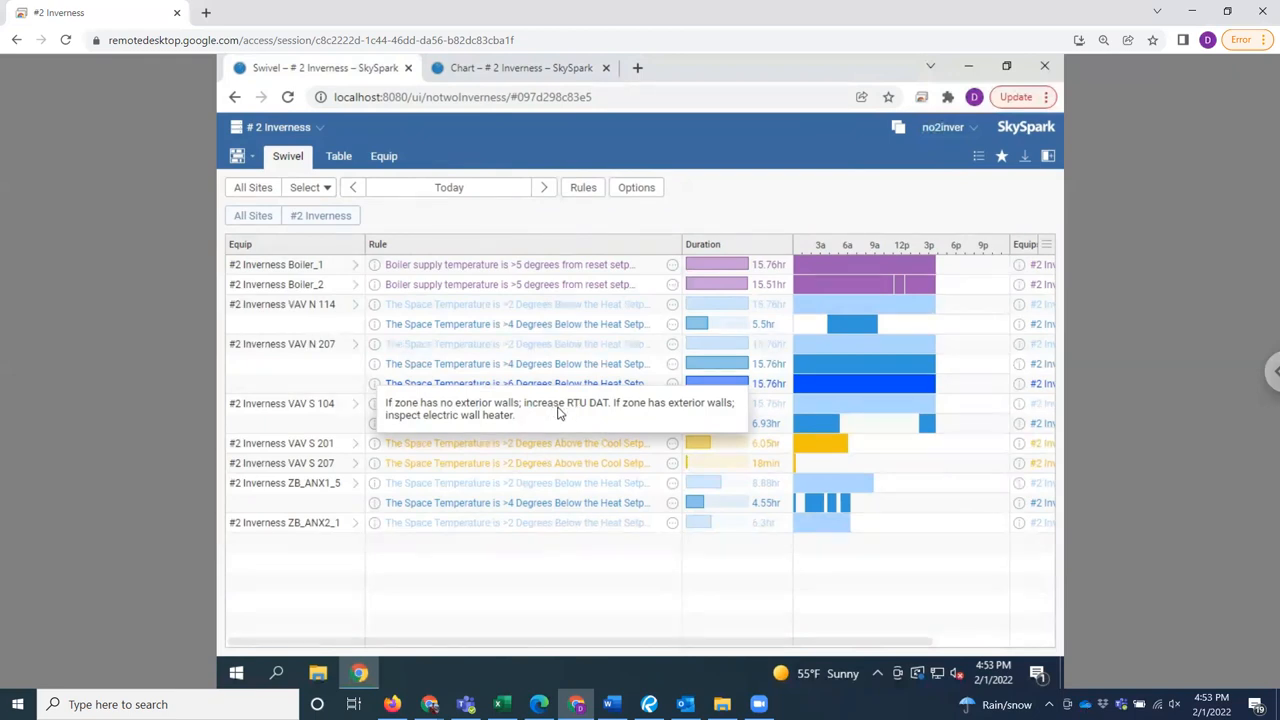
mouse_move(602, 424)
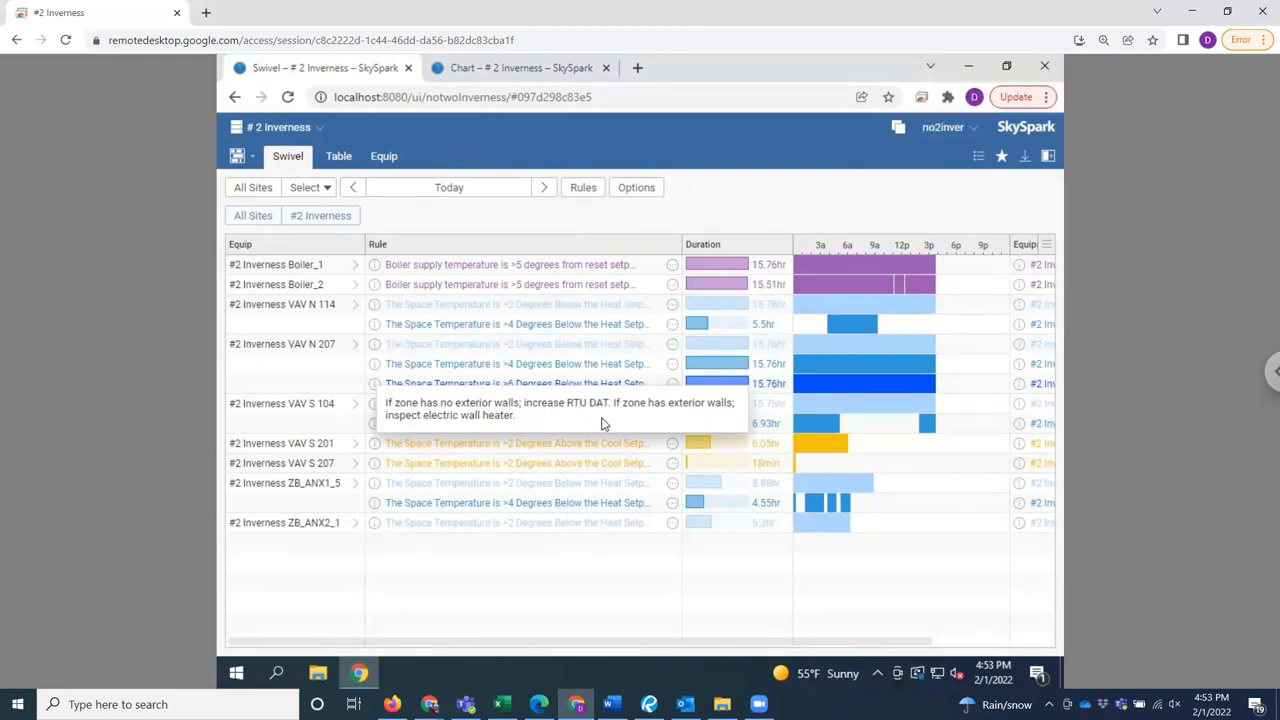
mouse_move(624, 408)
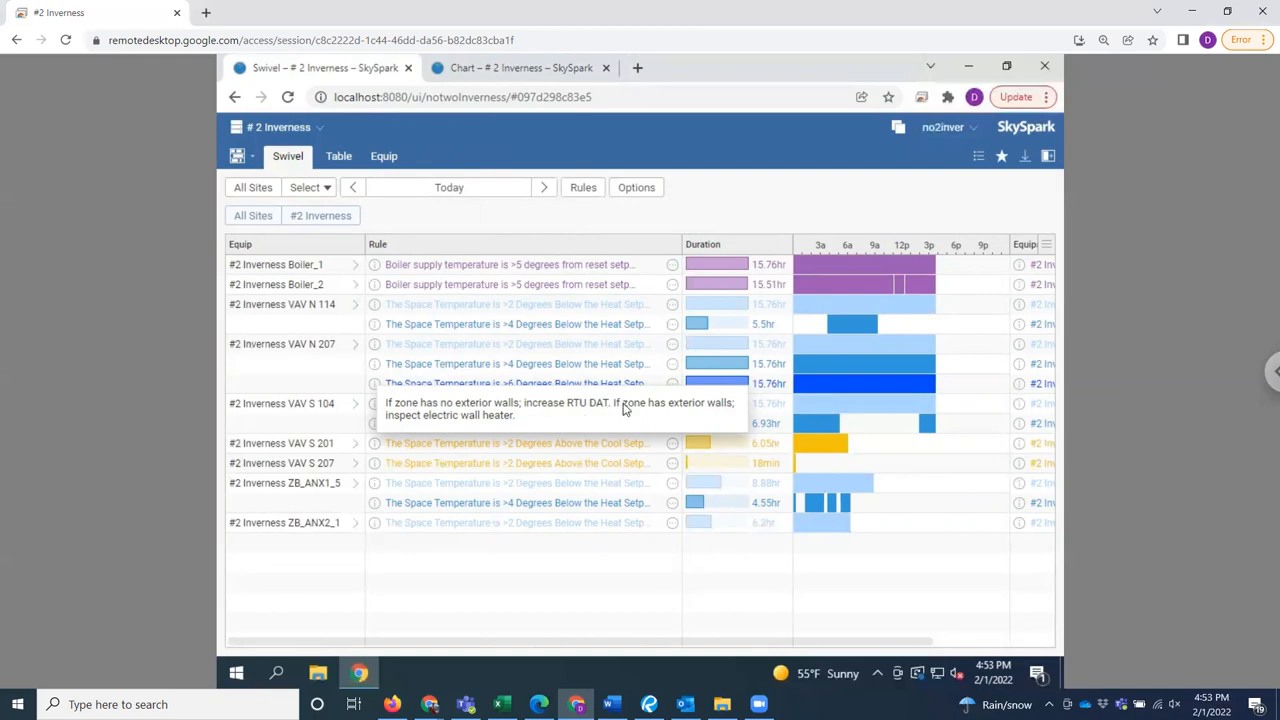
mouse_move(492, 436)
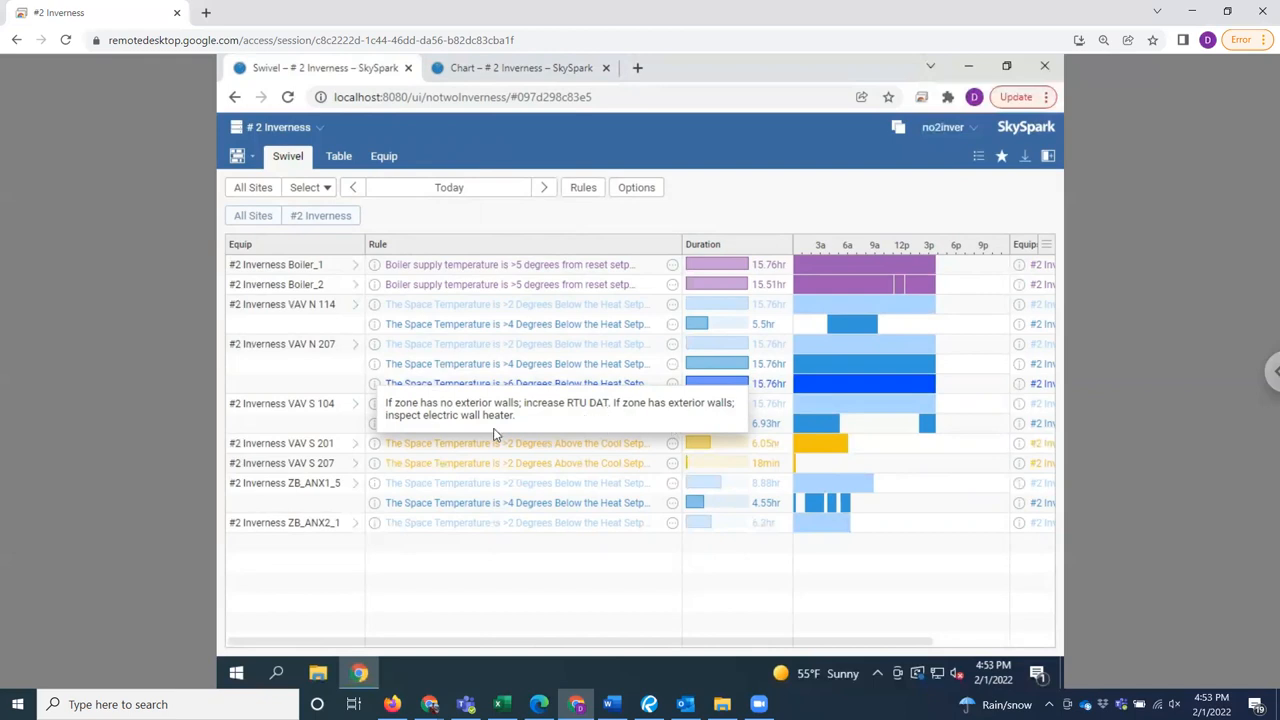
mouse_move(490, 422)
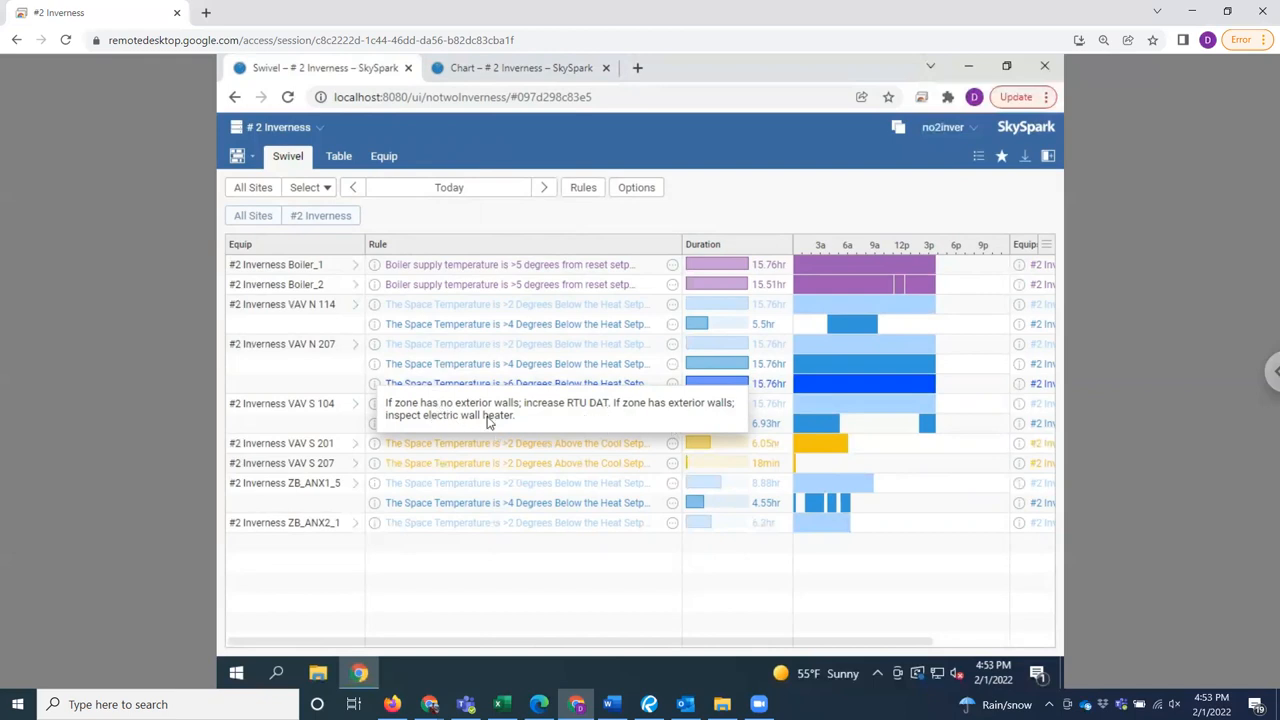
mouse_move(588, 440)
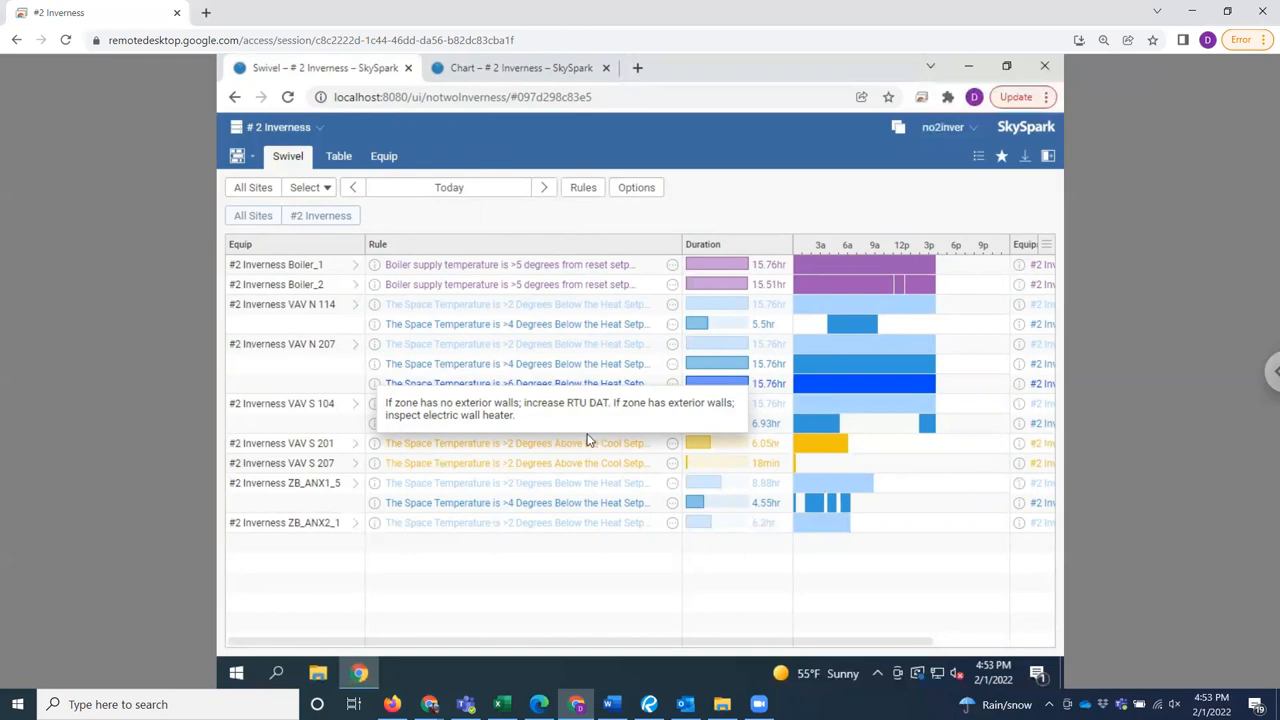
mouse_move(328, 384)
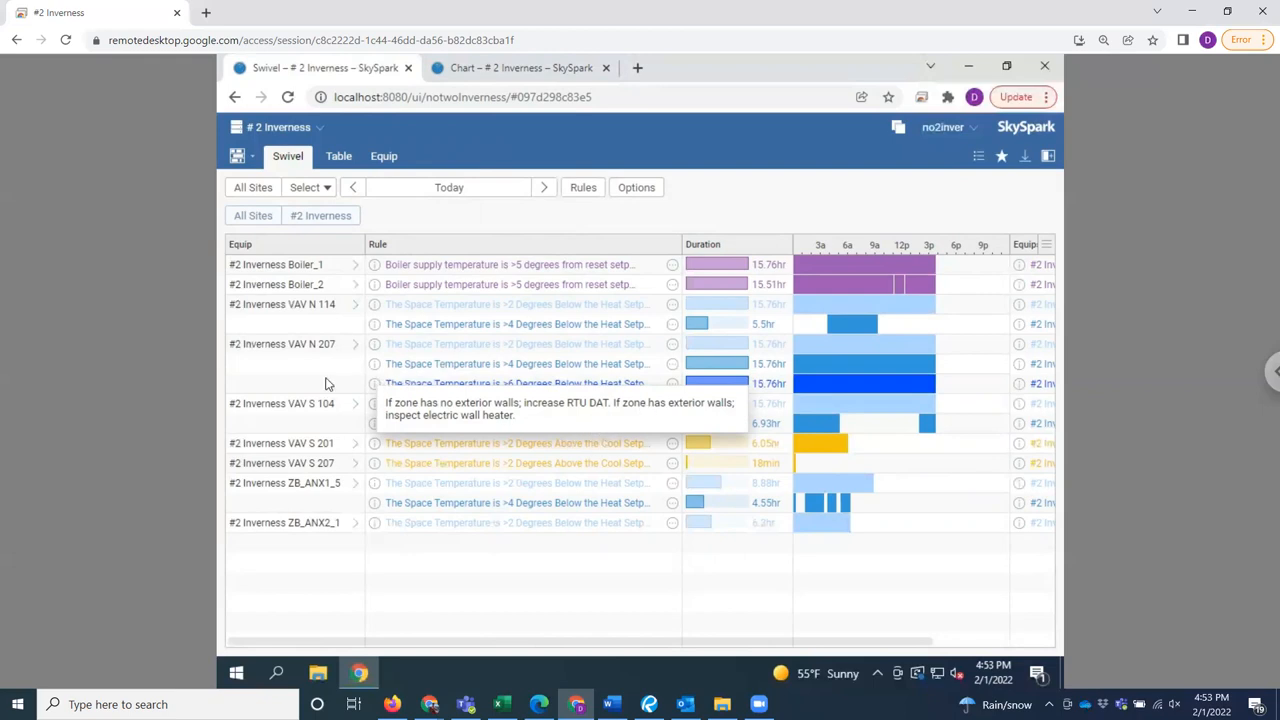
mouse_move(532, 364)
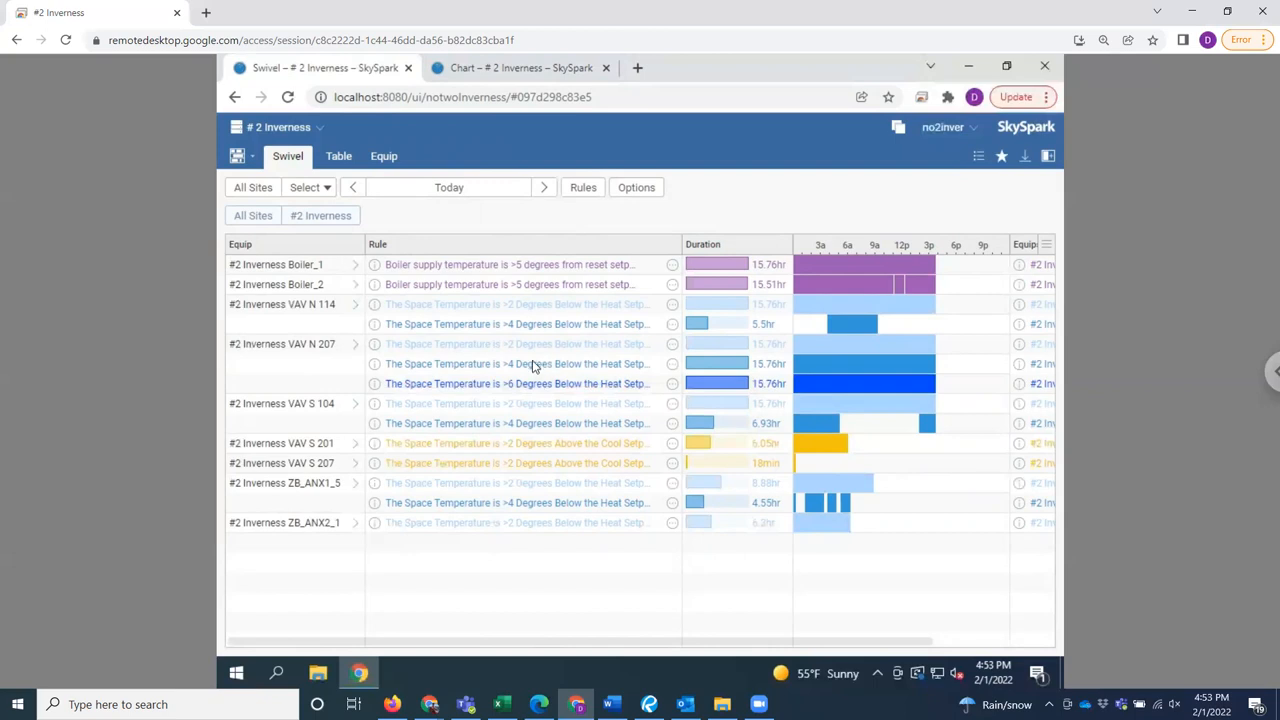
mouse_move(380, 362)
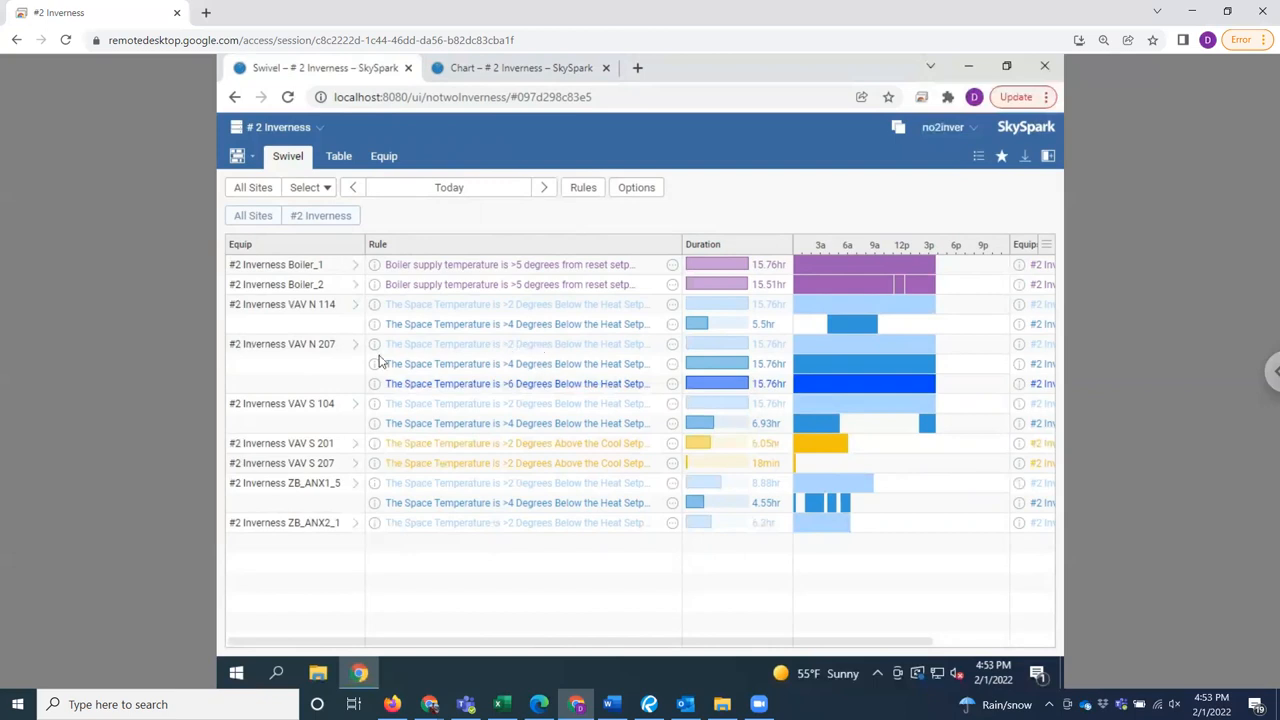
mouse_move(676, 280)
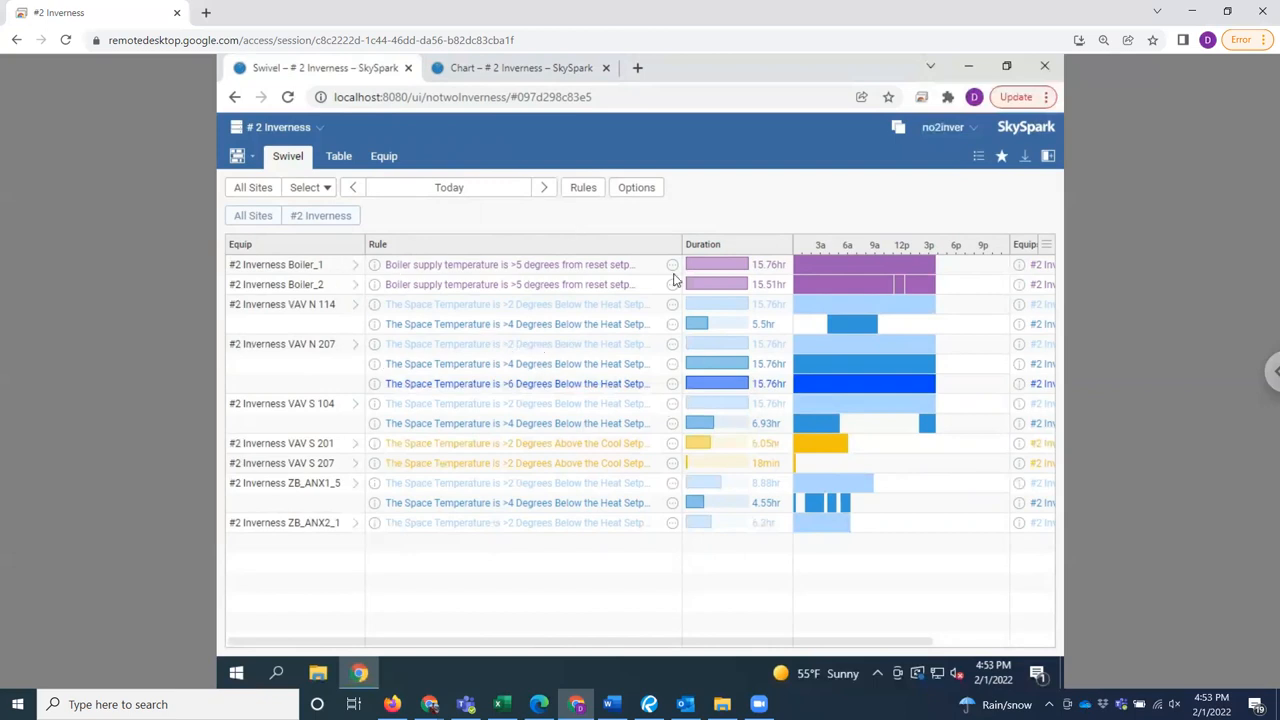
mouse_move(756, 330)
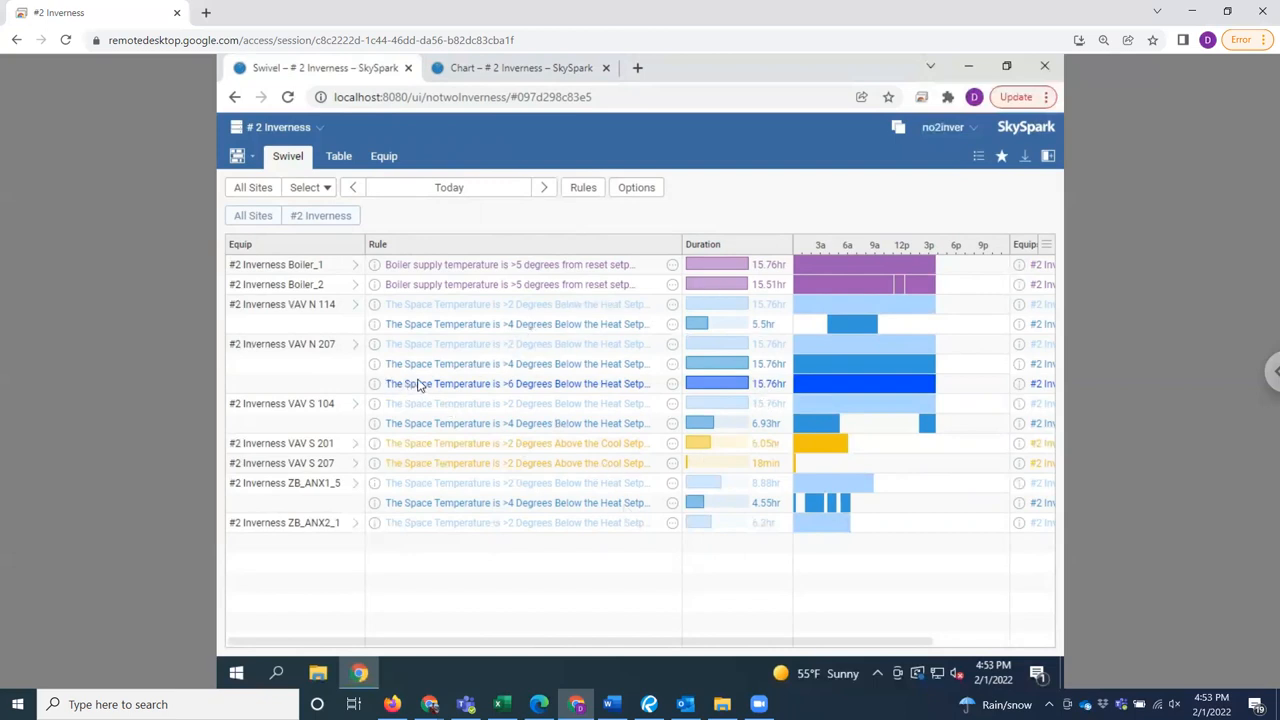
mouse_move(640, 376)
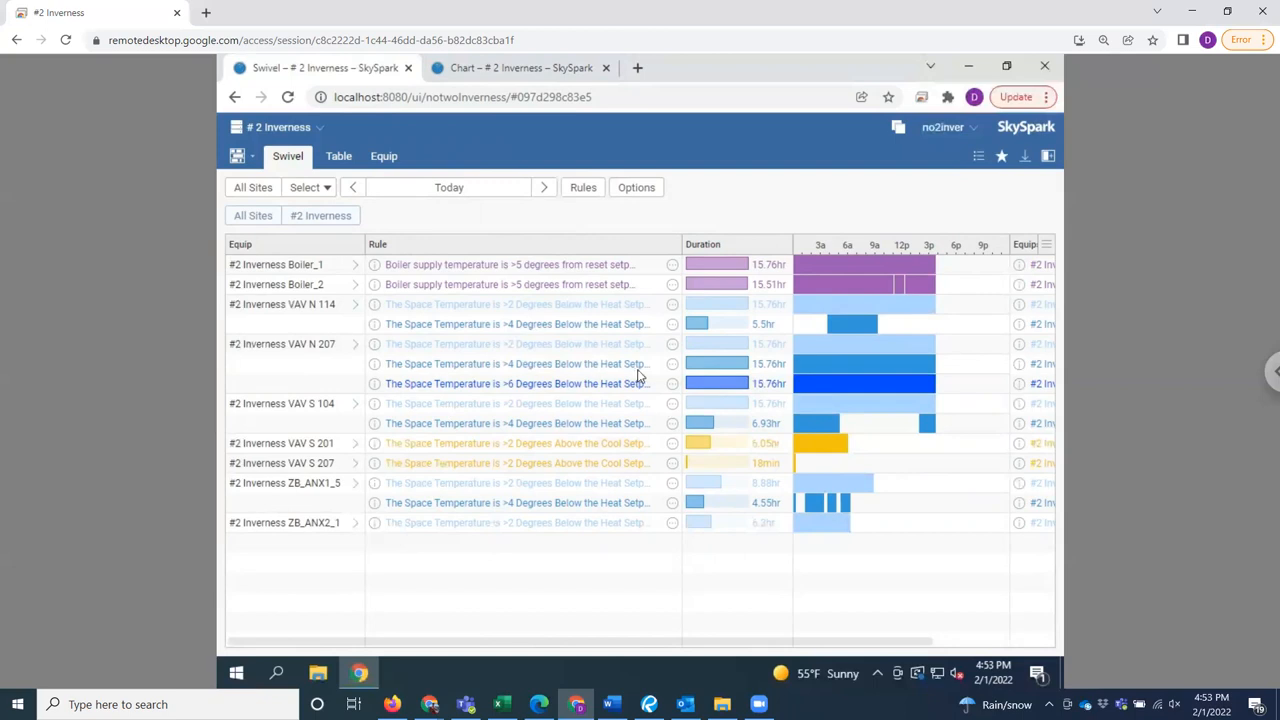
mouse_move(448, 422)
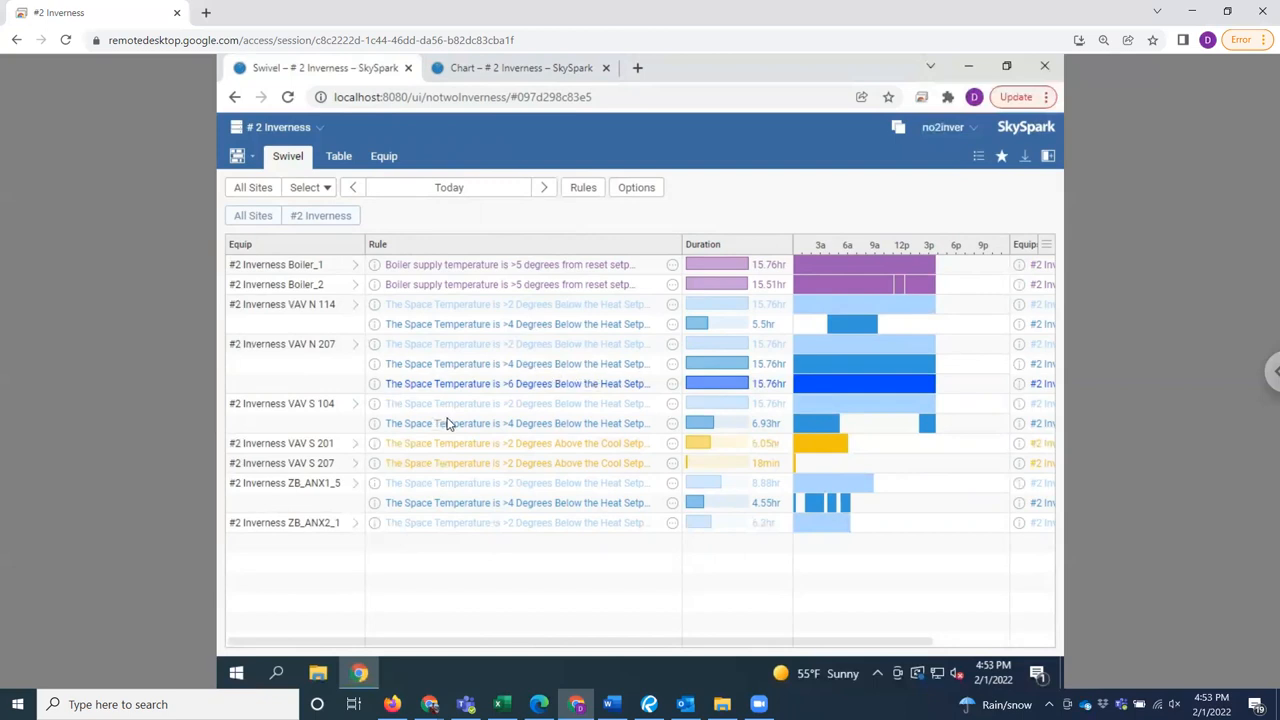
mouse_move(512, 62)
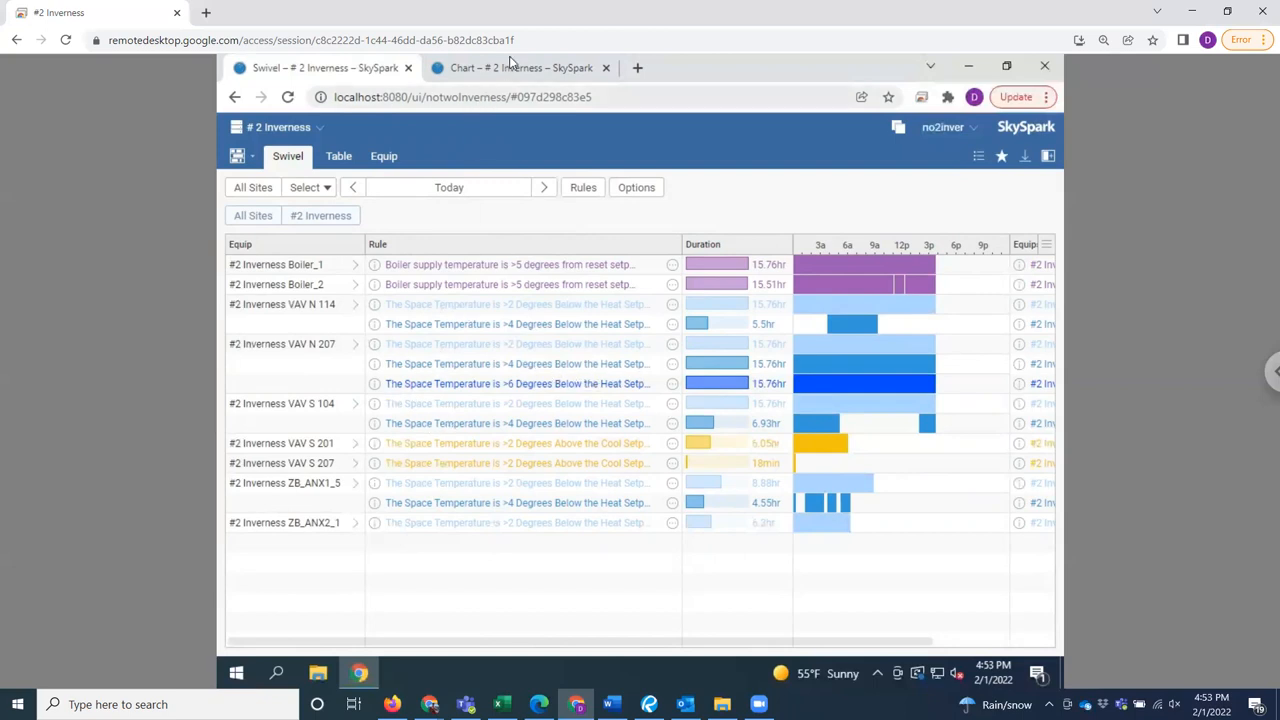
mouse_move(536, 438)
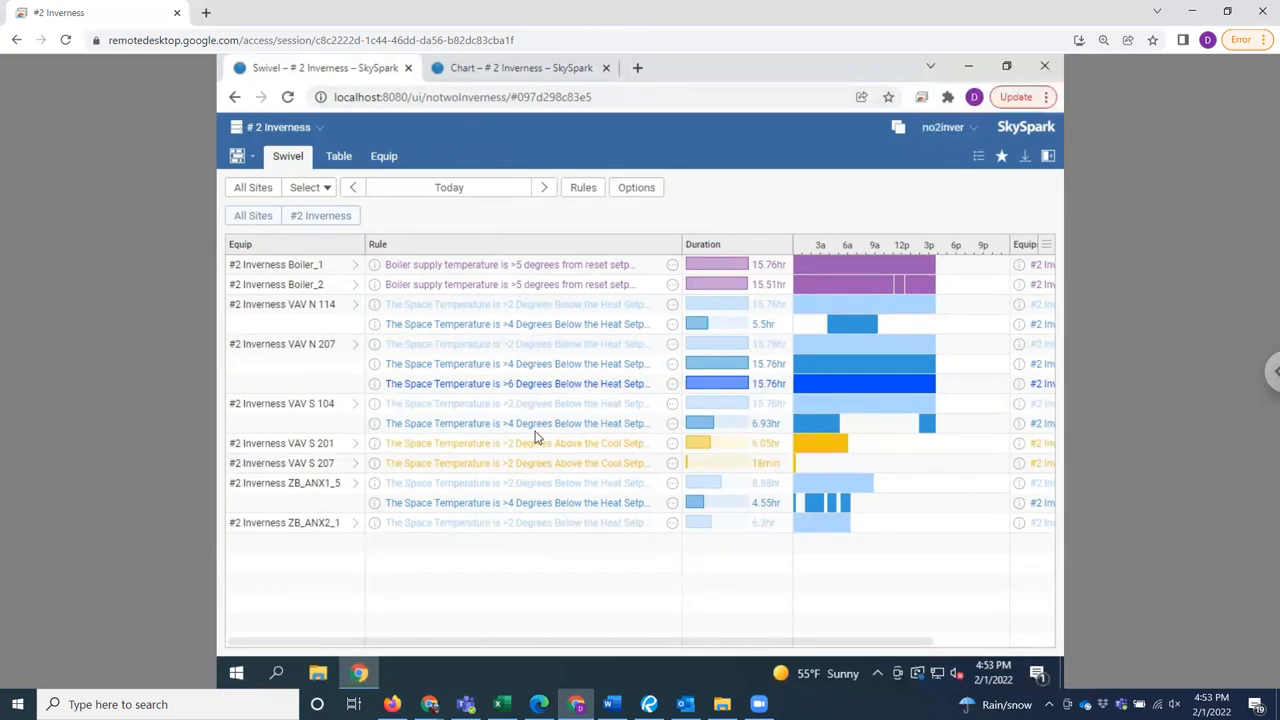
mouse_move(488, 318)
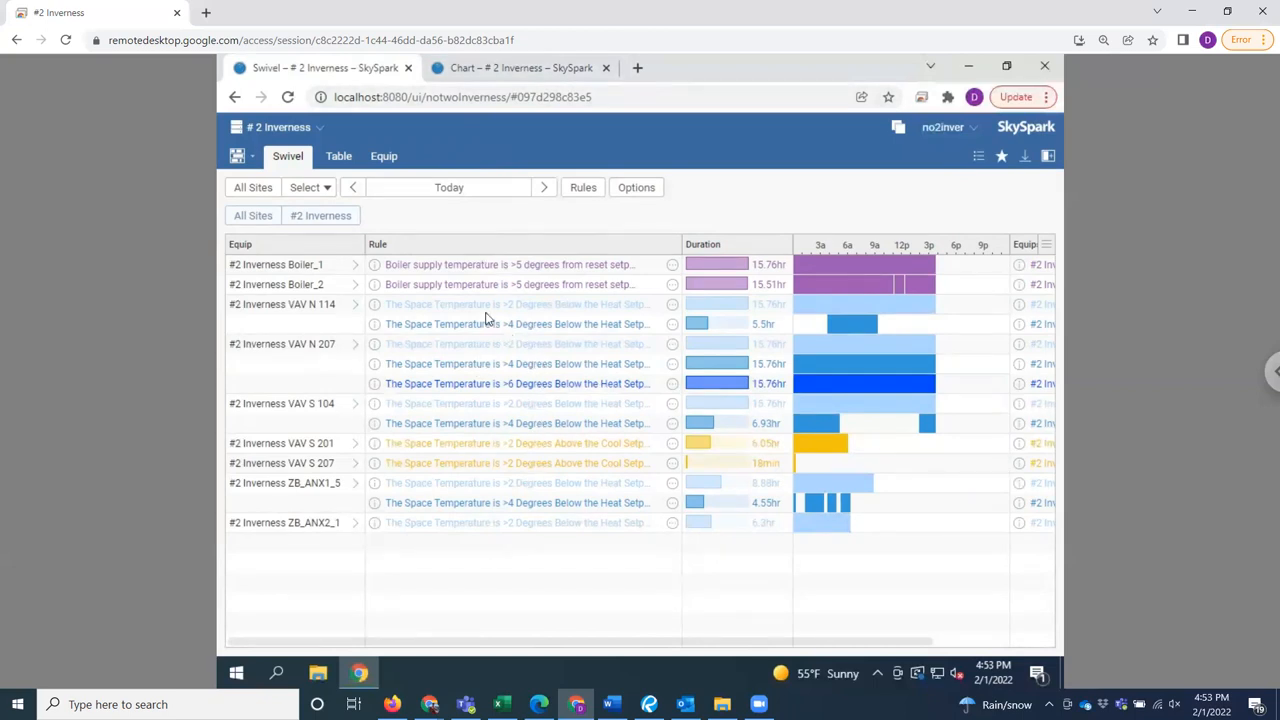
mouse_move(558, 444)
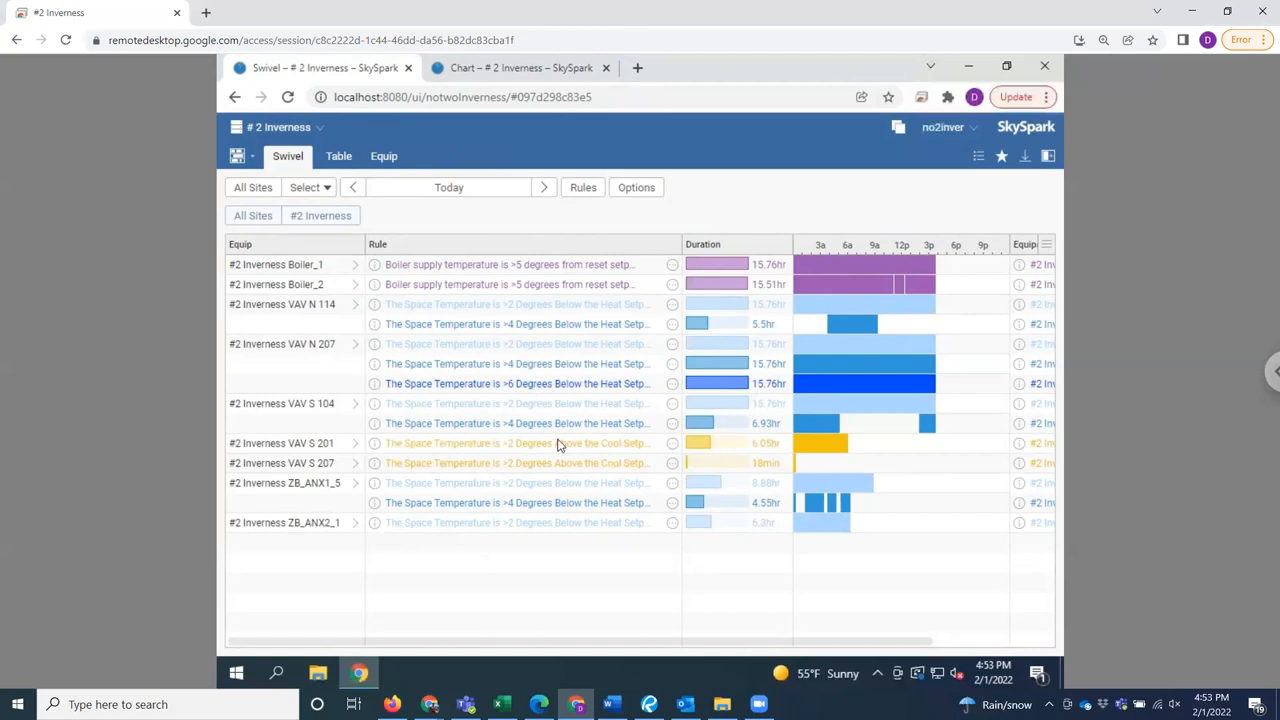
mouse_move(620, 356)
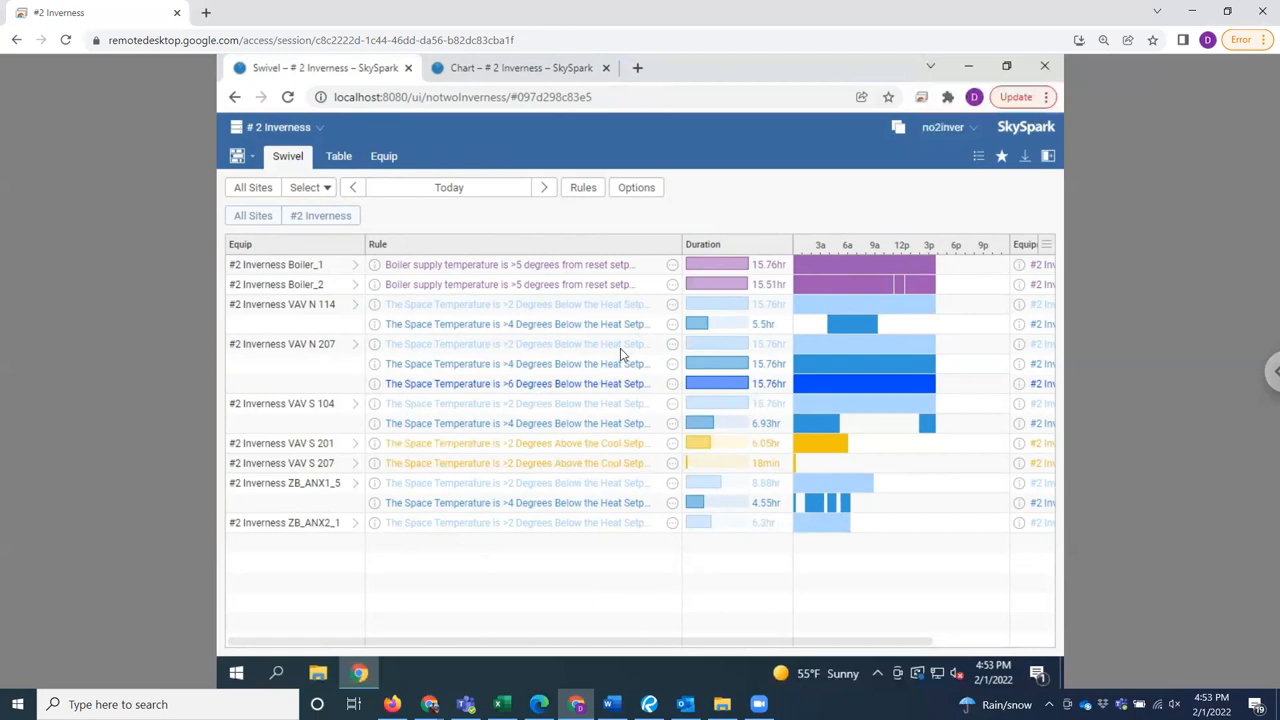
mouse_move(632, 642)
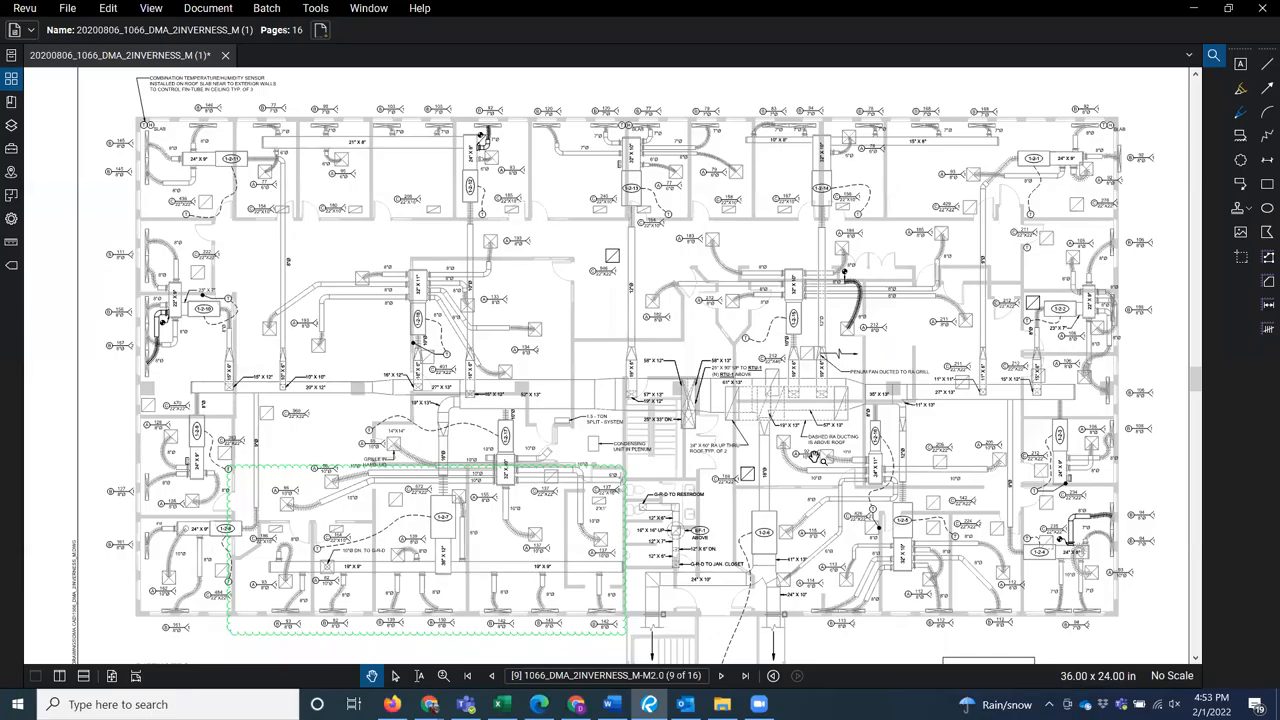
mouse_move(410, 650)
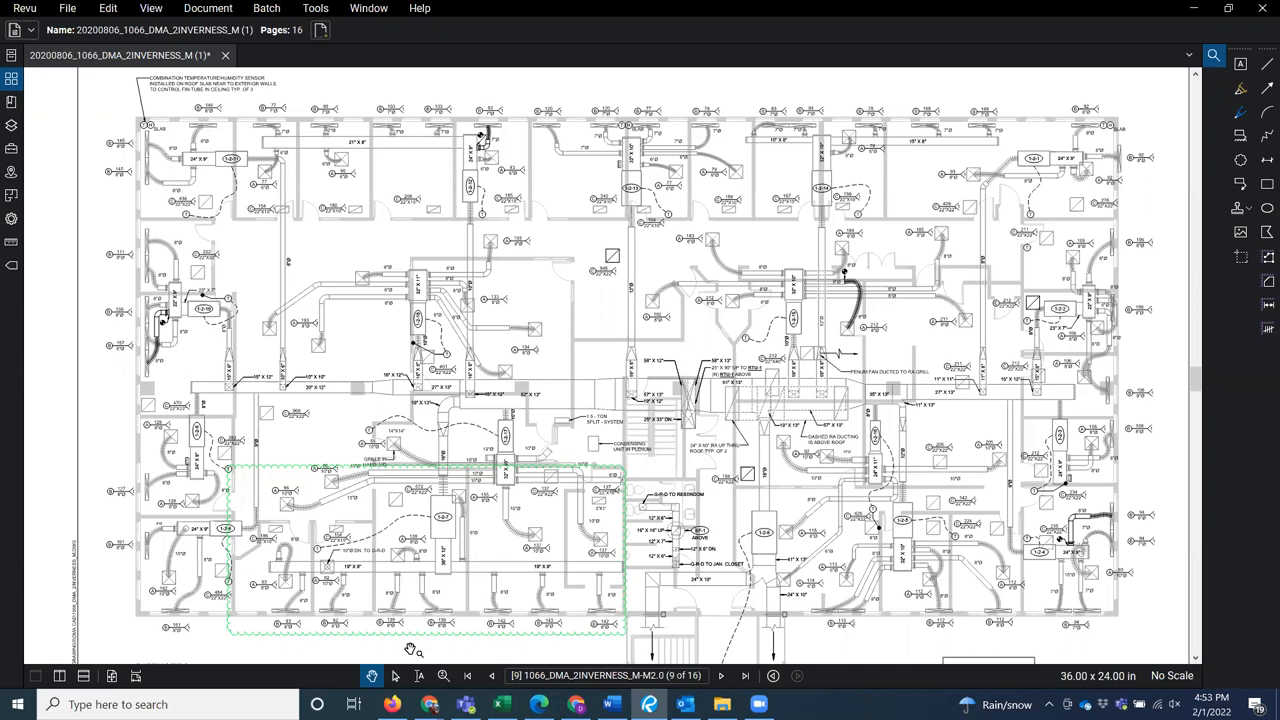
Step: Scroll the # 2 Inverness M2.0 mechanical floor plan in Bluebeam Revu
scroll(down, 3)
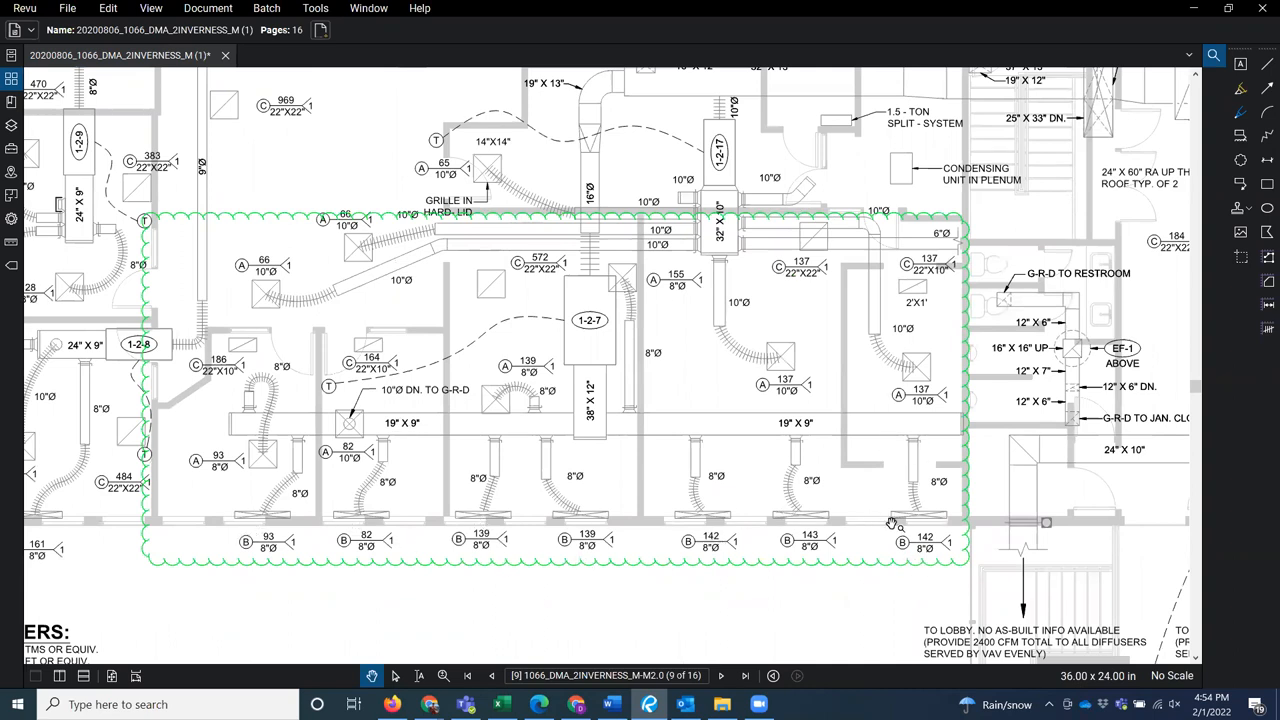
mouse_move(784, 370)
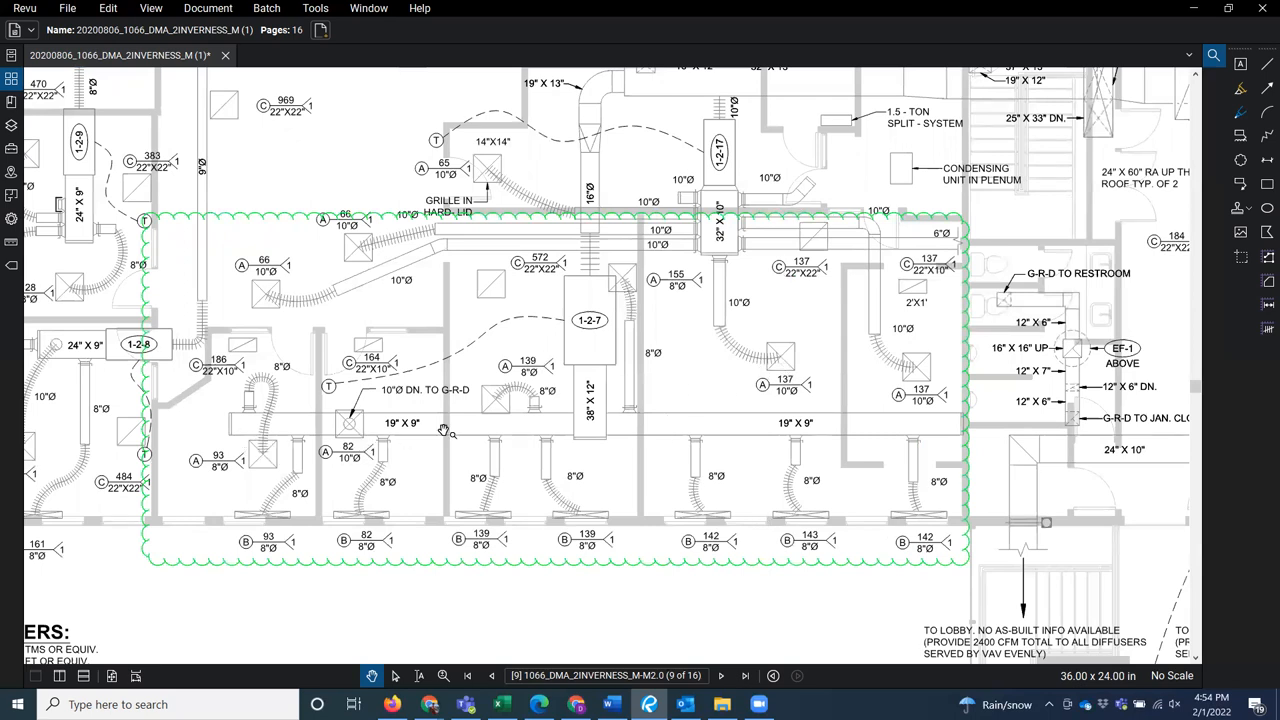
mouse_move(418, 412)
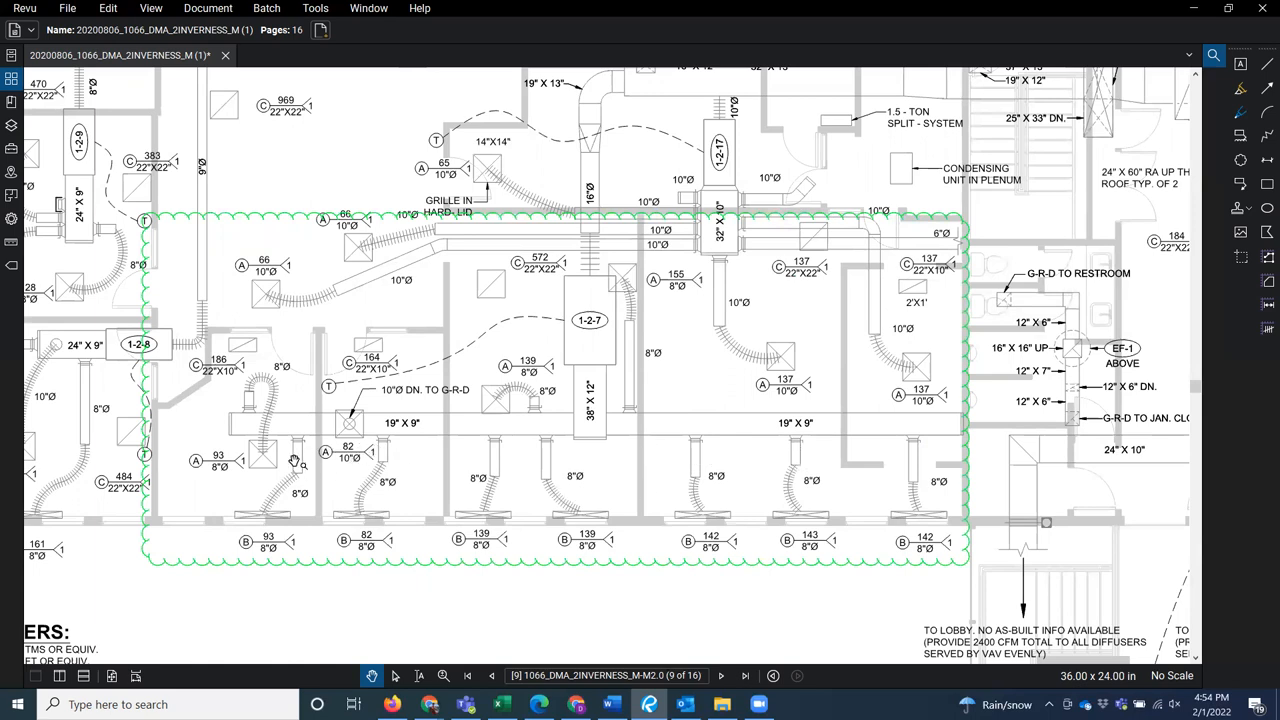
mouse_move(720, 160)
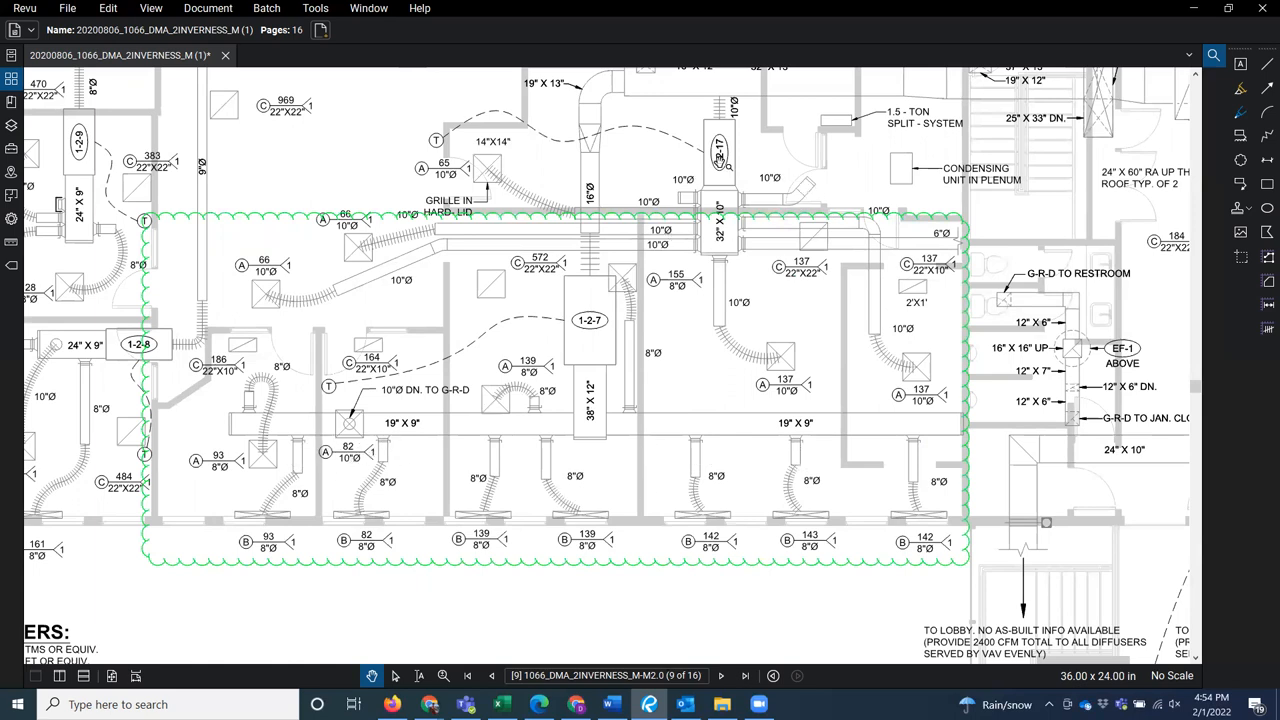
mouse_move(232, 516)
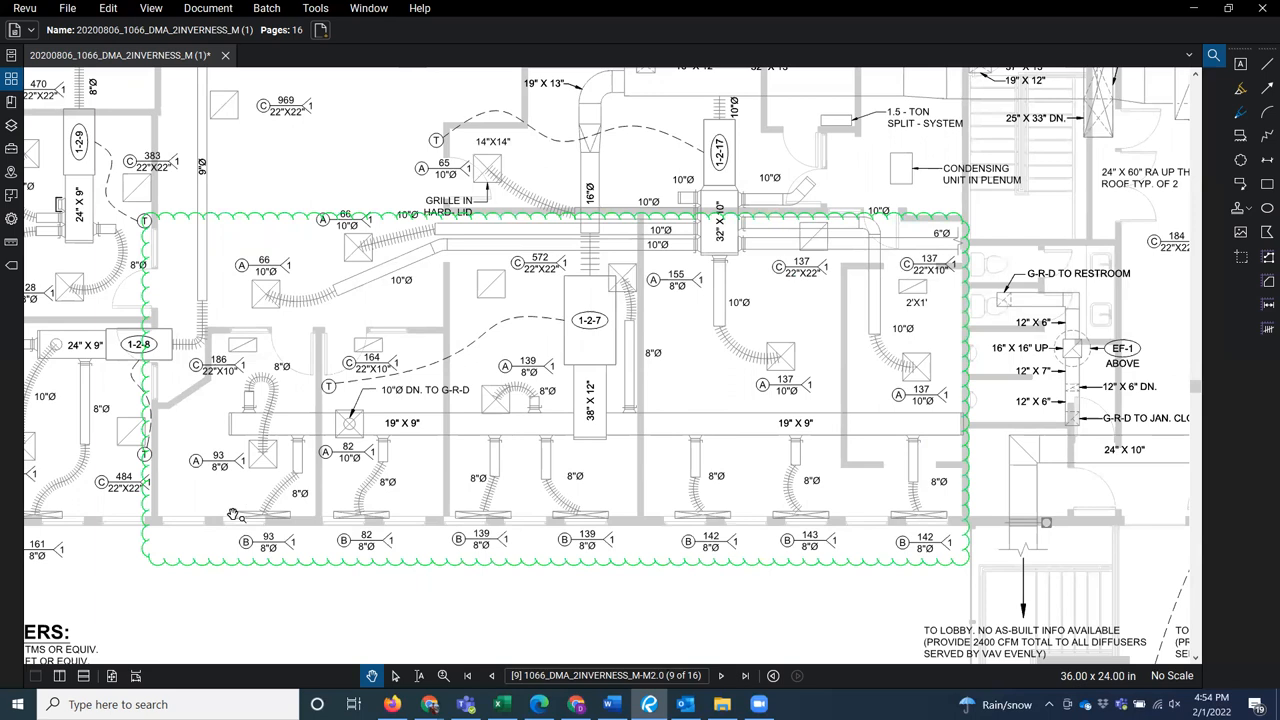
mouse_move(248, 504)
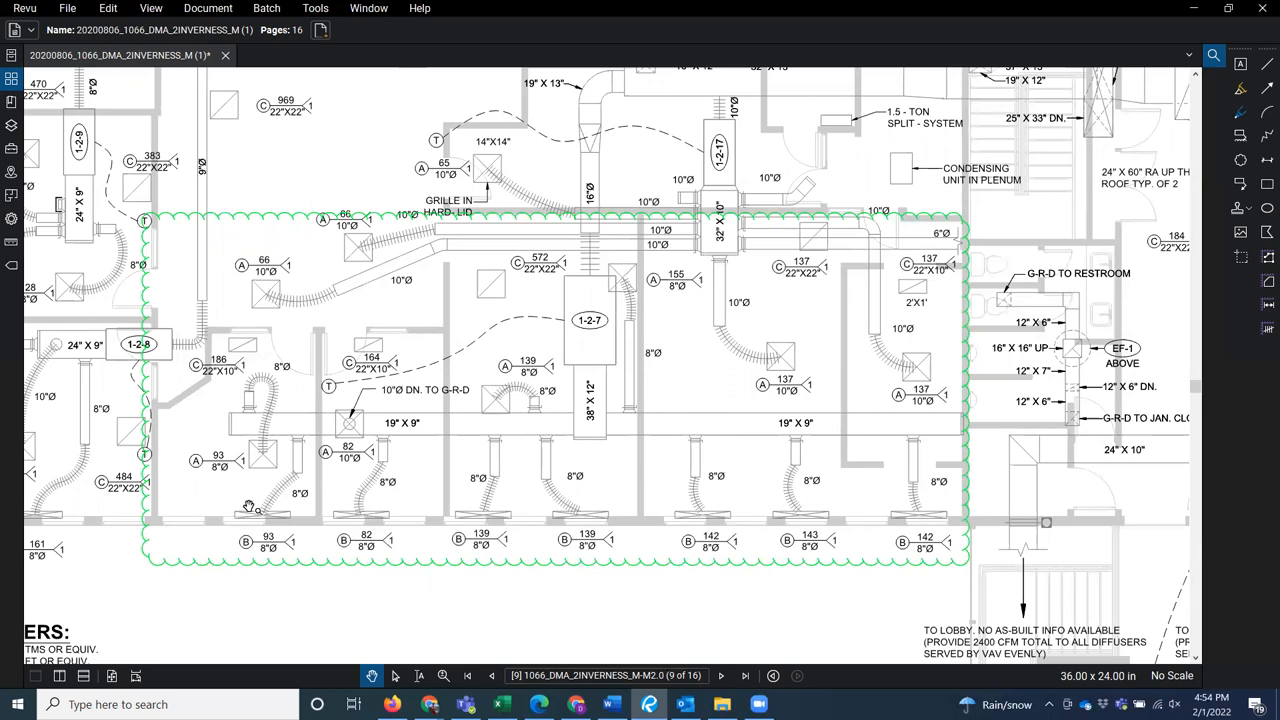
mouse_move(372, 508)
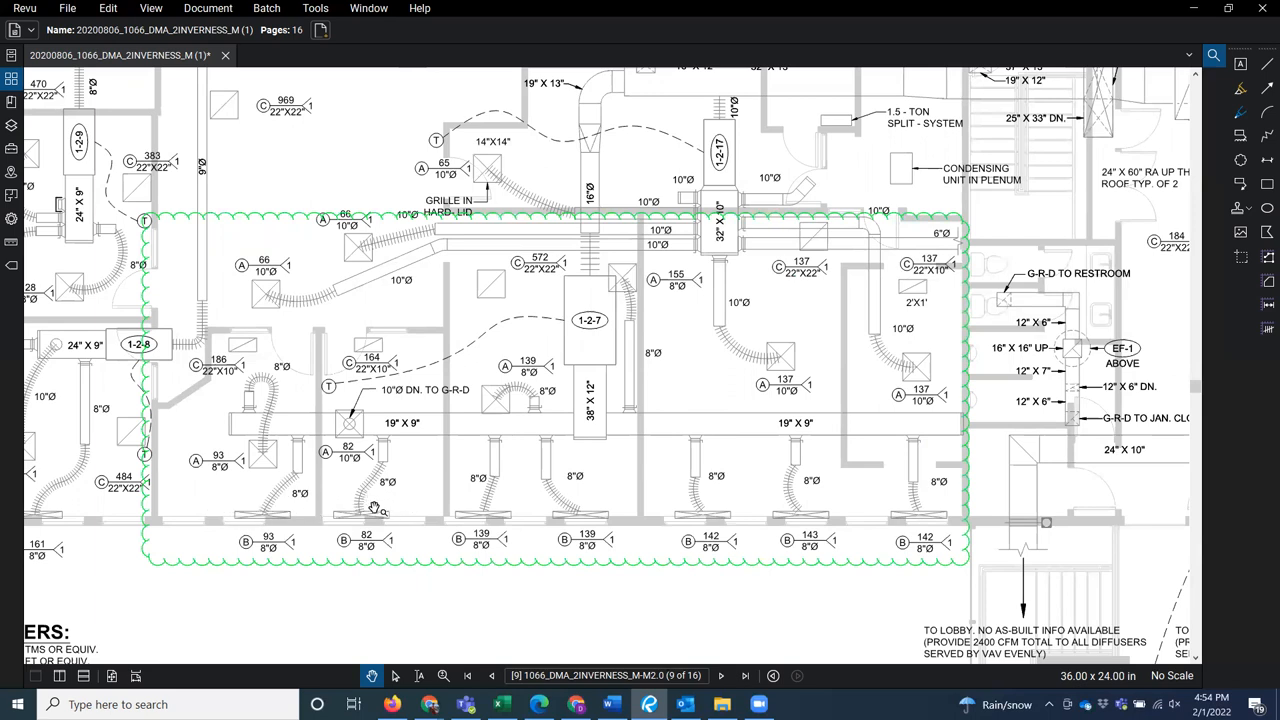
mouse_move(384, 510)
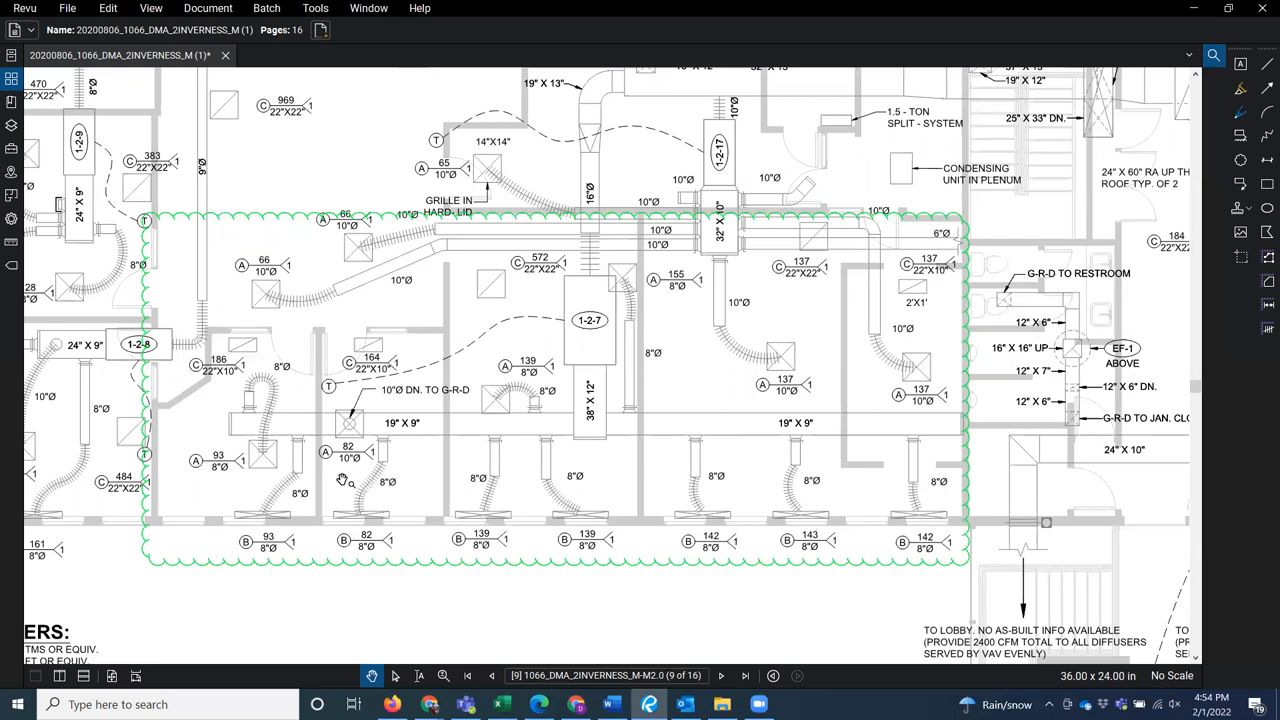
mouse_move(392, 432)
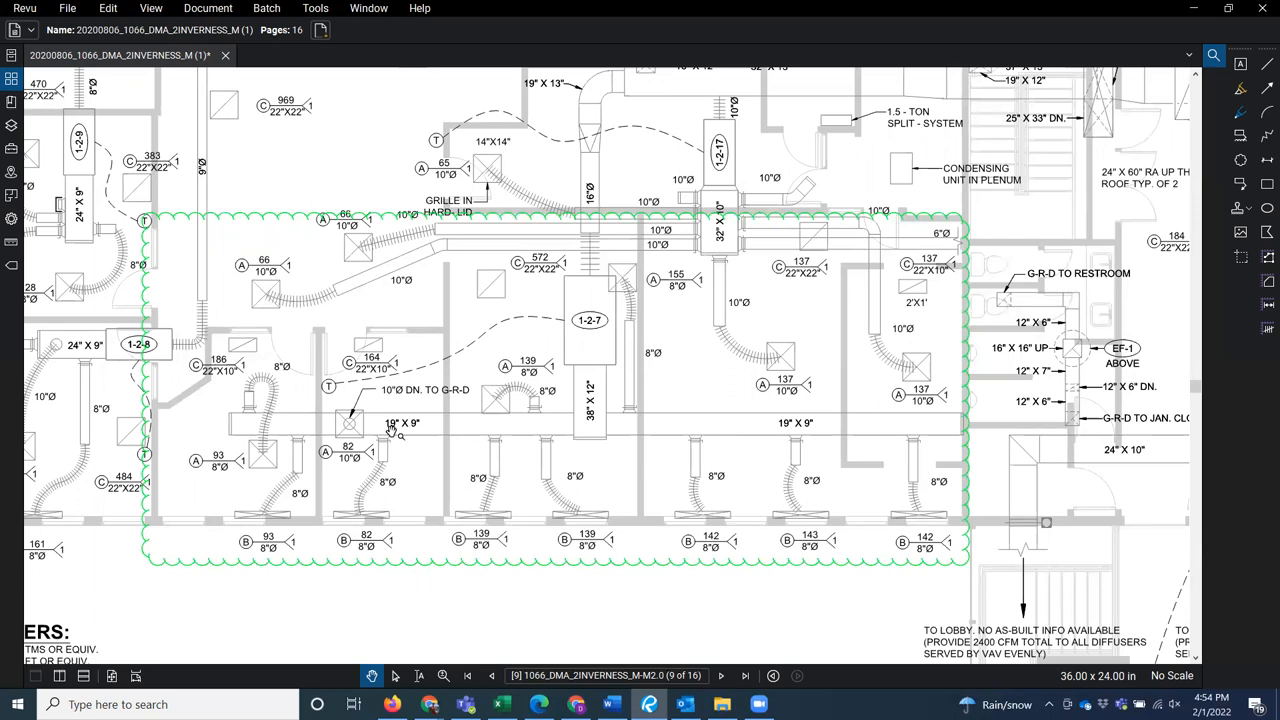
mouse_move(602, 332)
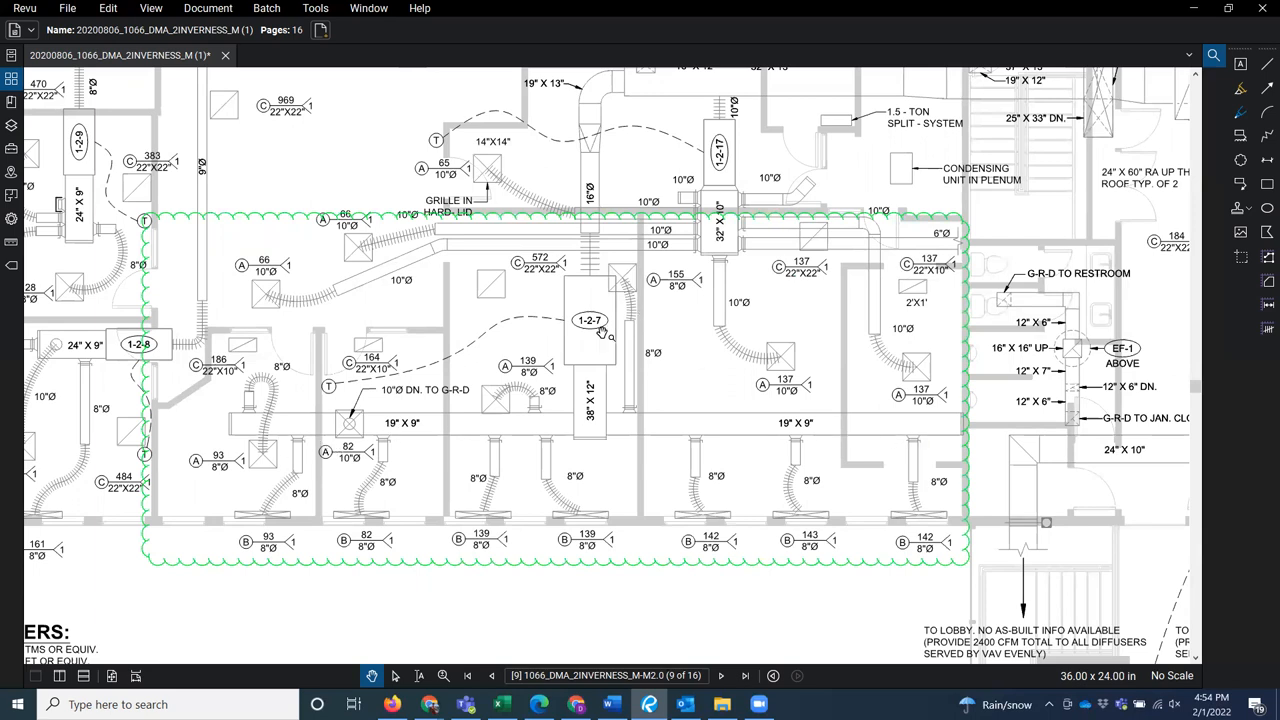
mouse_move(338, 388)
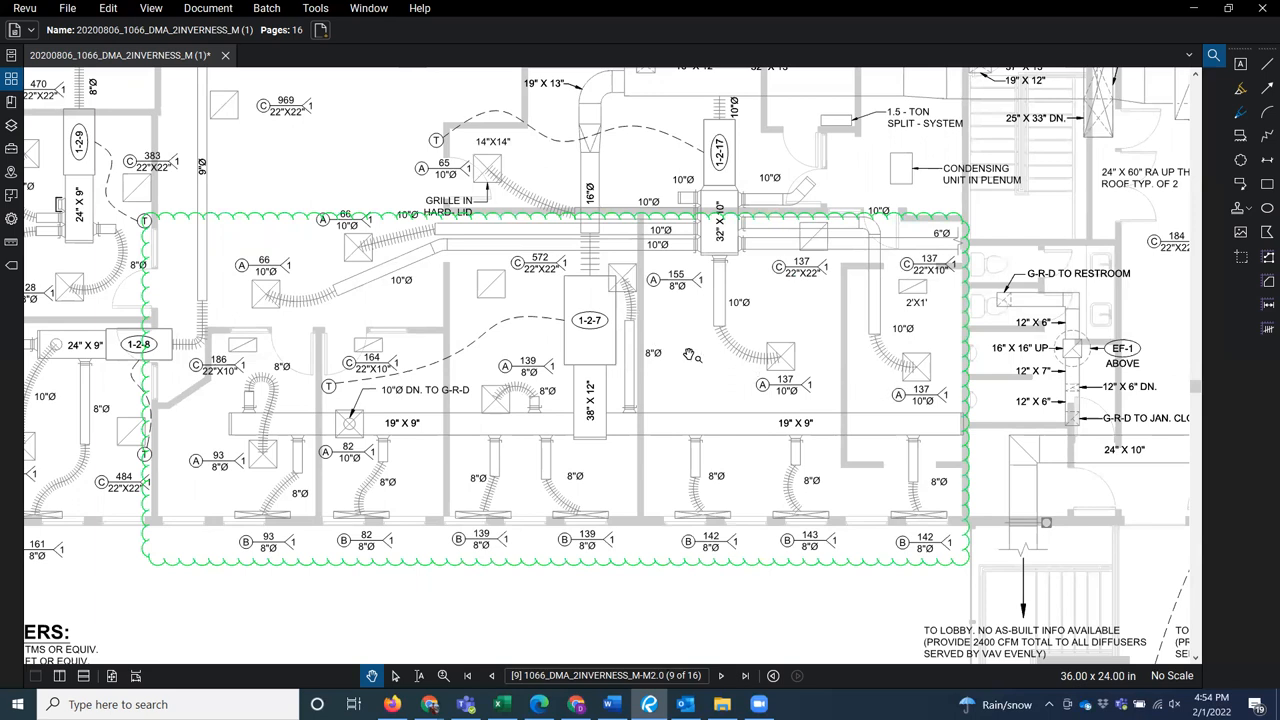
mouse_move(544, 404)
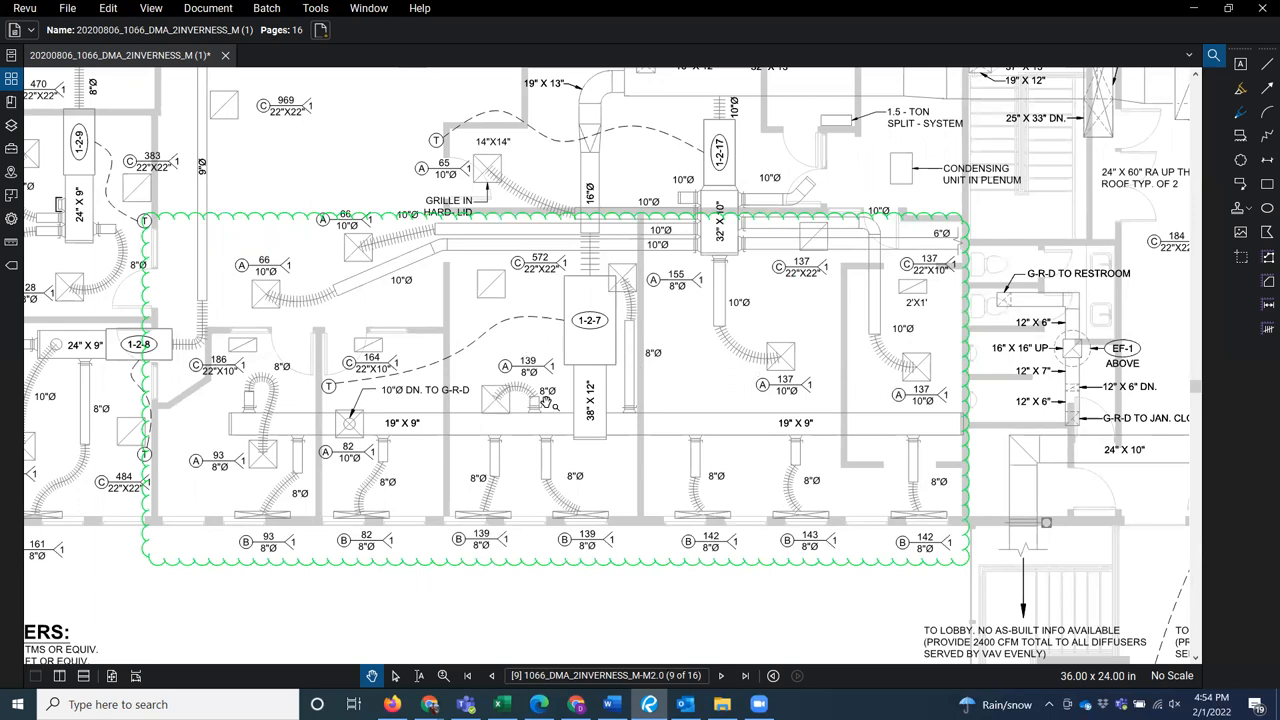
mouse_move(770, 356)
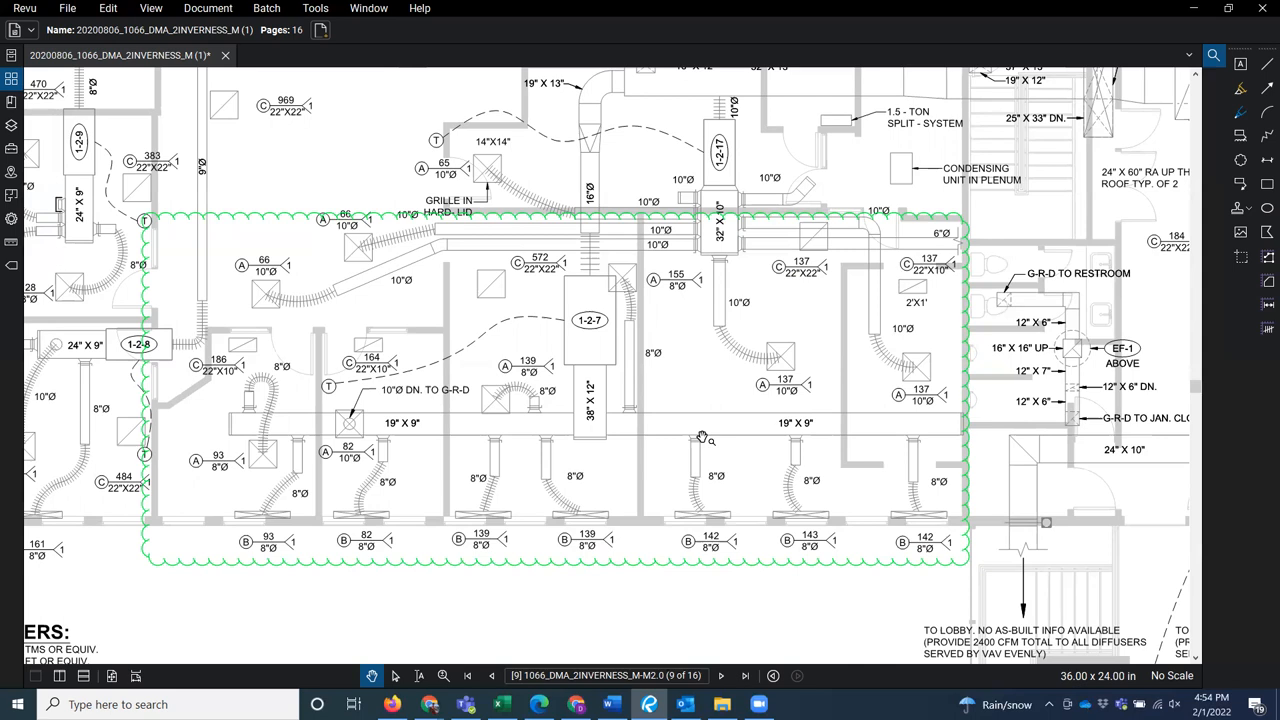
mouse_move(852, 564)
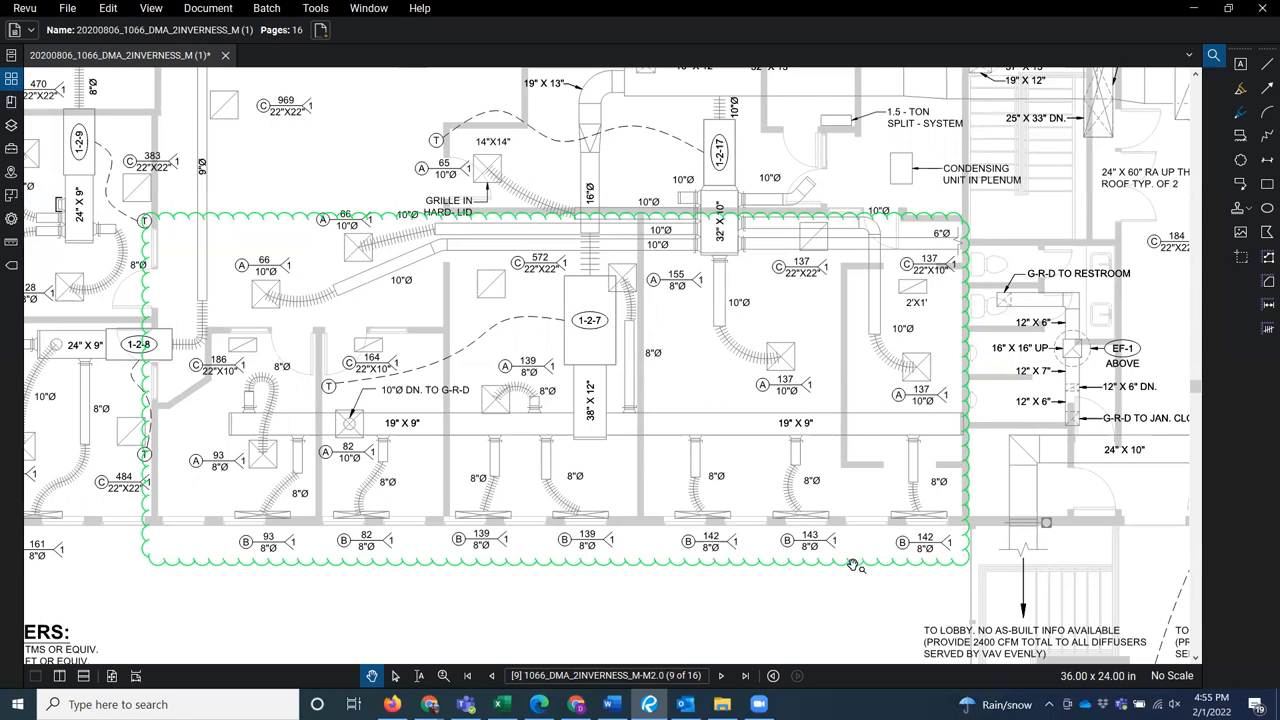